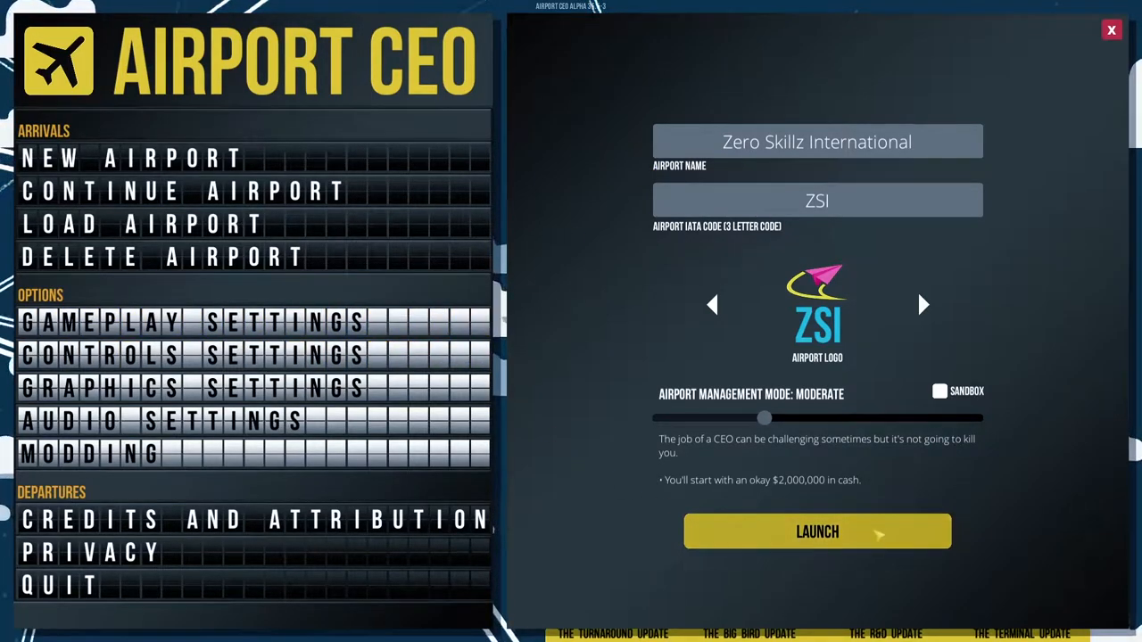
Launch Zero Skillz International (ZSI) in moderate management mode.
left_click(816, 532)
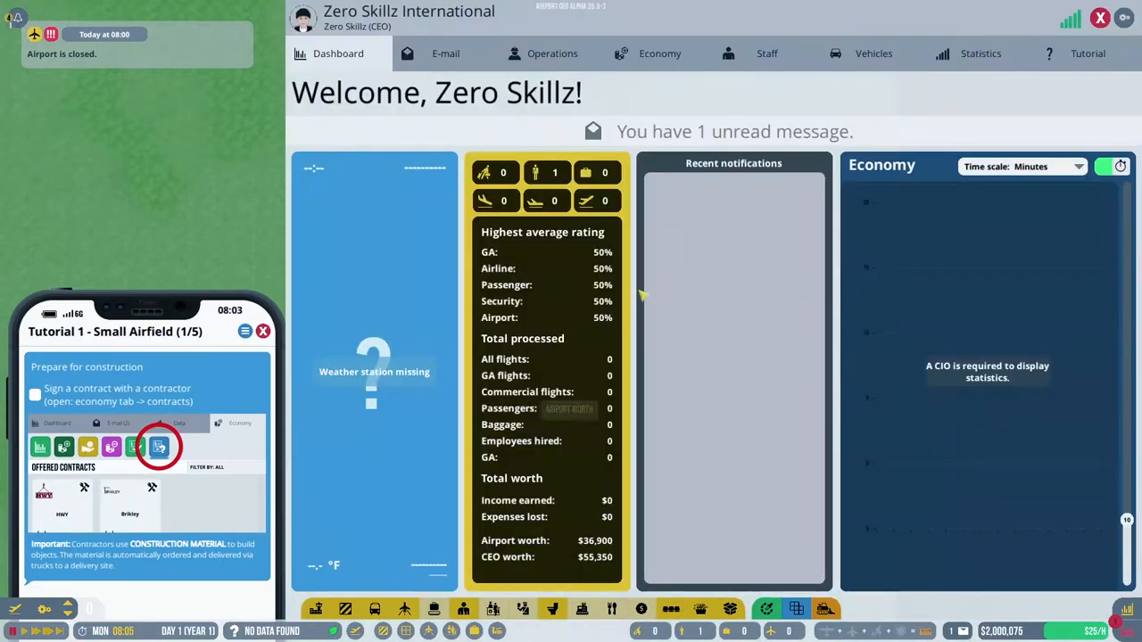
Sign the Bluebuild Construction contract from the Economy offered contracts.
left_click(766, 53)
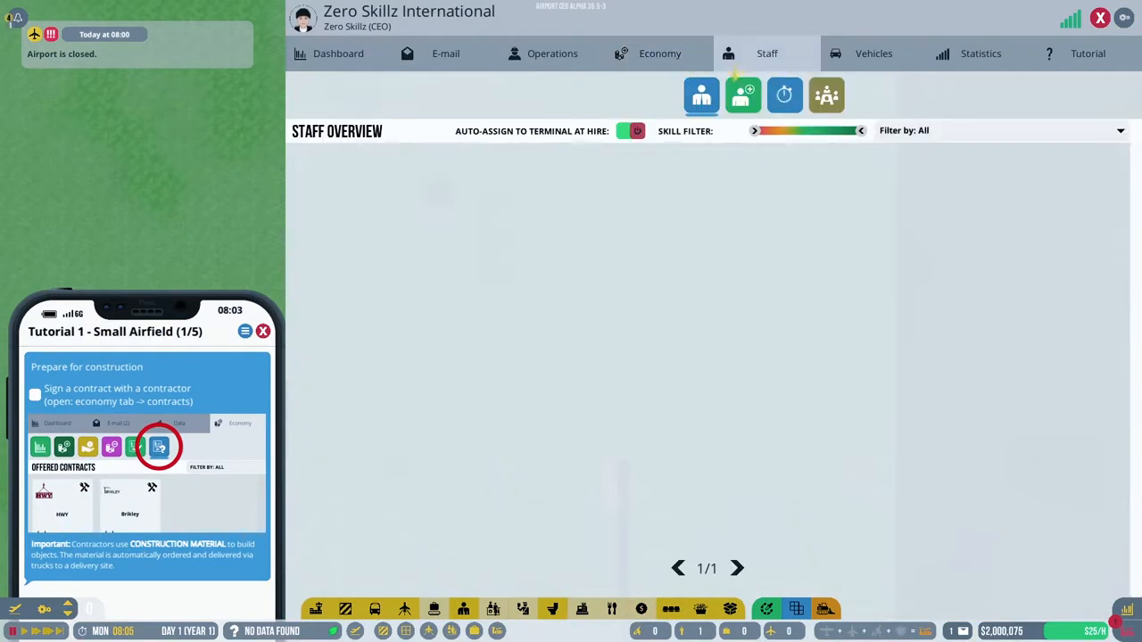
left_click(660, 53)
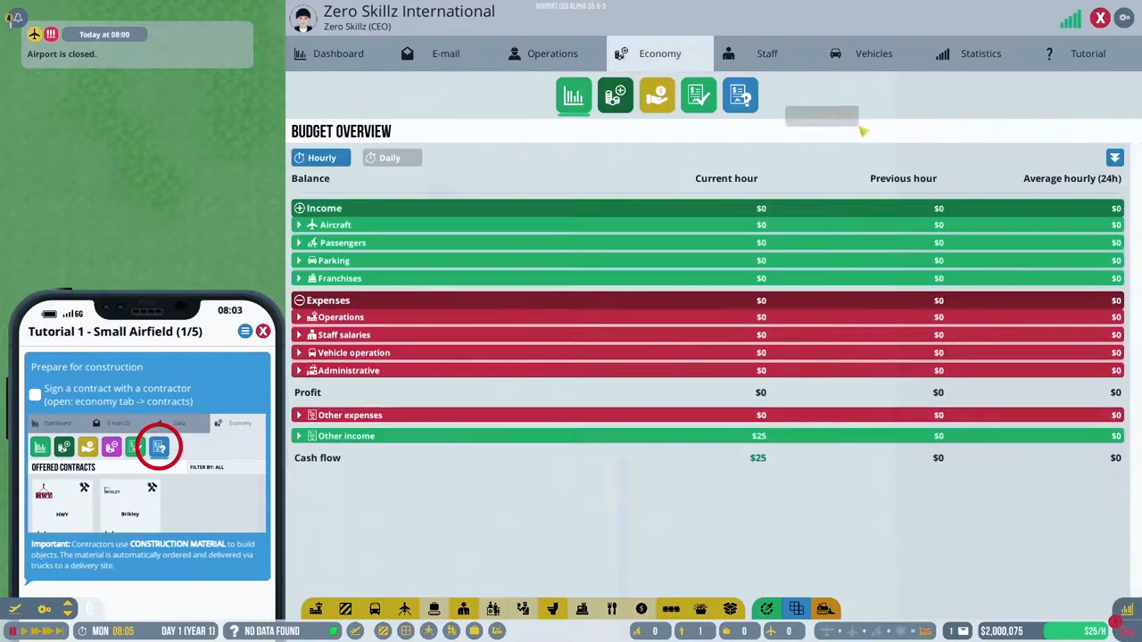
left_click(740, 96)
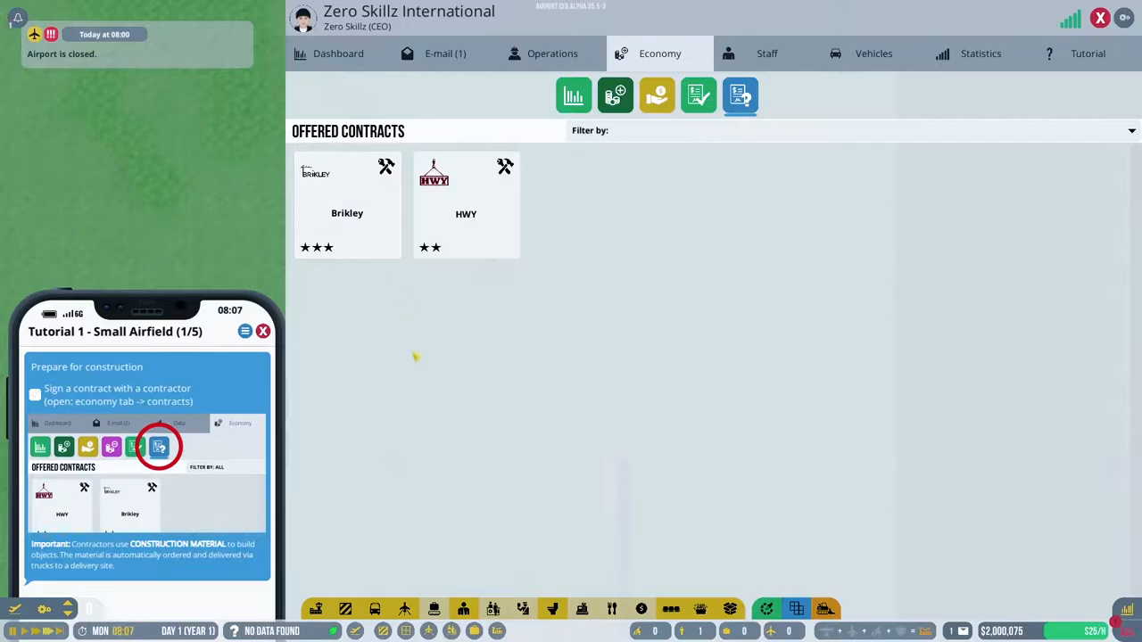
left_click(465, 205)
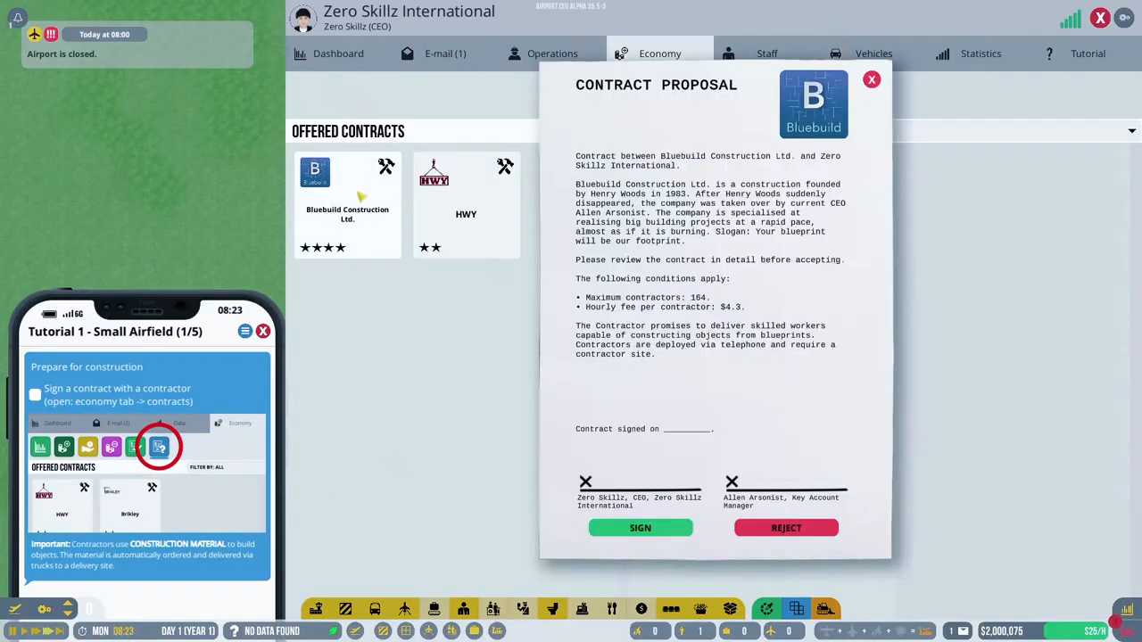
left_click(640, 527)
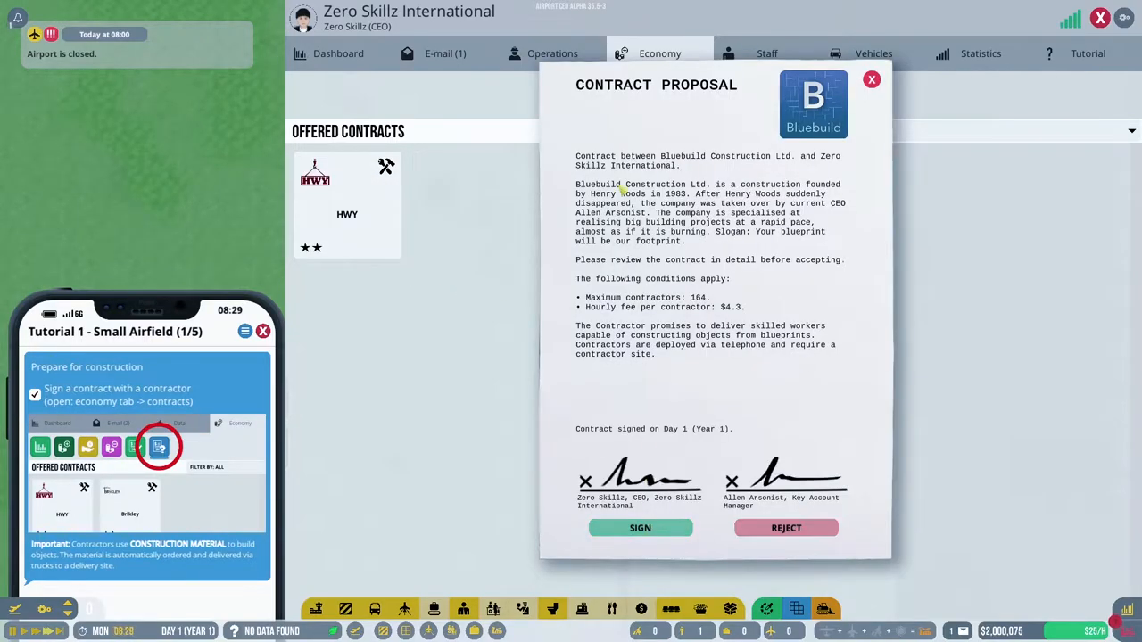
Deploy all available contractors from Operations construction management.
left_click(640, 527)
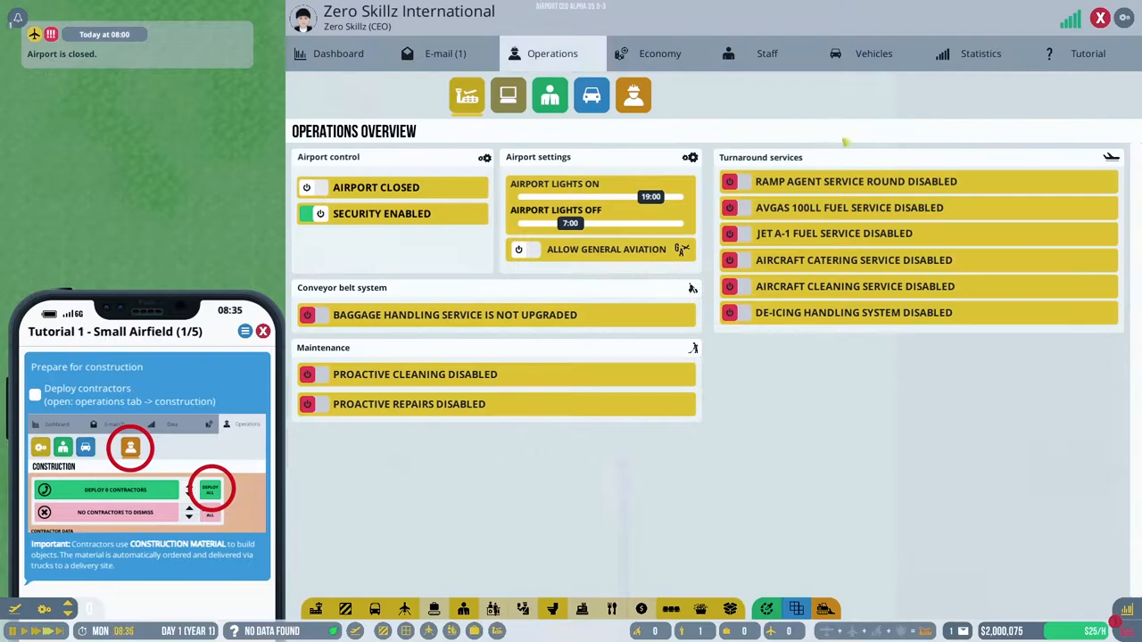
left_click(633, 96)
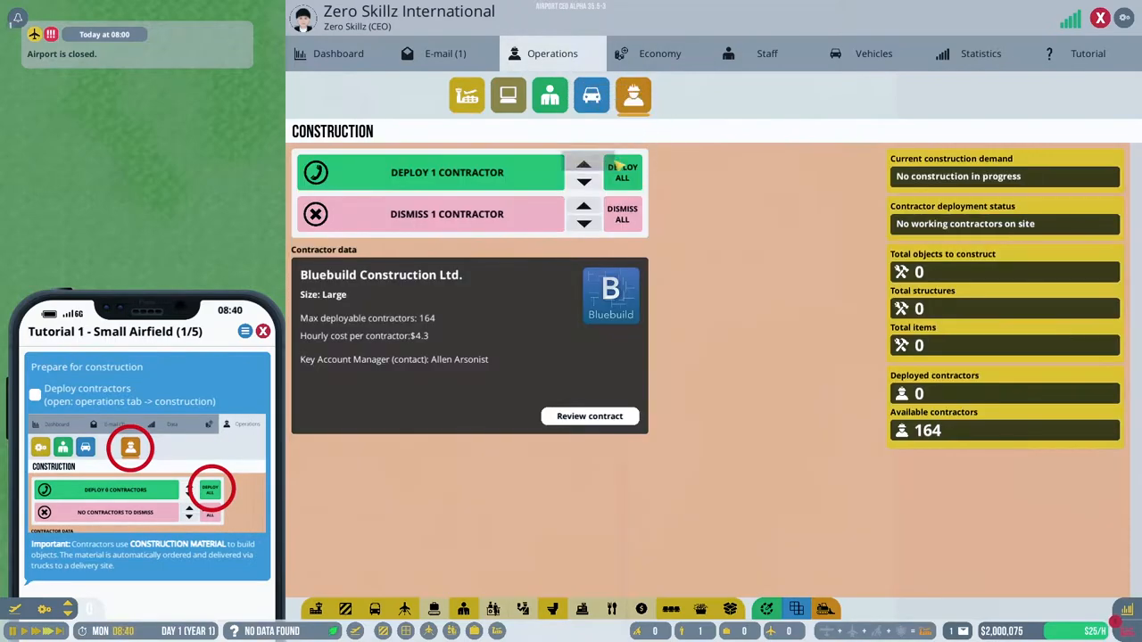
left_click(622, 172)
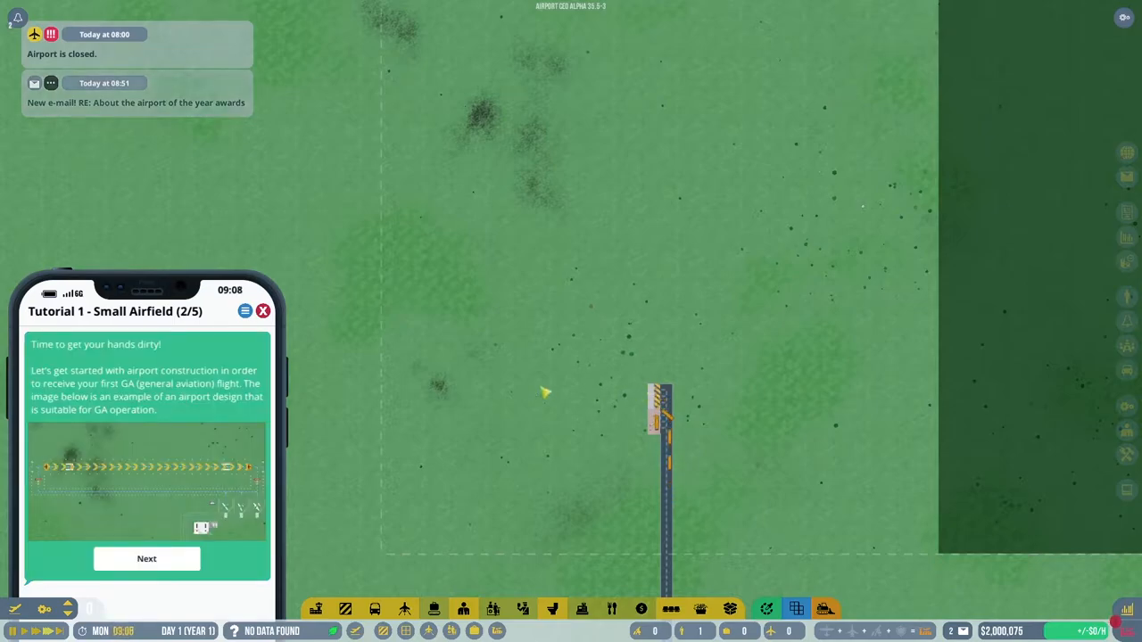
Advance the tutorial to the airside checklist: runway, entry/exits, taxiway, stands, ATC tower.
left_click(146, 558)
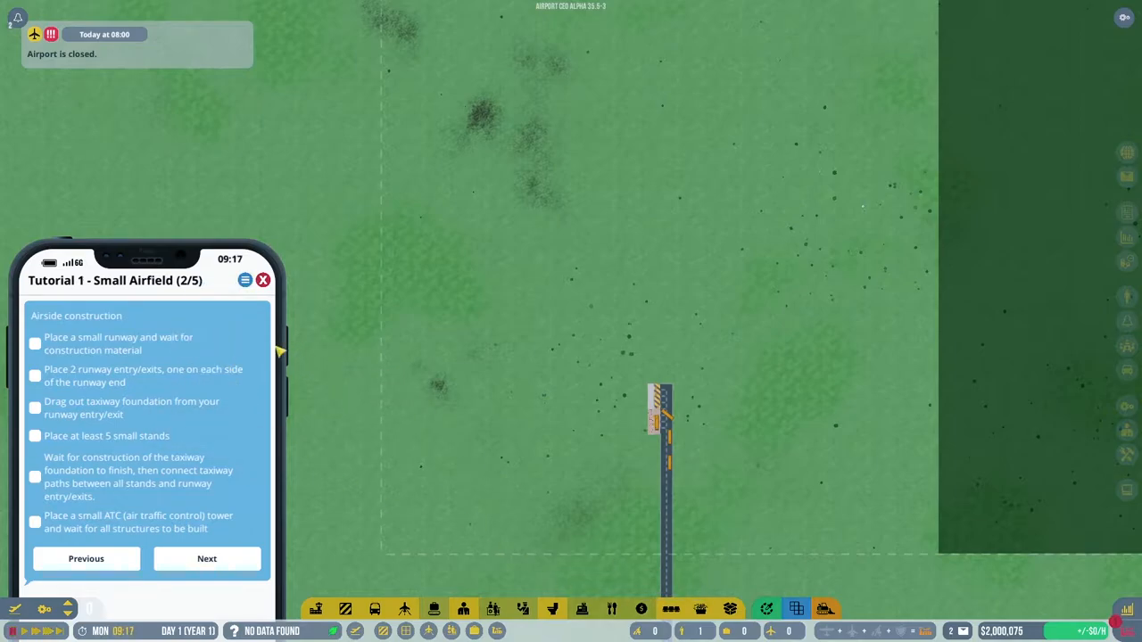
mouse_move(219, 375)
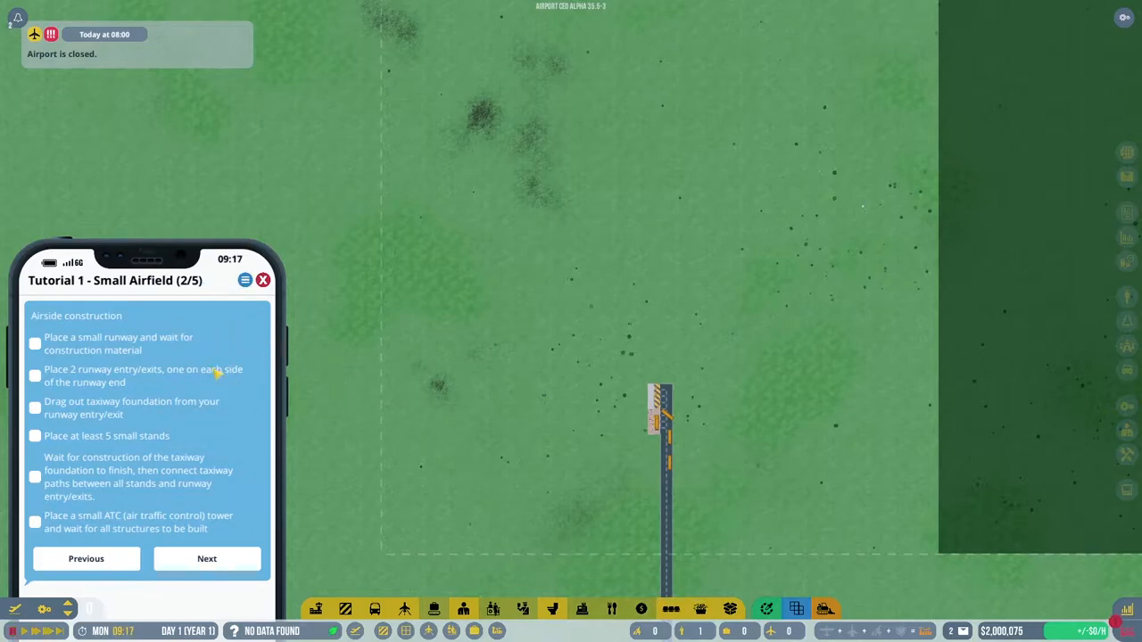
mouse_move(203, 437)
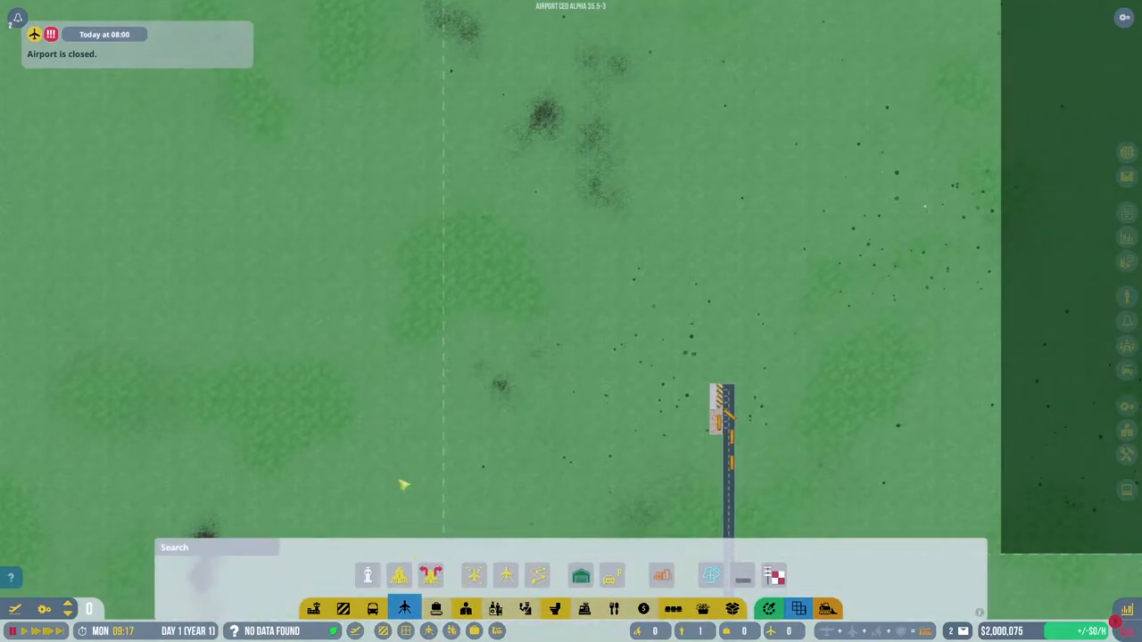
Compare the small runway's surface variants and pick the grass runway.
left_click(431, 574)
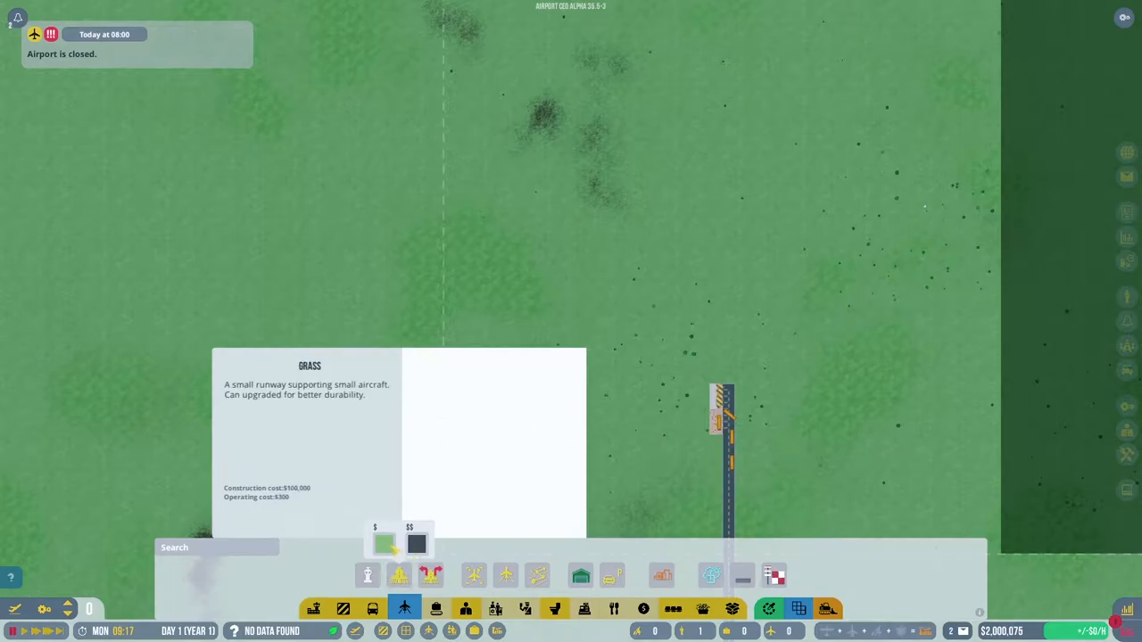
left_click(415, 545)
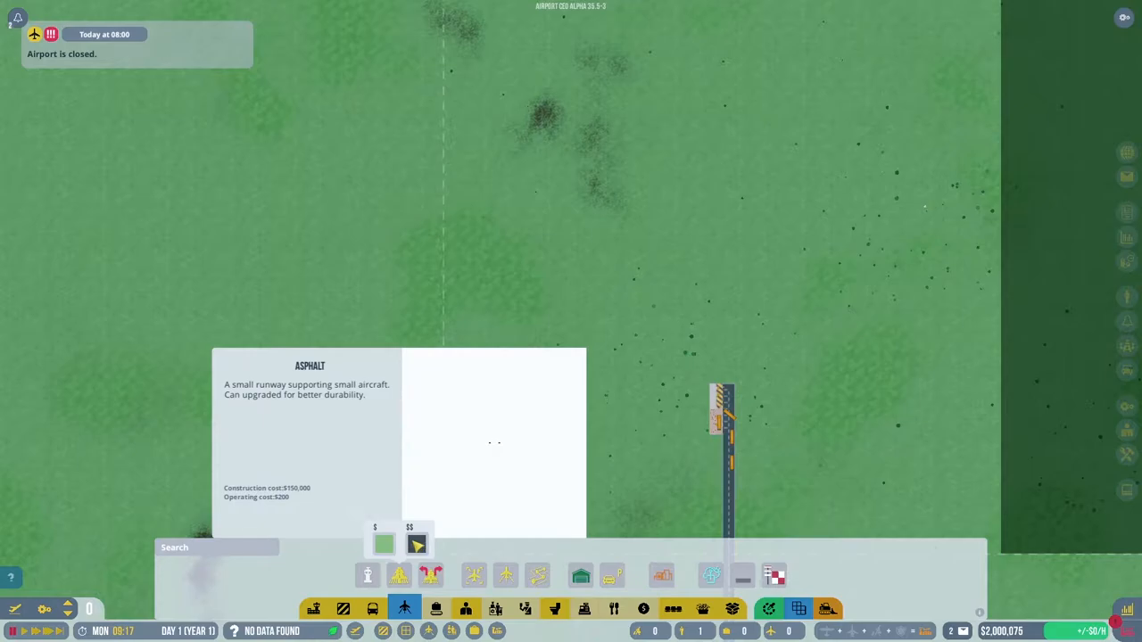
left_click(384, 545)
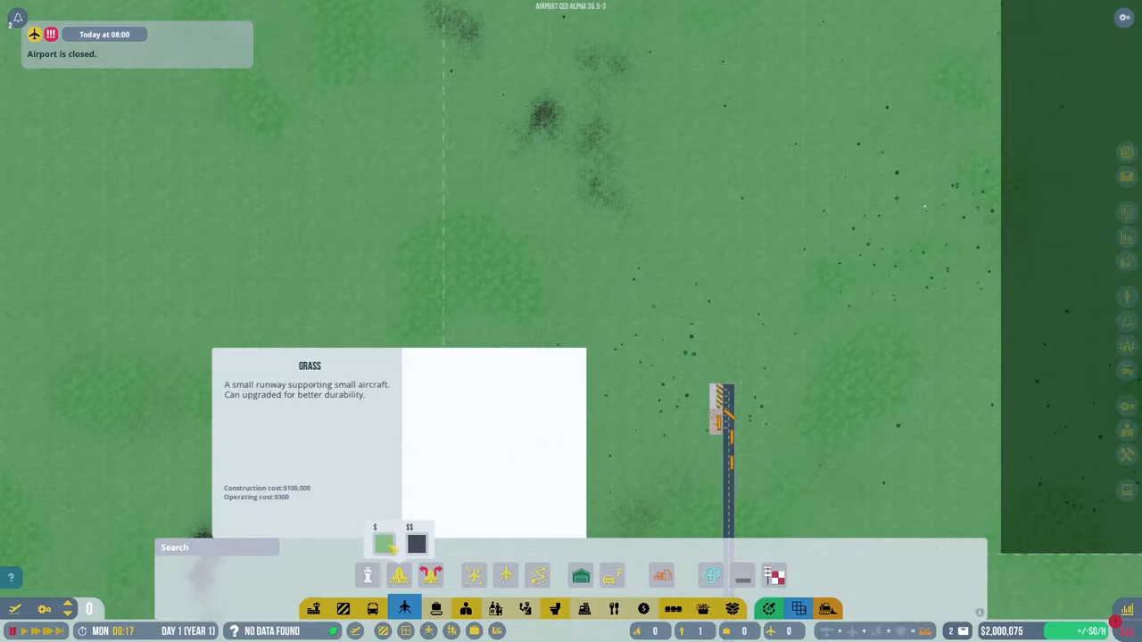
mouse_move(484, 159)
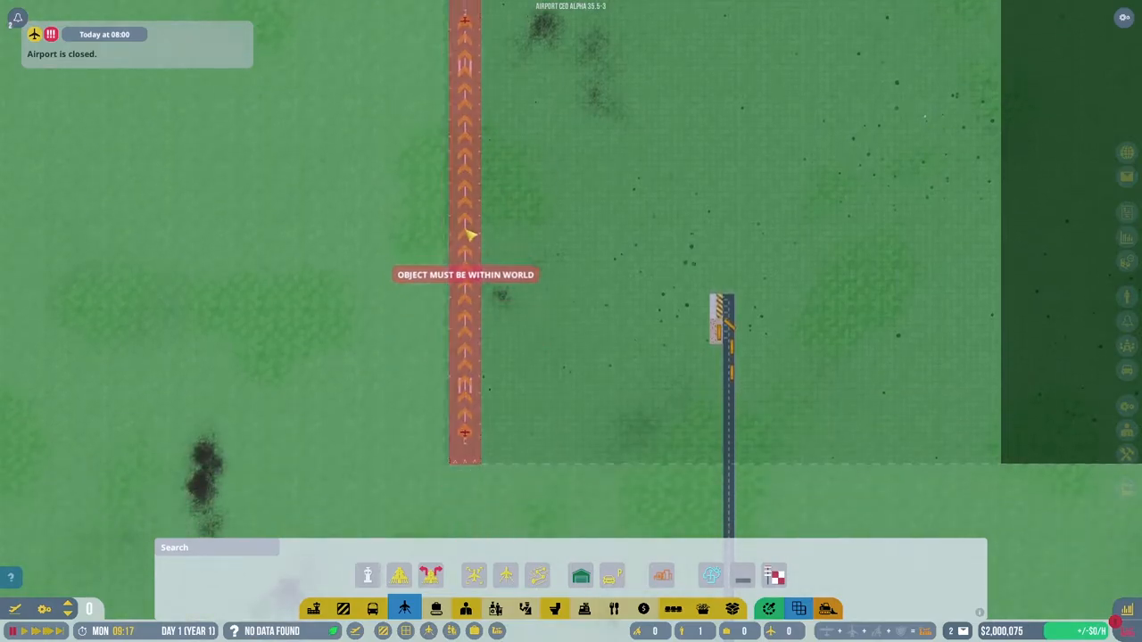
mouse_move(466, 234)
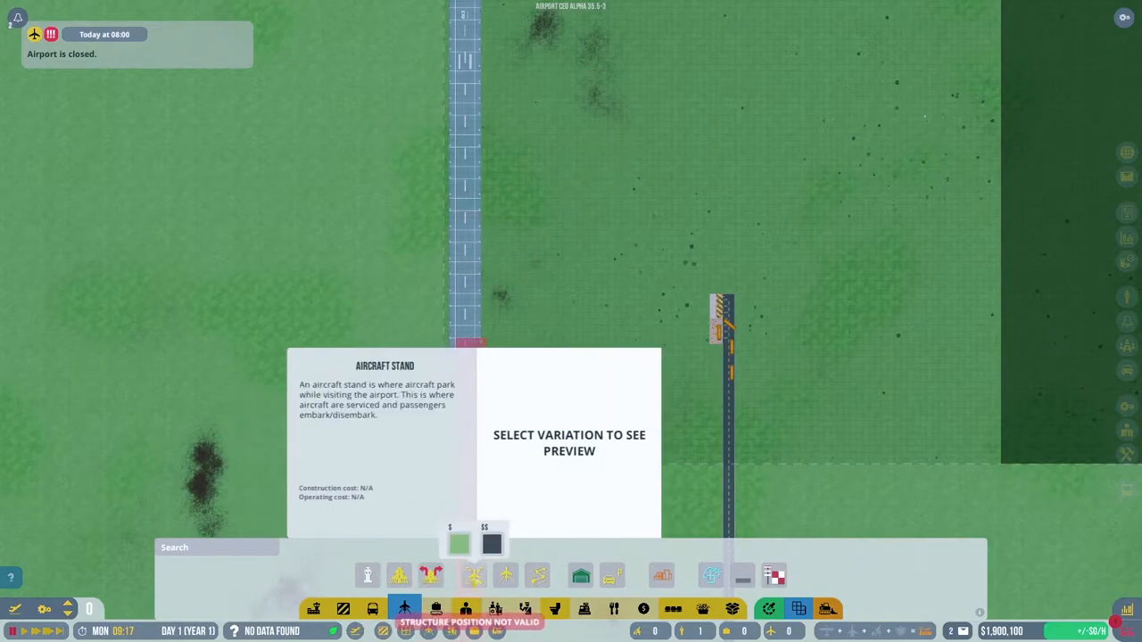
Pick the runway entry/exit tool to add an exit at each runway end.
left_click(399, 575)
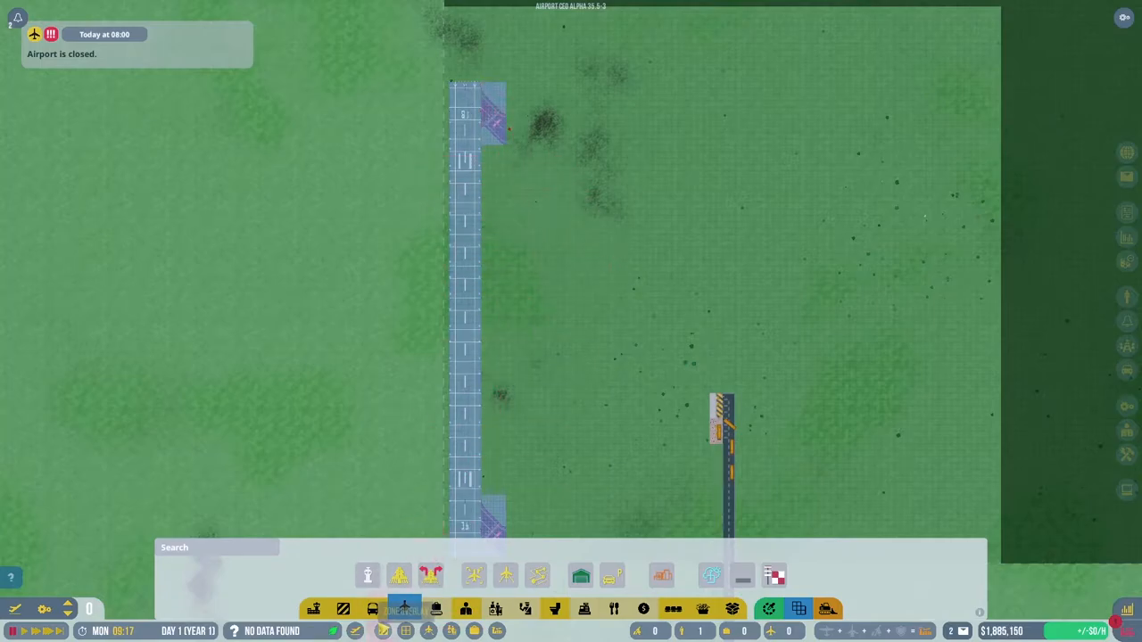
Start the taxiway foundation at the southern runway exit.
left_click(404, 607)
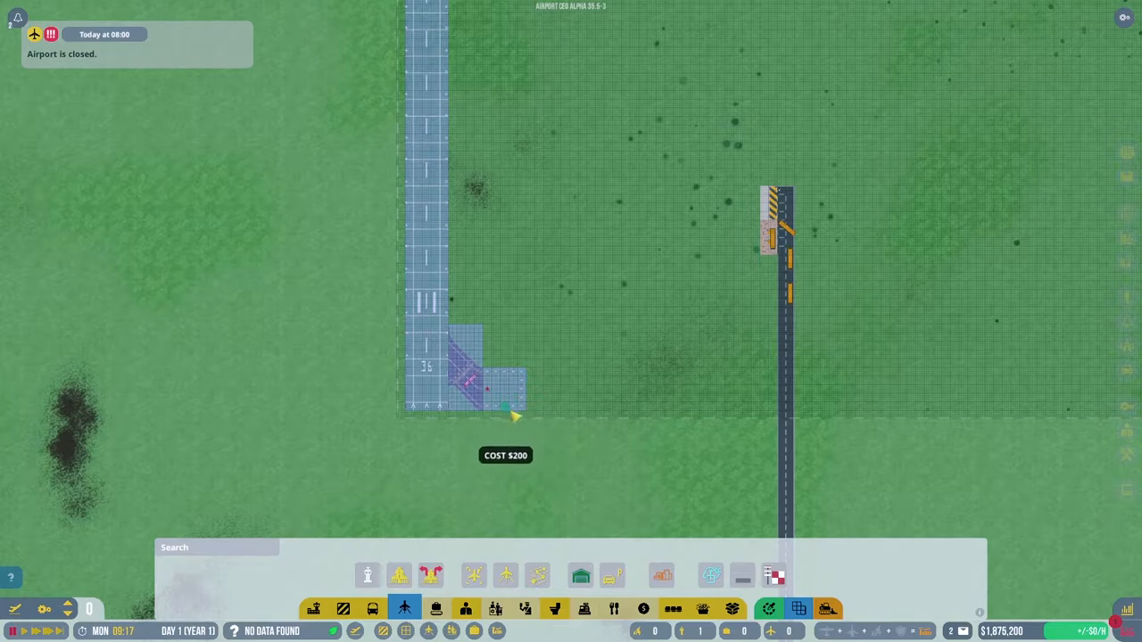
mouse_move(536, 412)
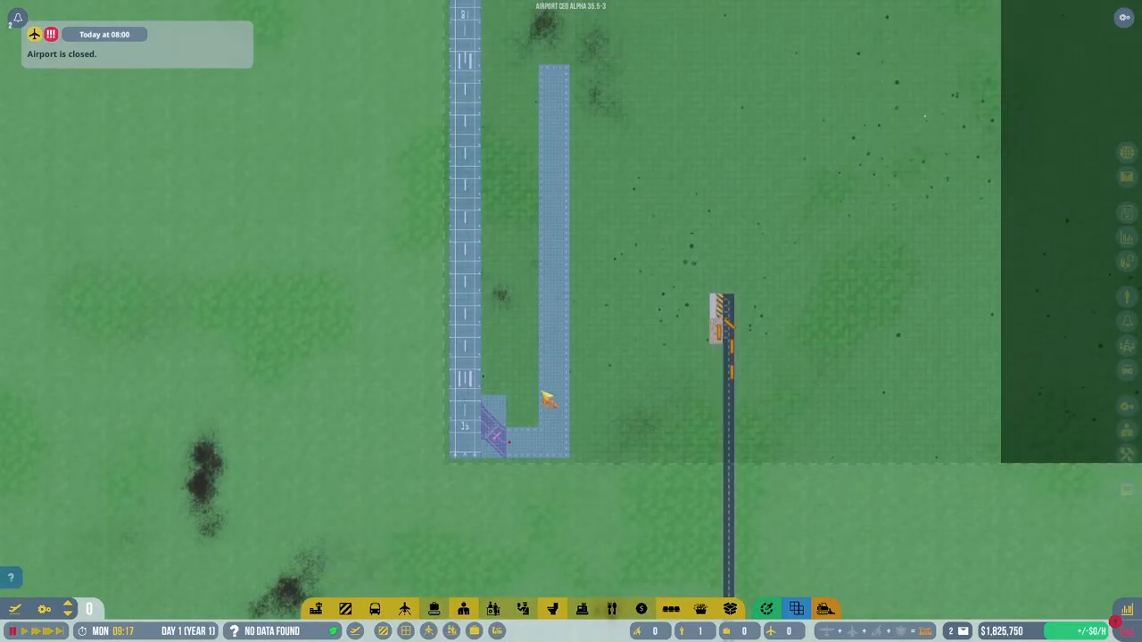
mouse_move(374, 609)
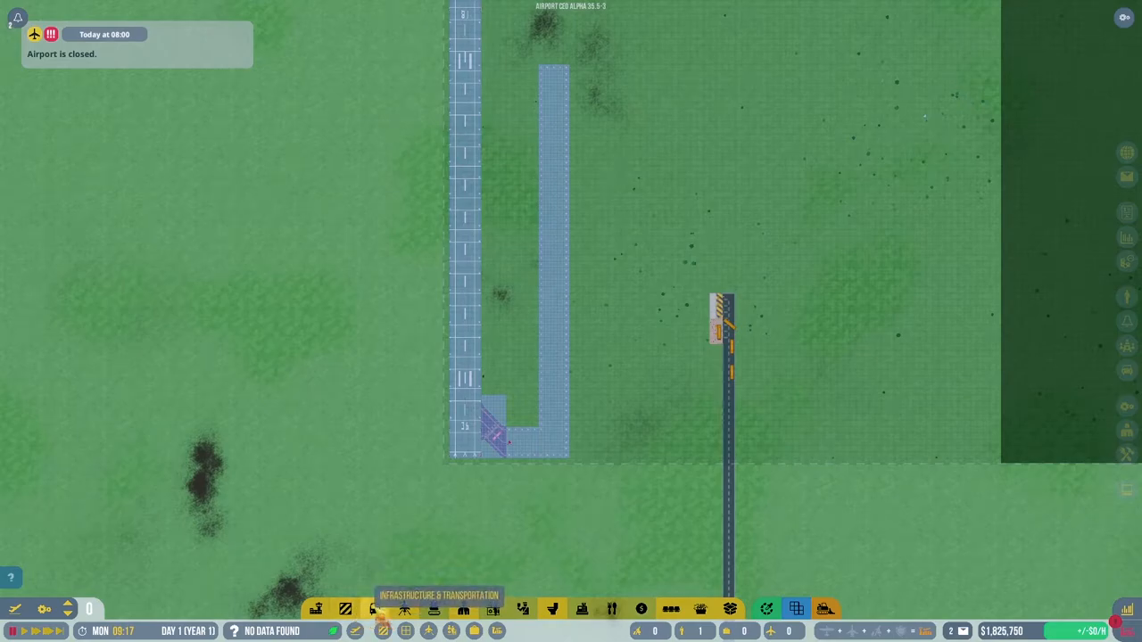
Open aircraft infrastructure options to position a $10,000 building beside the taxiway.
left_click(405, 609)
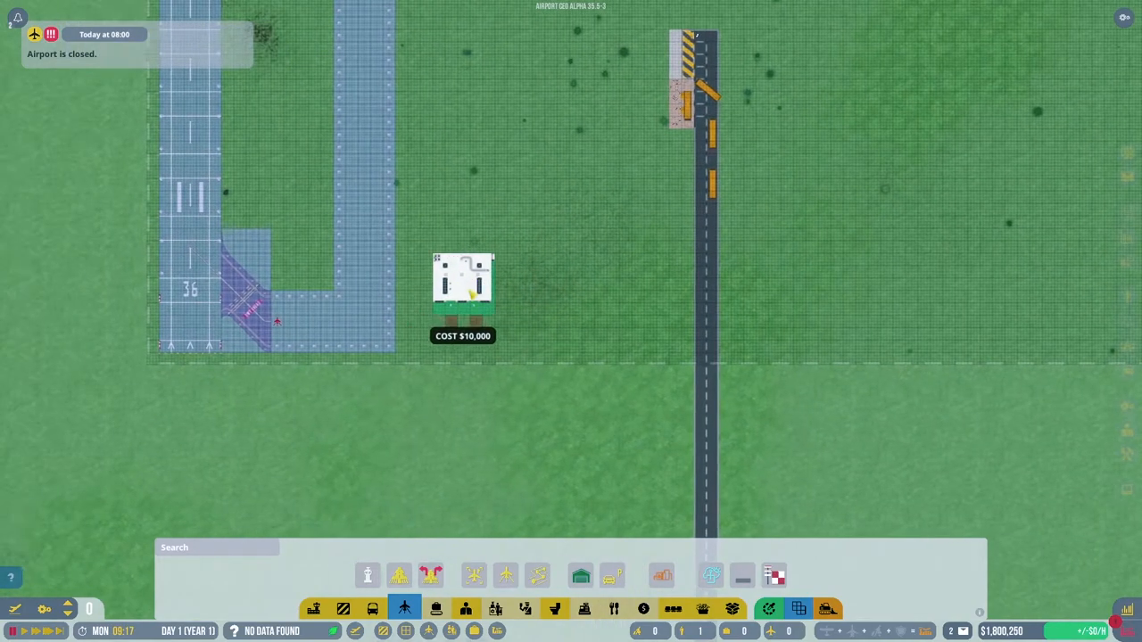
mouse_move(431, 285)
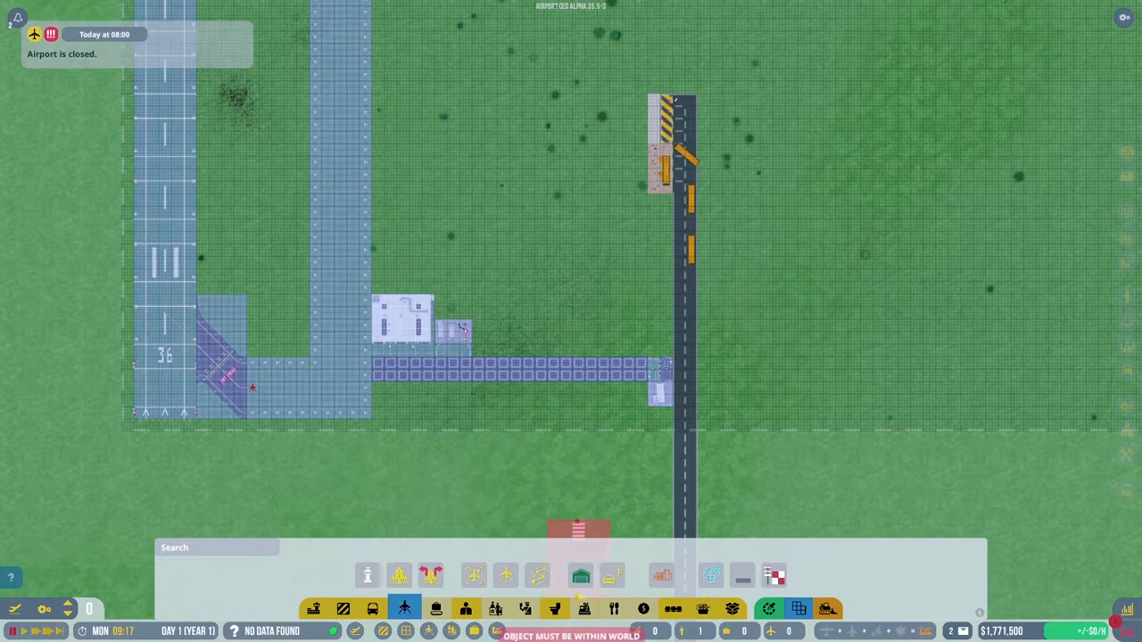
Choose the basic small aircraft stand variation and place stands on the apron.
left_click(505, 575)
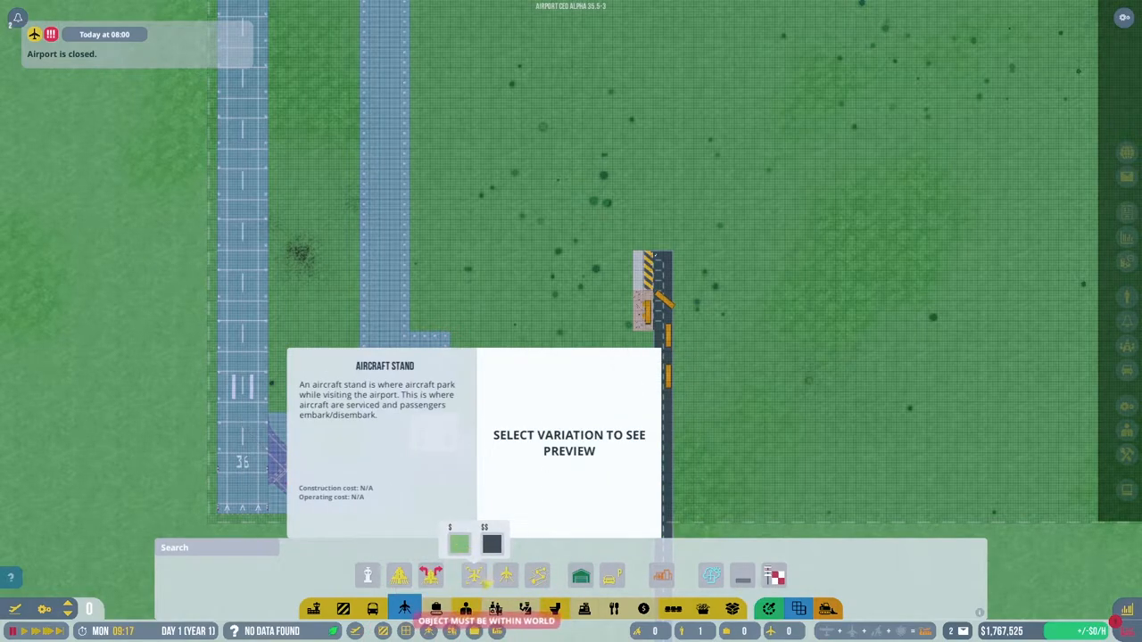
left_click(457, 544)
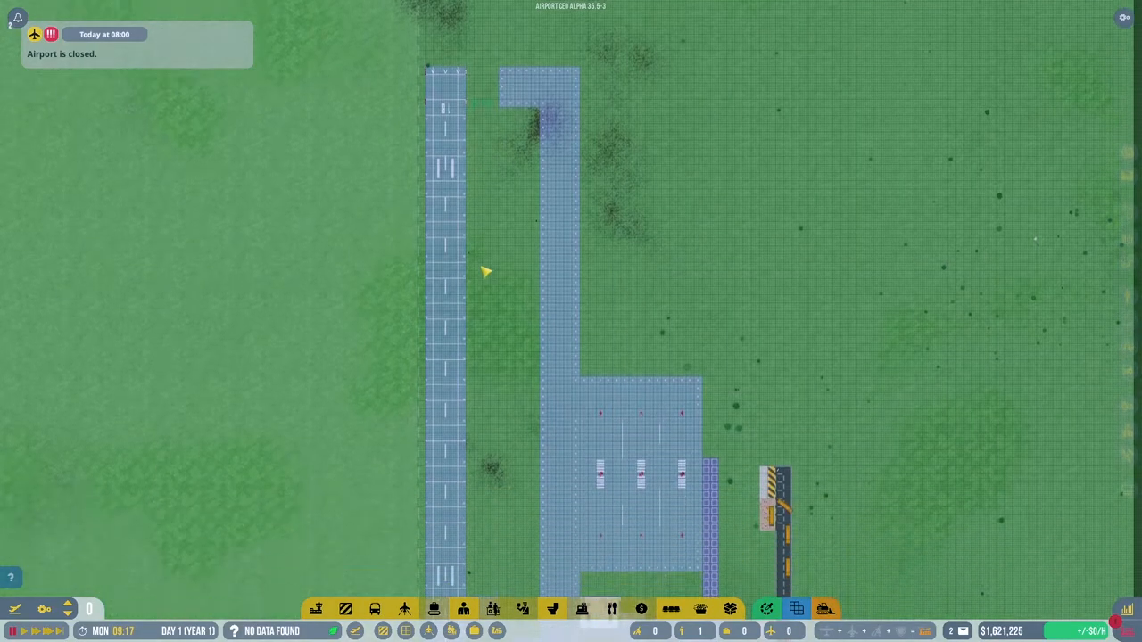
scroll("down", 3)
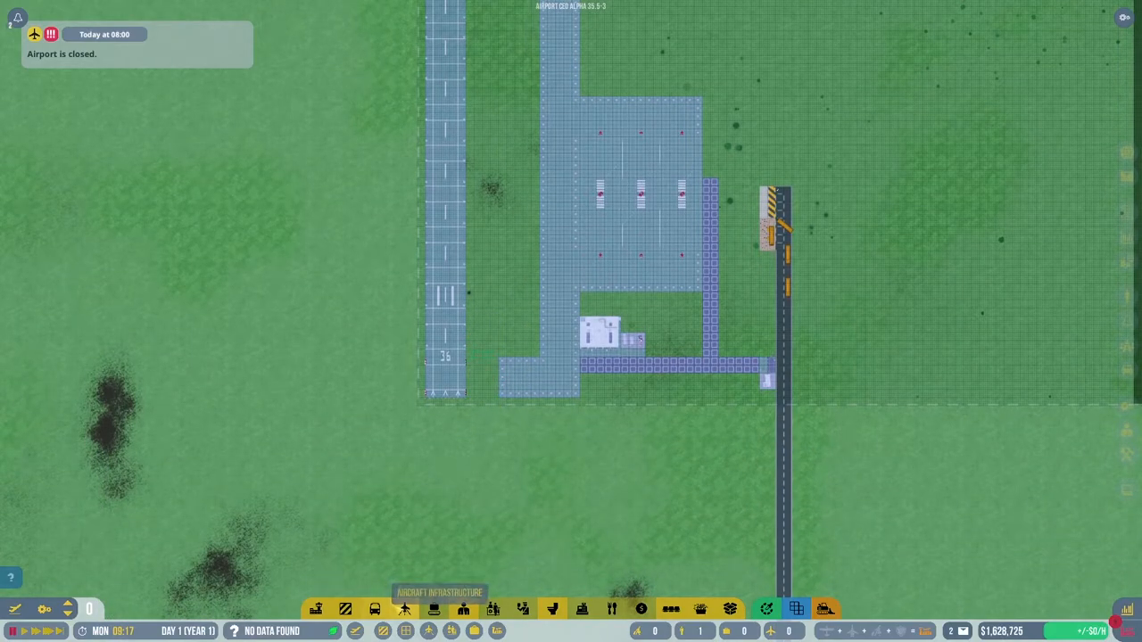
left_click(404, 610)
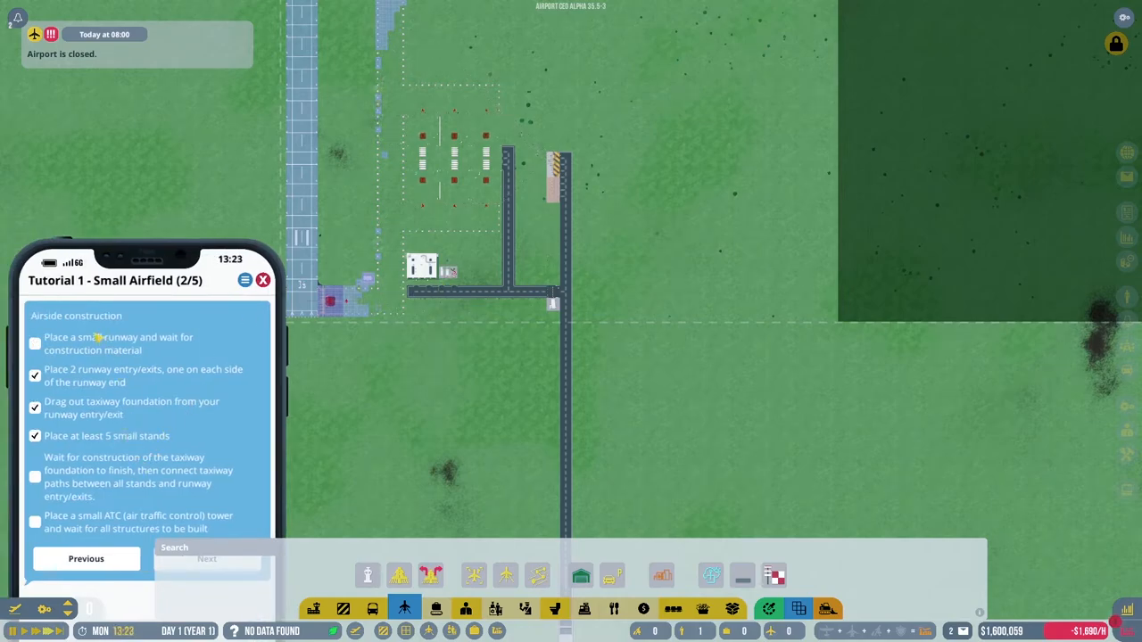
Close the tutorial checklist to reach the north runway entrance.
left_click(34, 343)
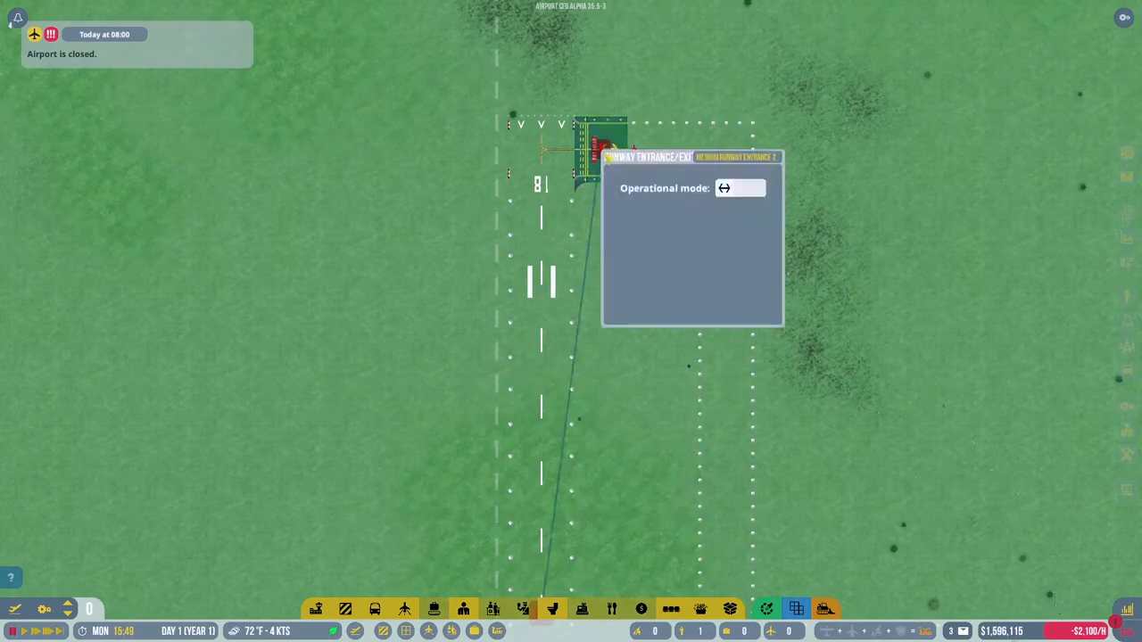
Set the north runway entrance to exit only and open the south entrance's settings.
left_click(740, 188)
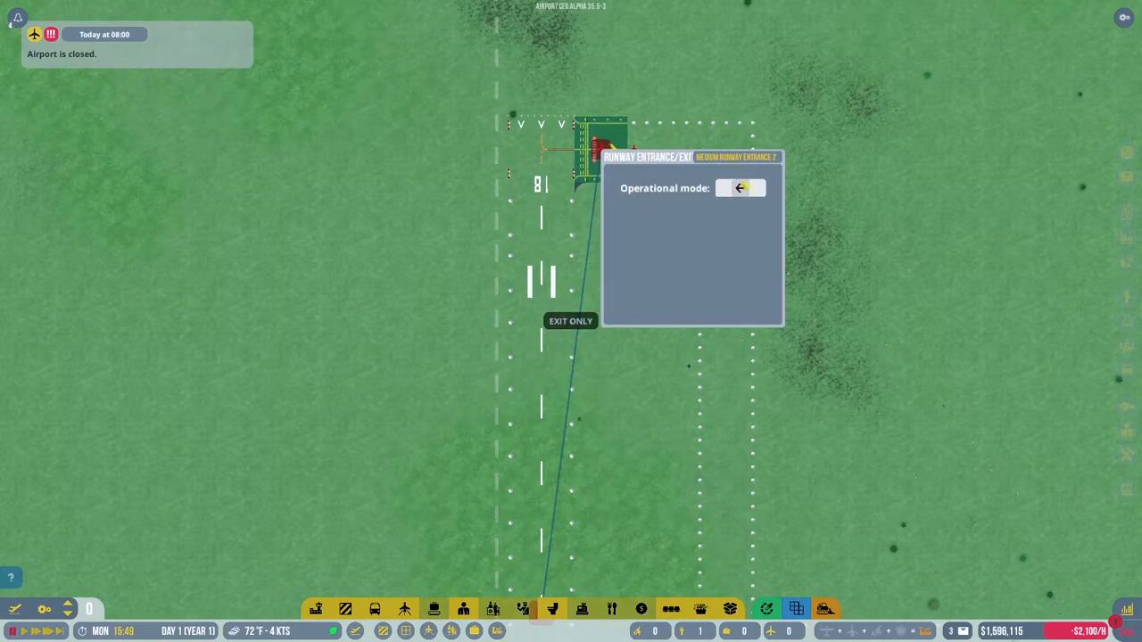
left_click(741, 187)
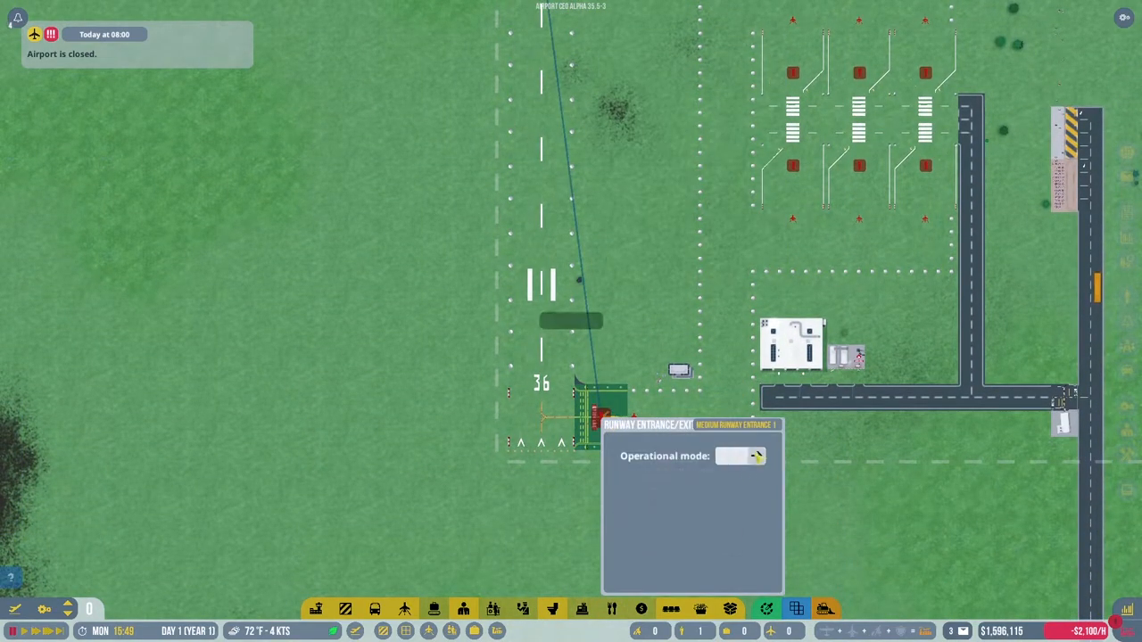
mouse_move(757, 456)
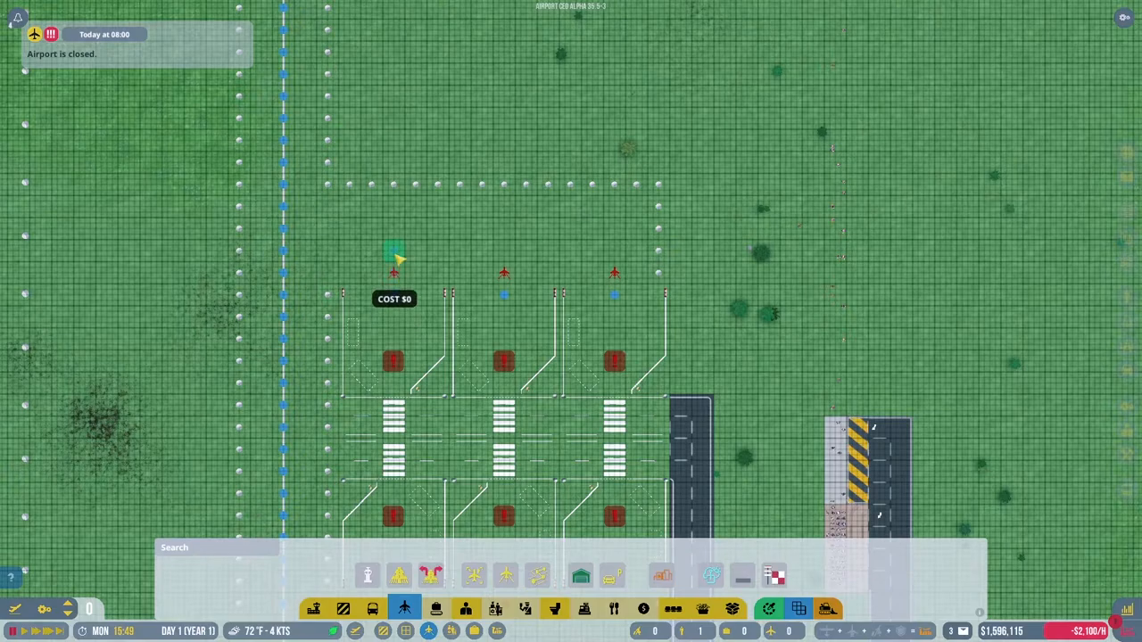
Pan over the area south of the stands and advance the tutorial to step 3/5.
left_click_drag(399, 259, 596, 243)
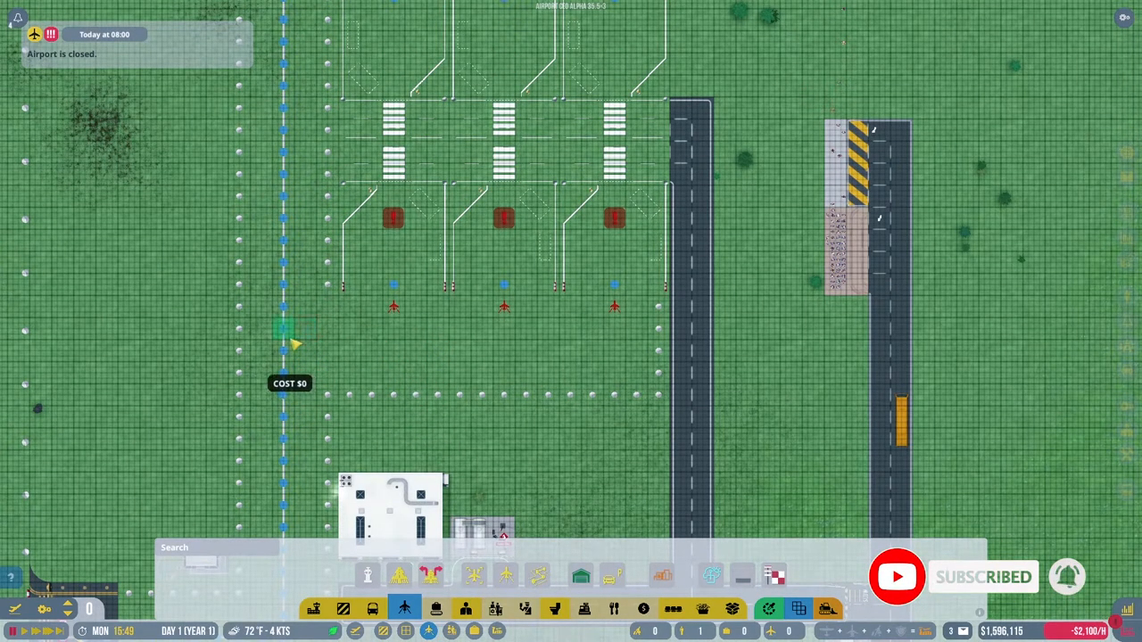
left_click_drag(286, 330, 616, 308)
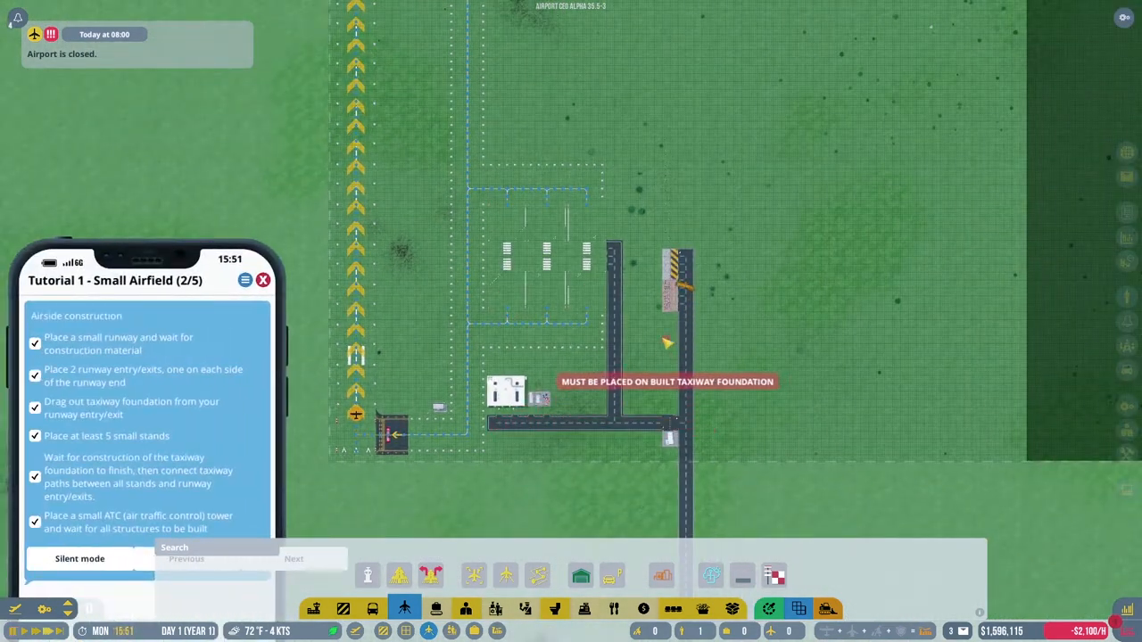
left_click(293, 559)
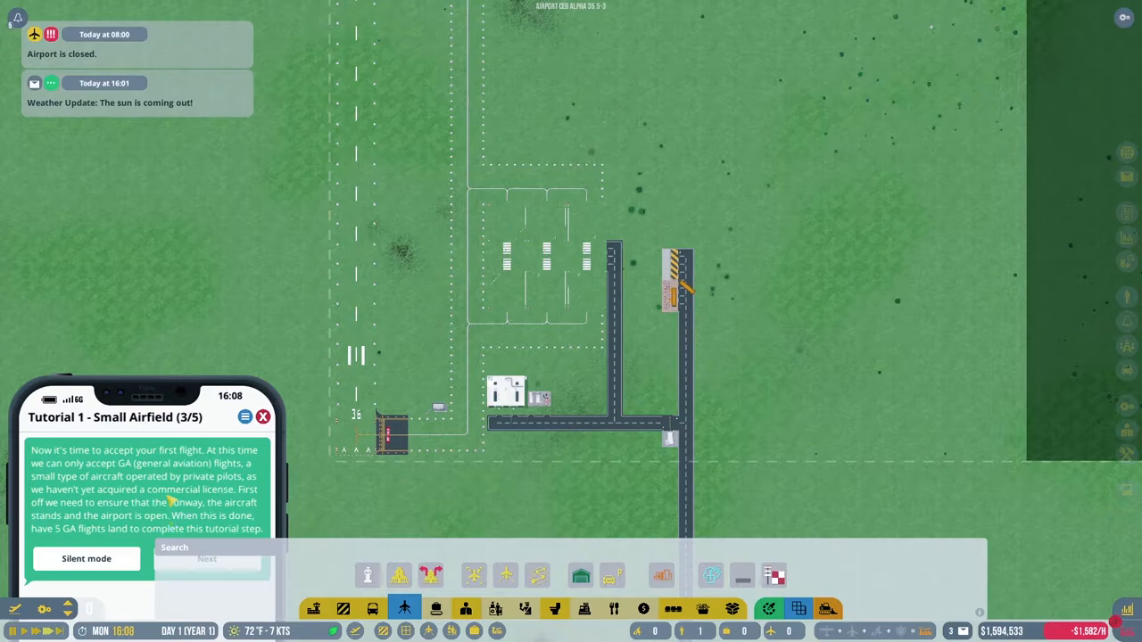
Turn on Airport Open and Allow General Aviation in Operations Overview, then hide the checklist.
left_click(208, 559)
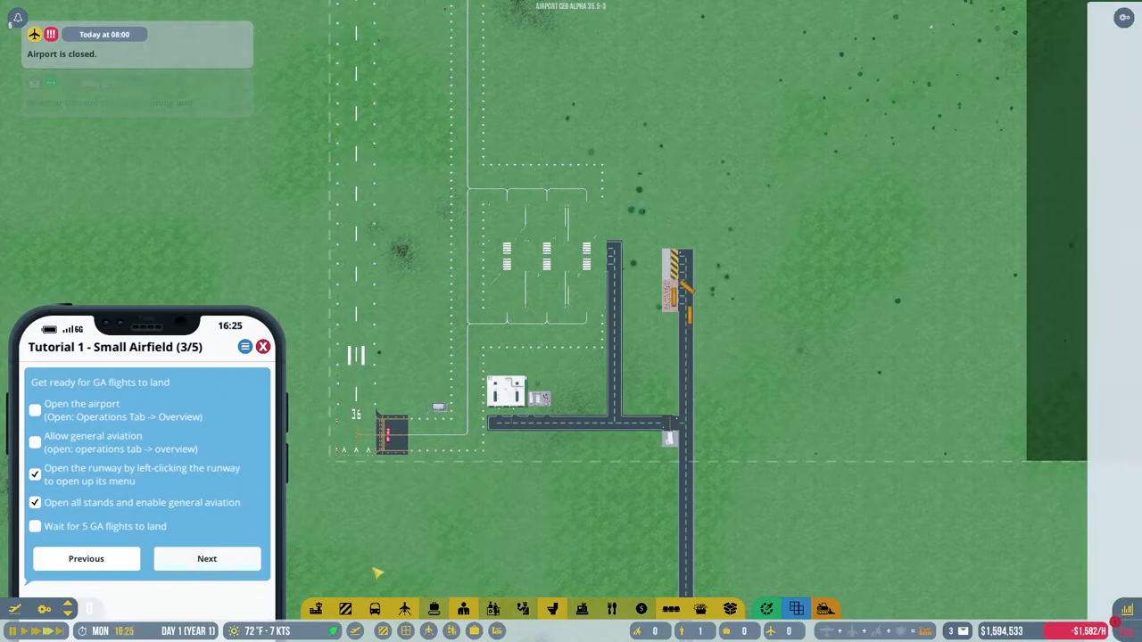
left_click(552, 53)
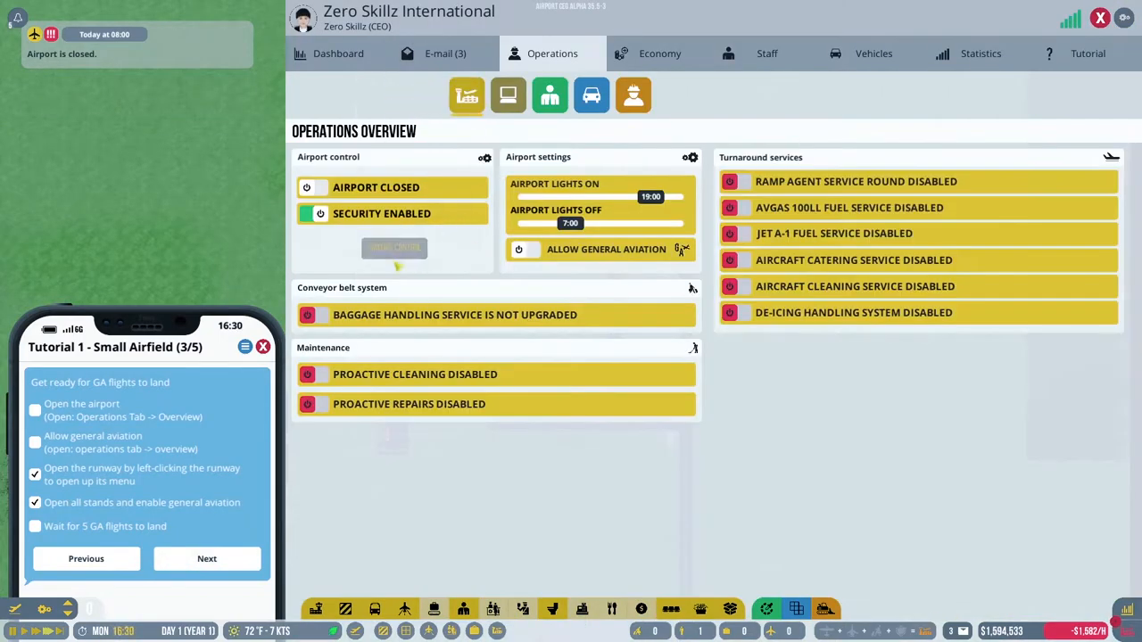
left_click(307, 187)
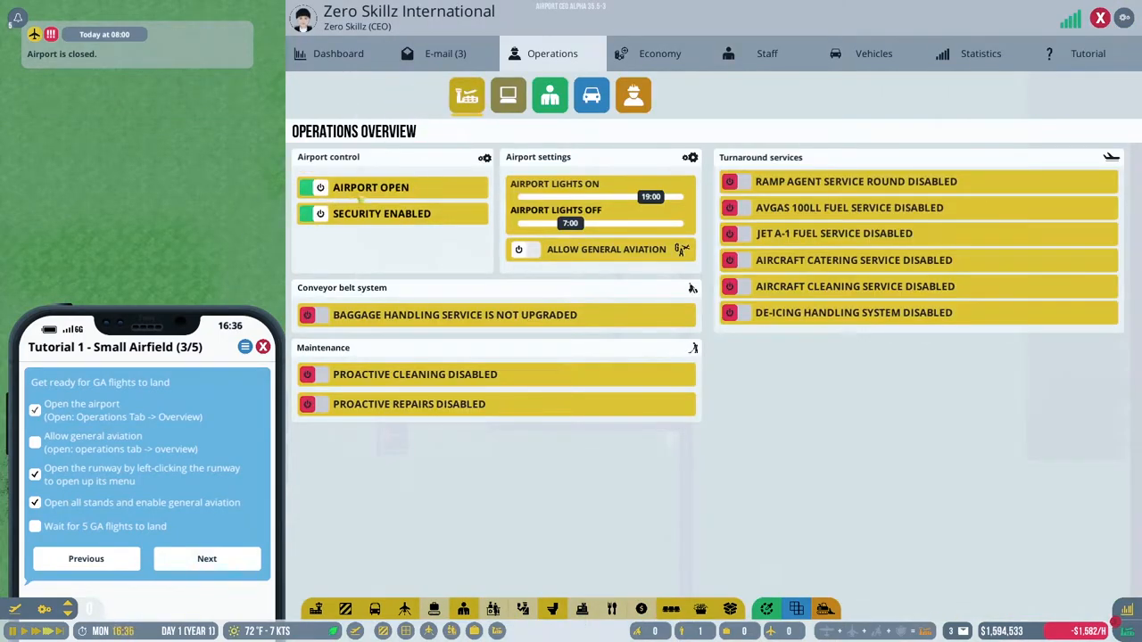
left_click(519, 249)
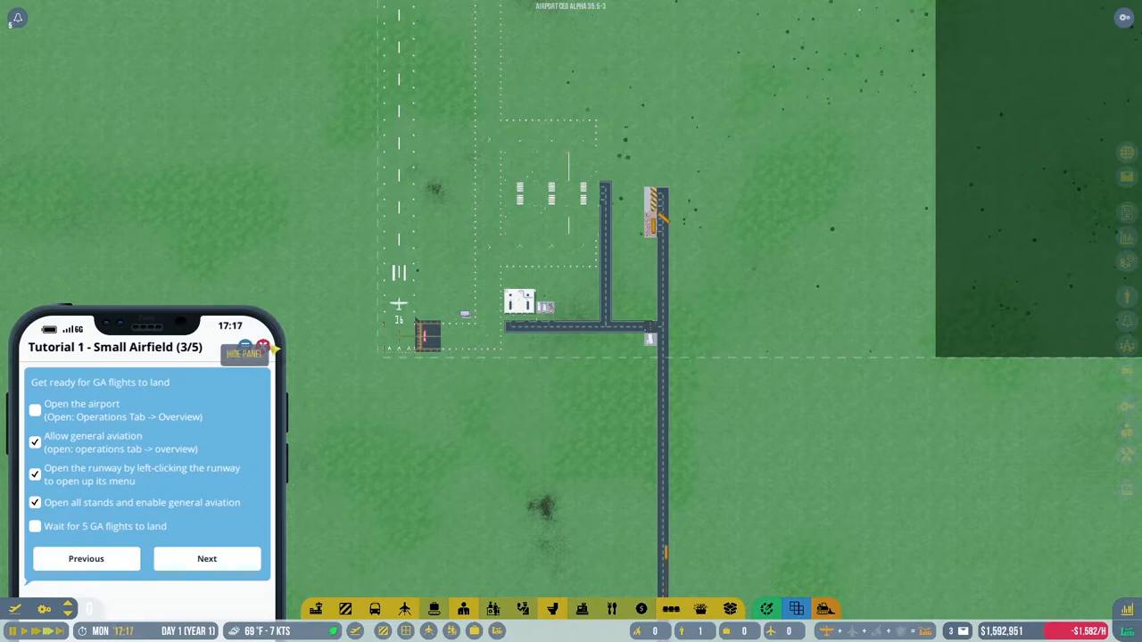
left_click(245, 353)
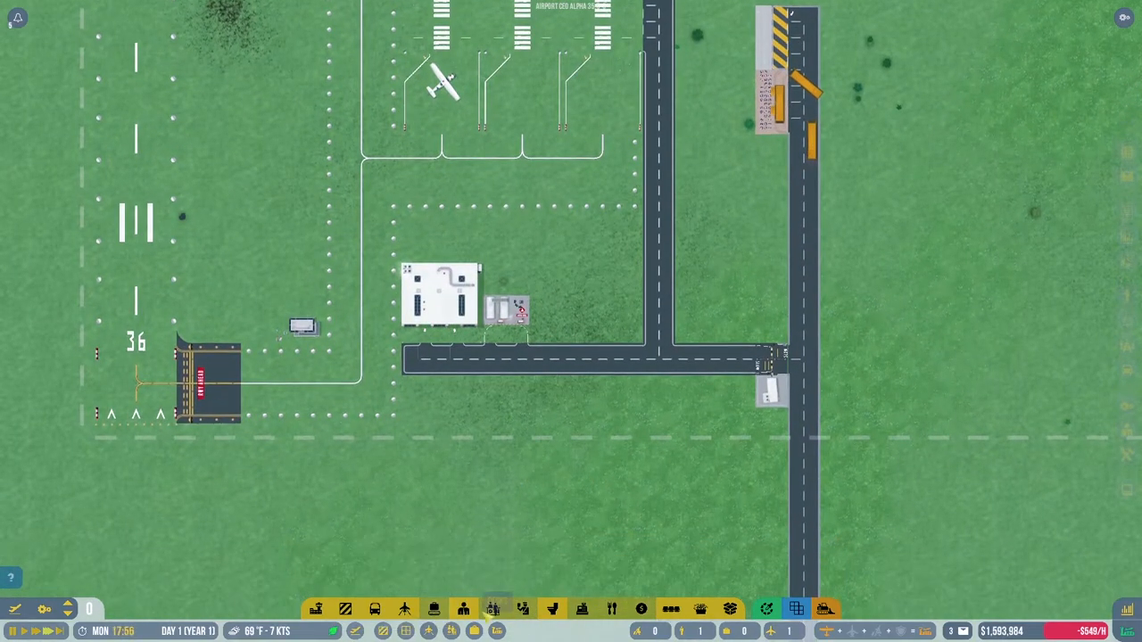
Look over the offered fuel contracts, then close the contracts panel without accepting any.
left_click(493, 608)
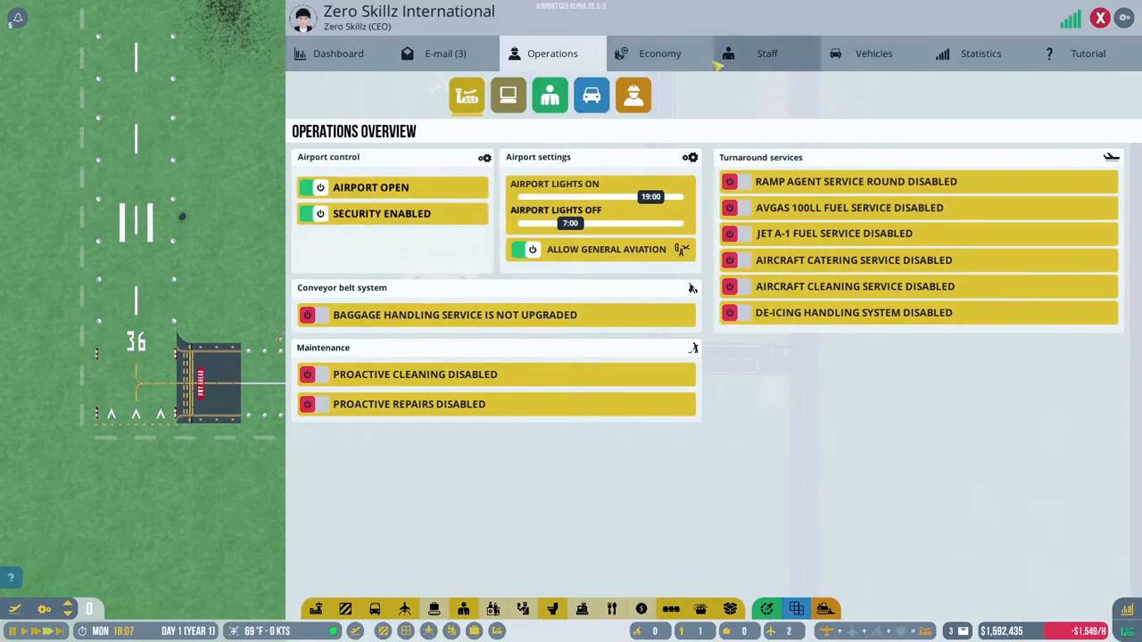
left_click(659, 53)
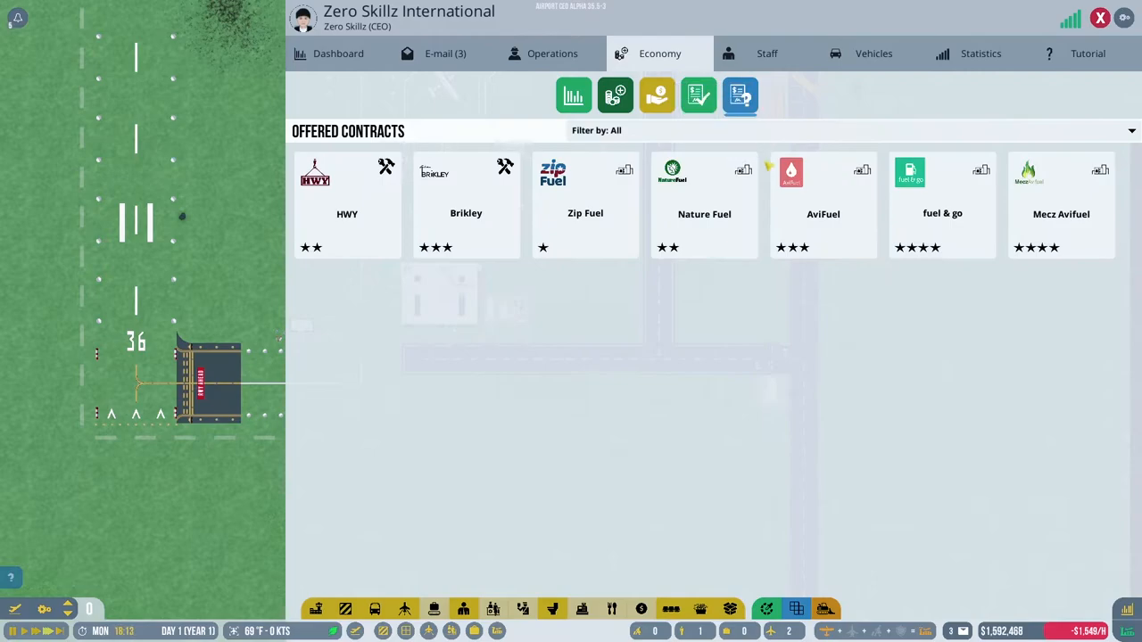
mouse_move(848, 210)
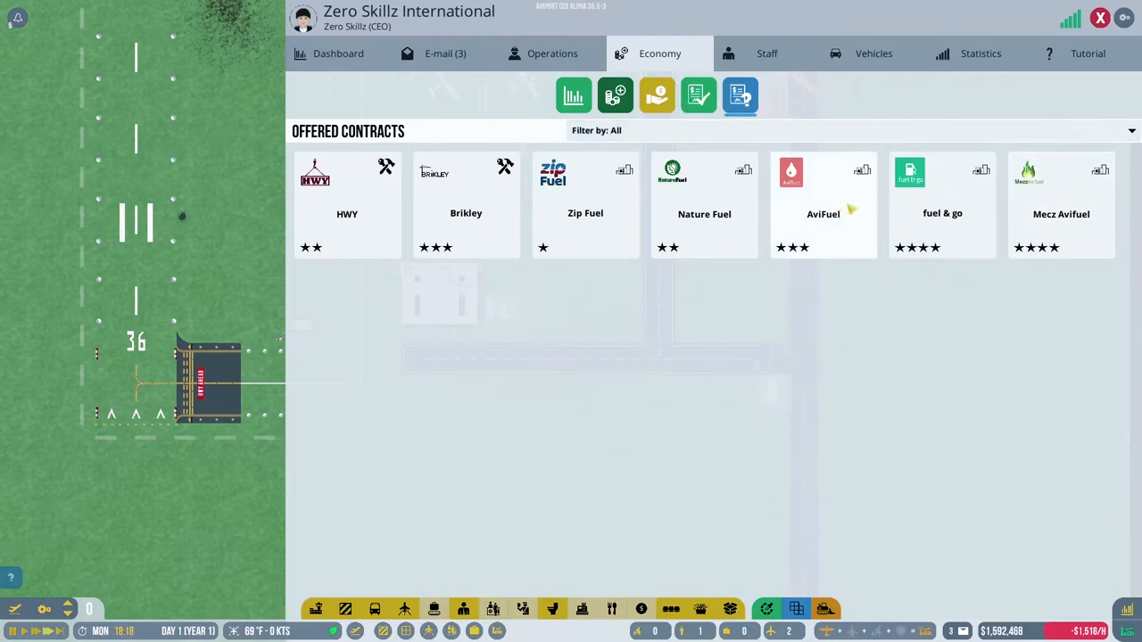
left_click(942, 205)
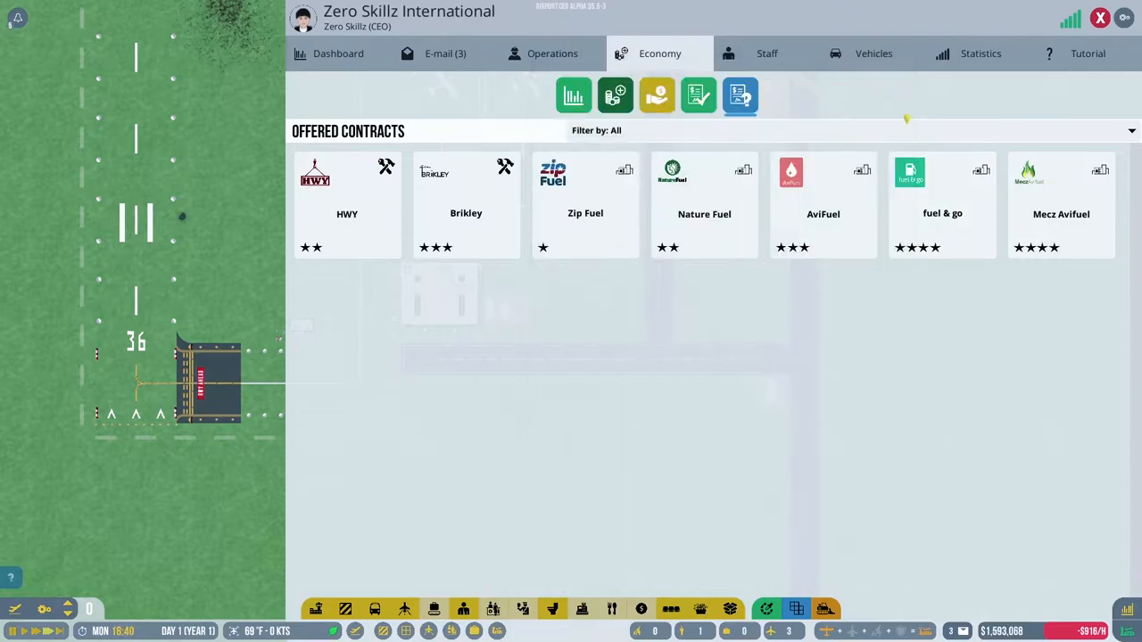
left_click(1061, 205)
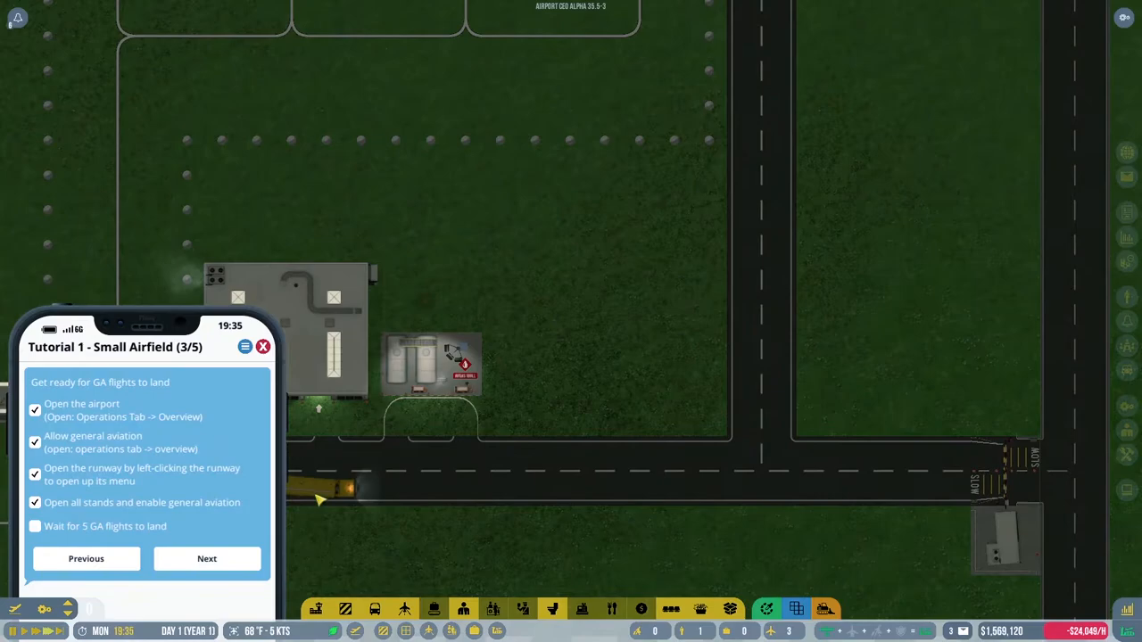
Advance the tutorial through the refueling summary to its refueling service checklist.
left_click(206, 558)
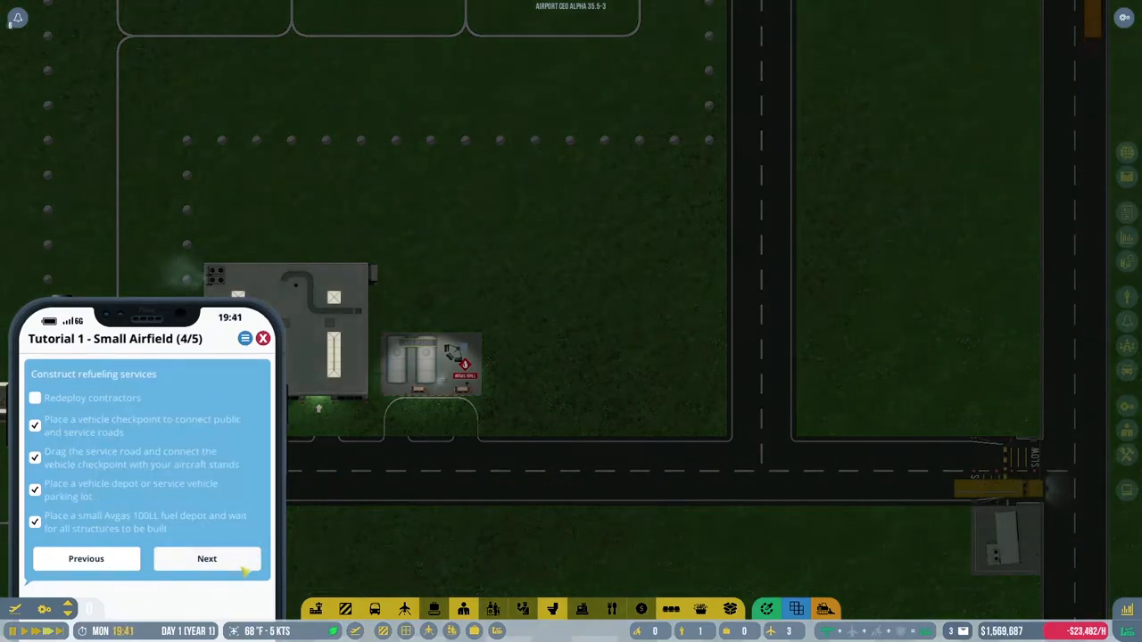
left_click(206, 559)
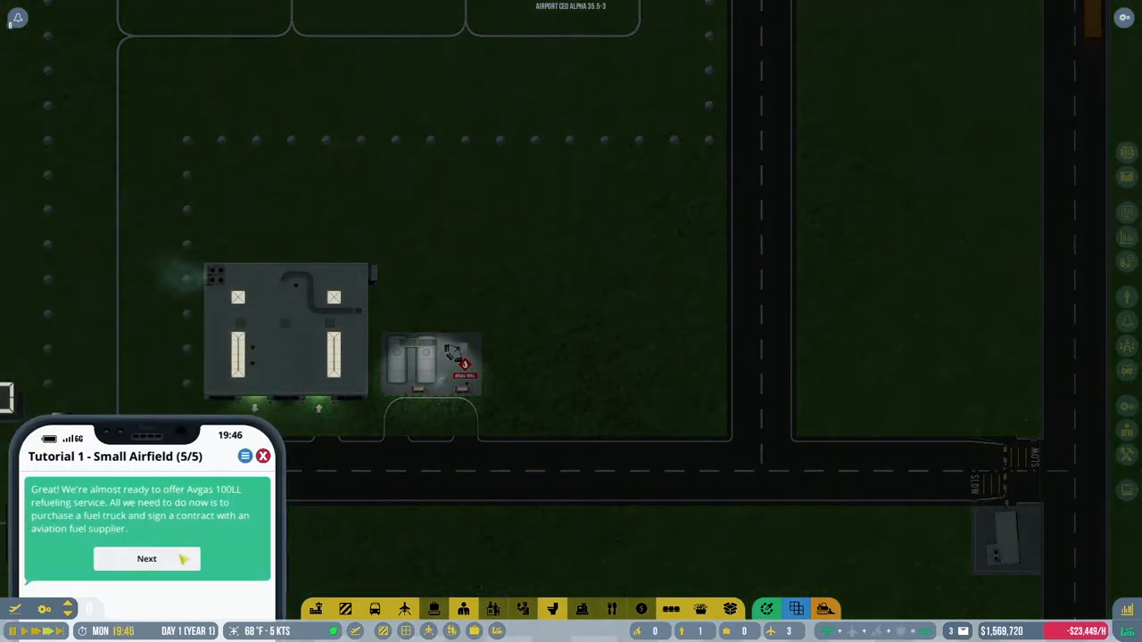
left_click(147, 558)
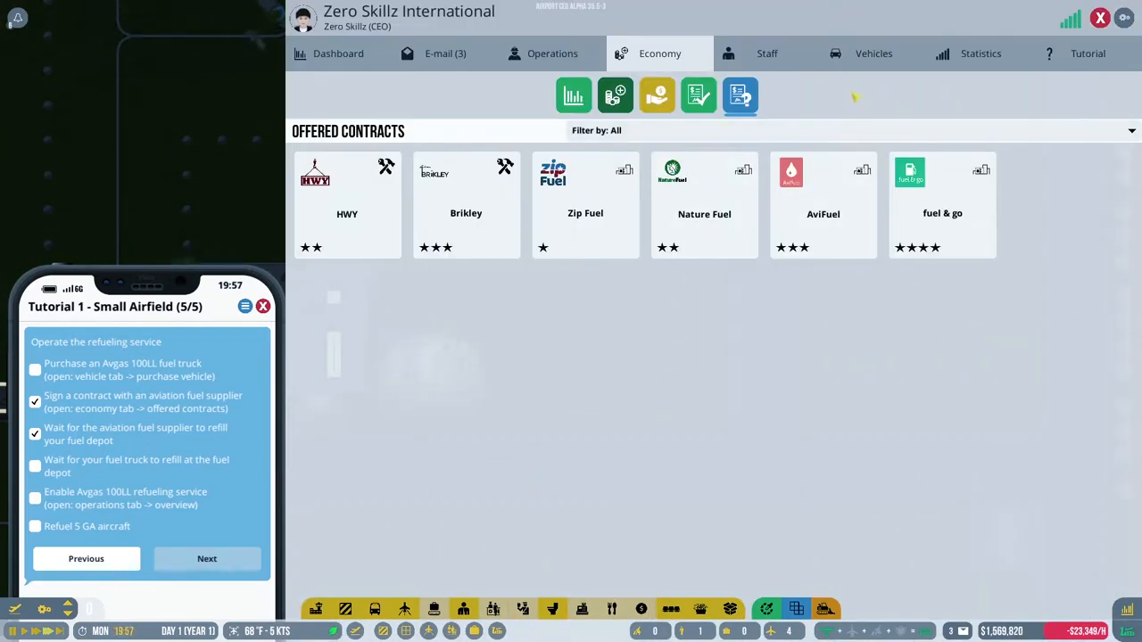
Order three Fjord Avgas 100LL fuel trucks from Vehicles procurement.
left_click(768, 53)
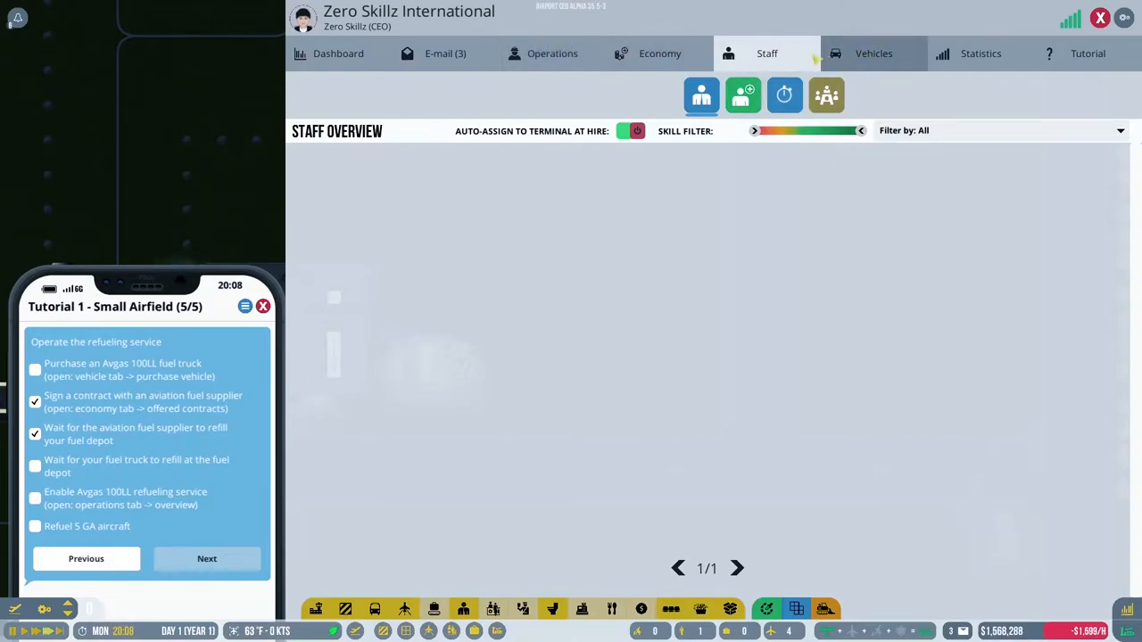
left_click(874, 53)
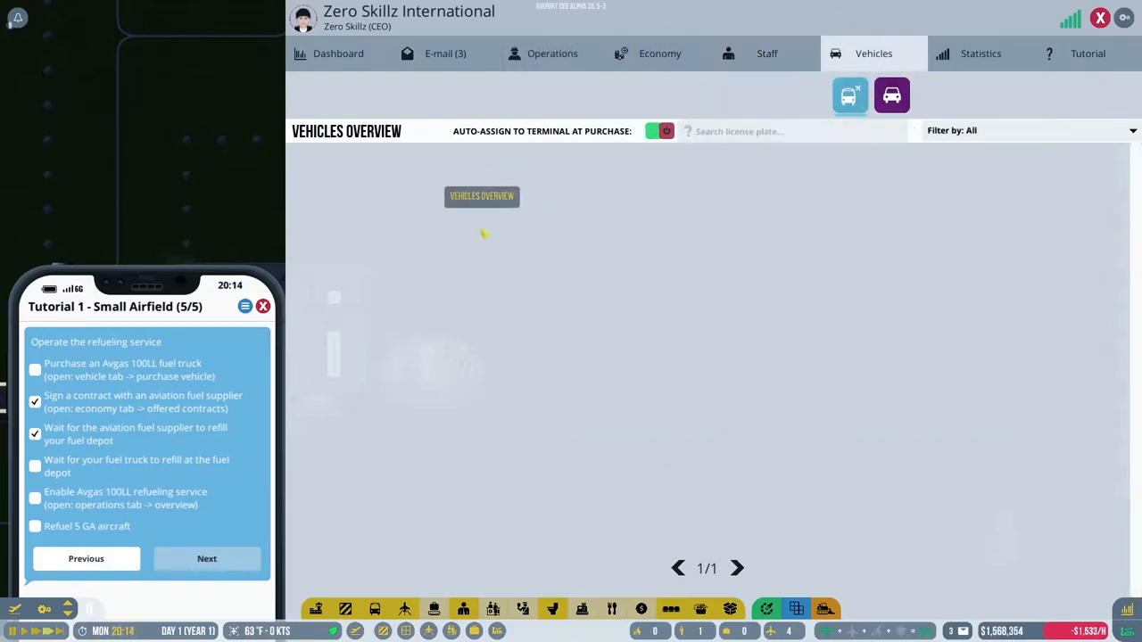
left_click(892, 95)
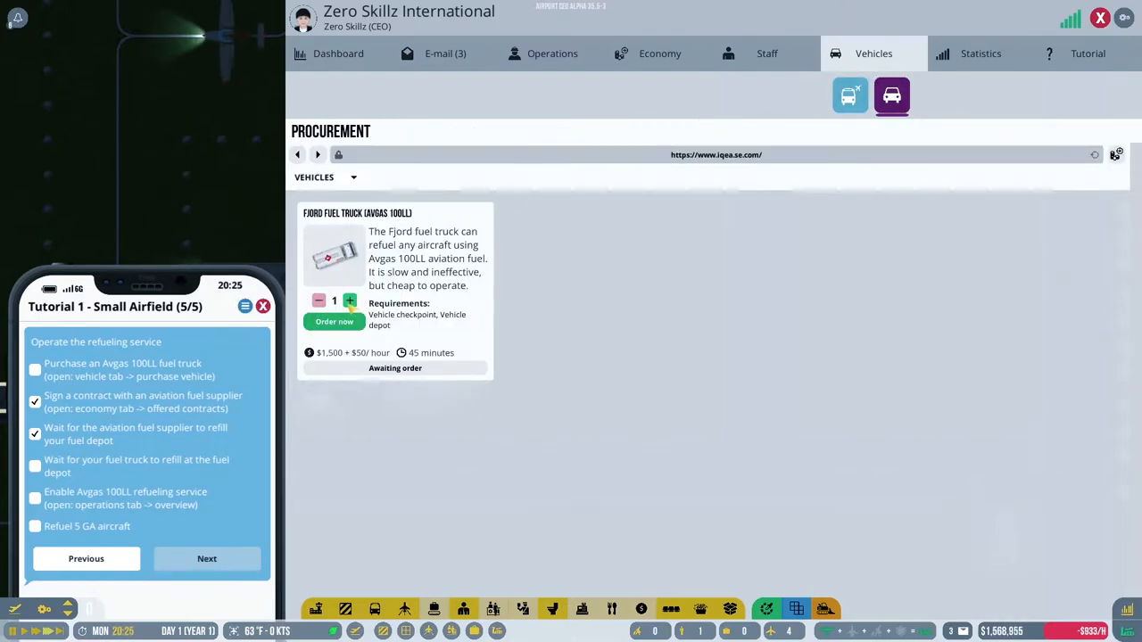
left_click(350, 299)
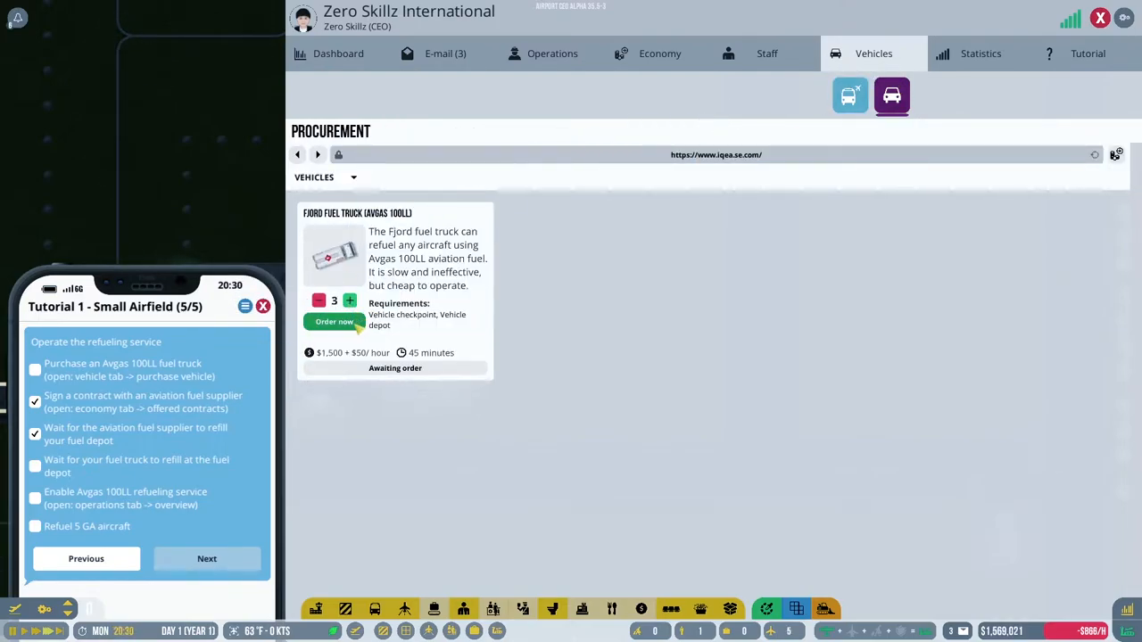
left_click(335, 321)
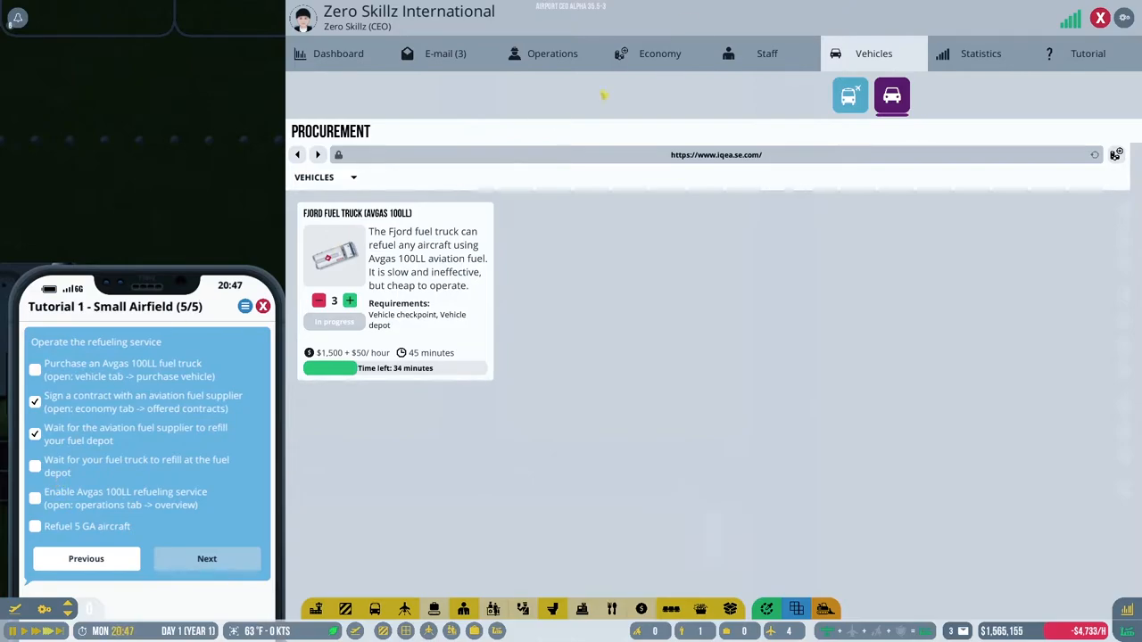
left_click(553, 54)
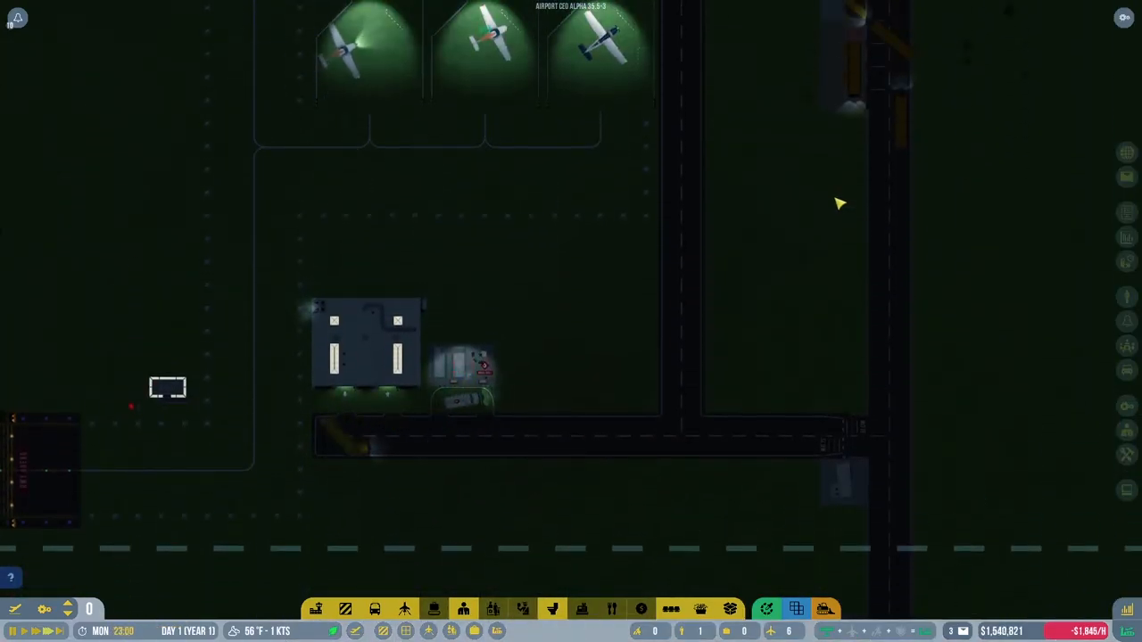
Bring the refueling tutorial checklist back on screen.
left_click(462, 366)
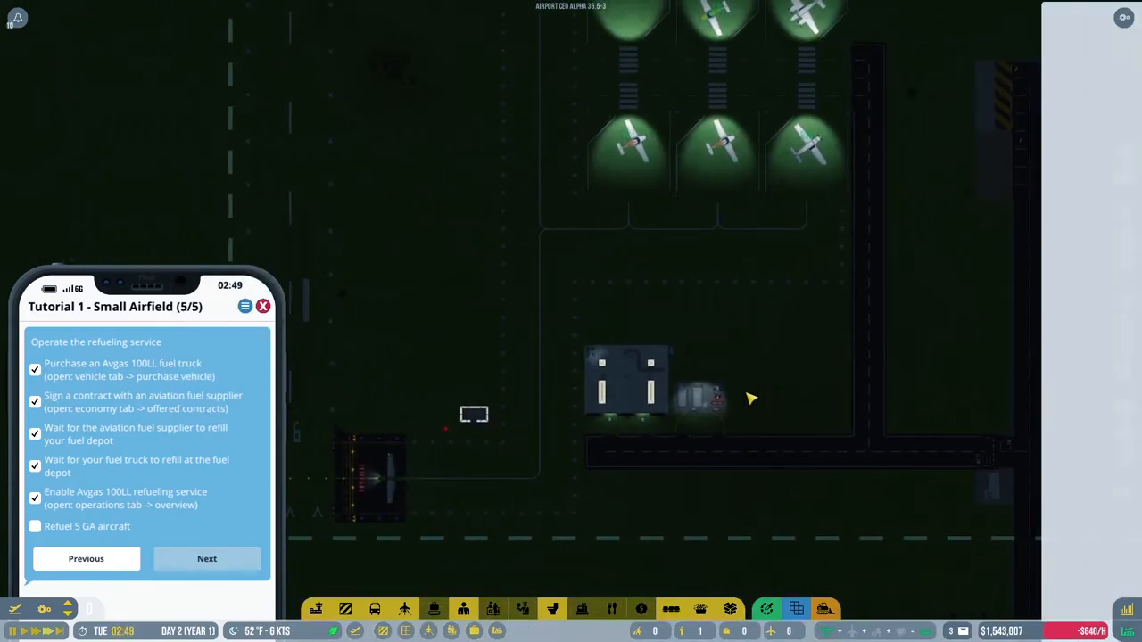
View the budget and fee list, advance to Tutorial 2's terminal checklist, and hide it.
left_click(659, 53)
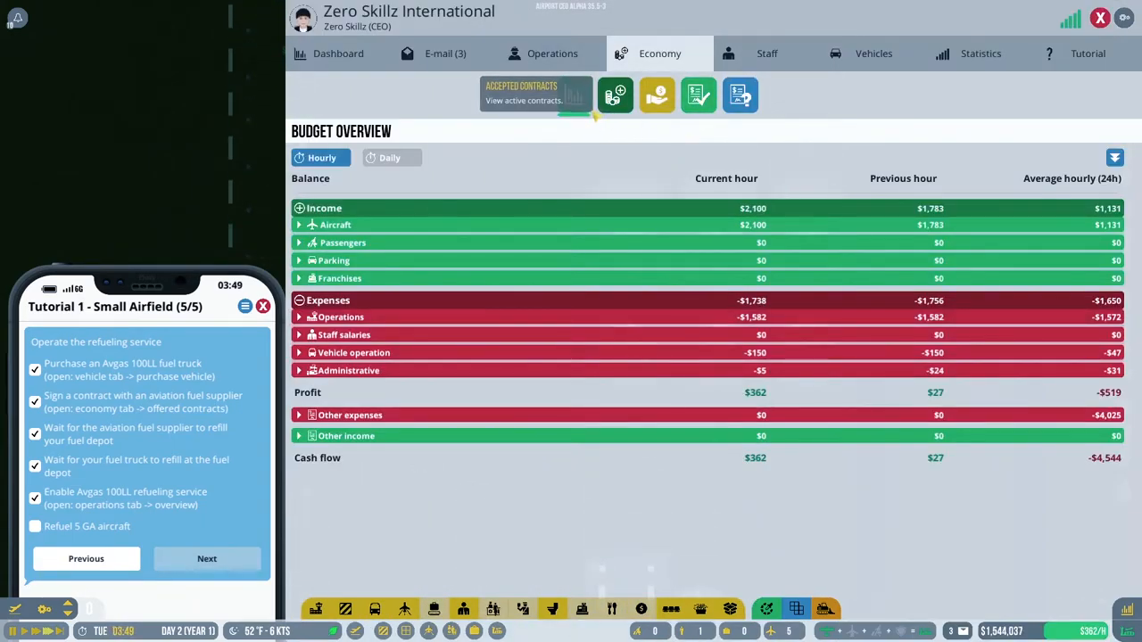
left_click(573, 95)
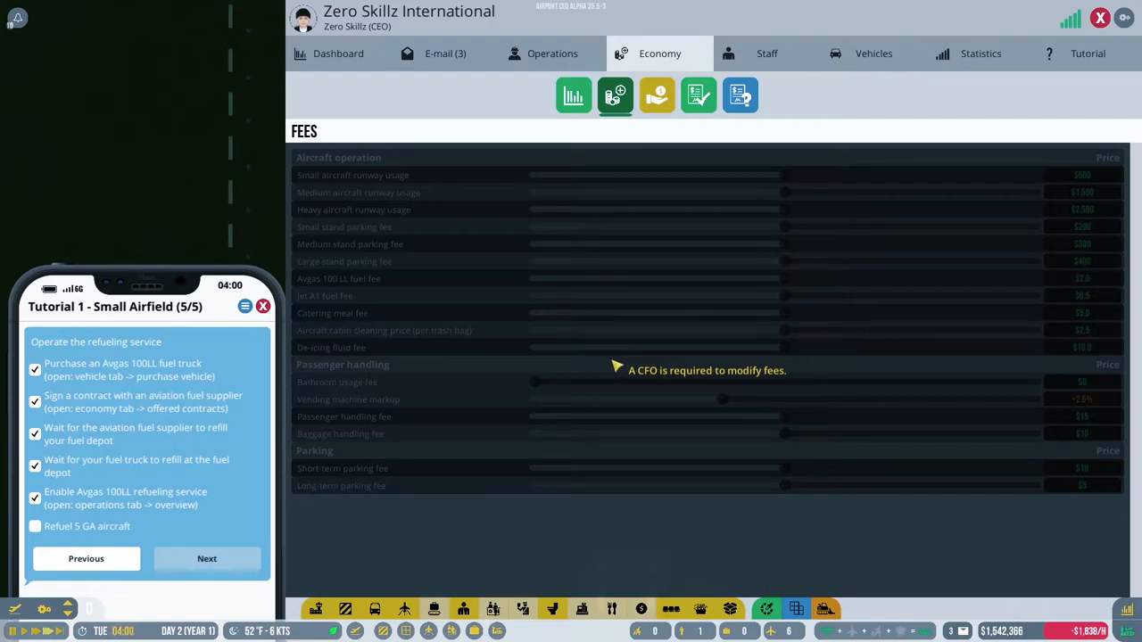
mouse_move(1092, 308)
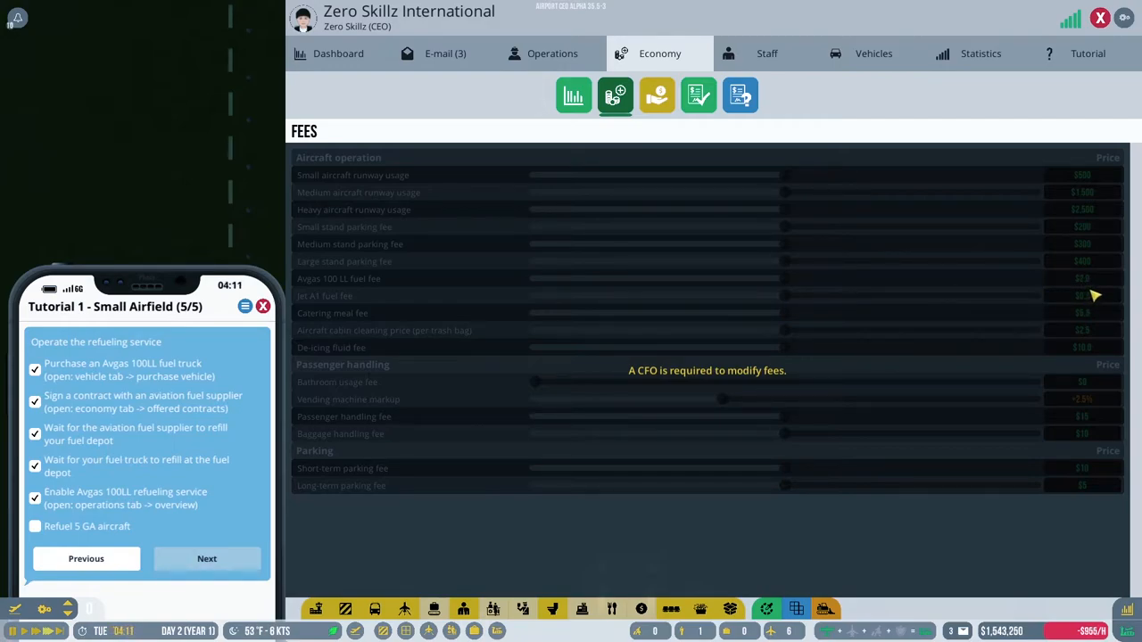
left_click(206, 559)
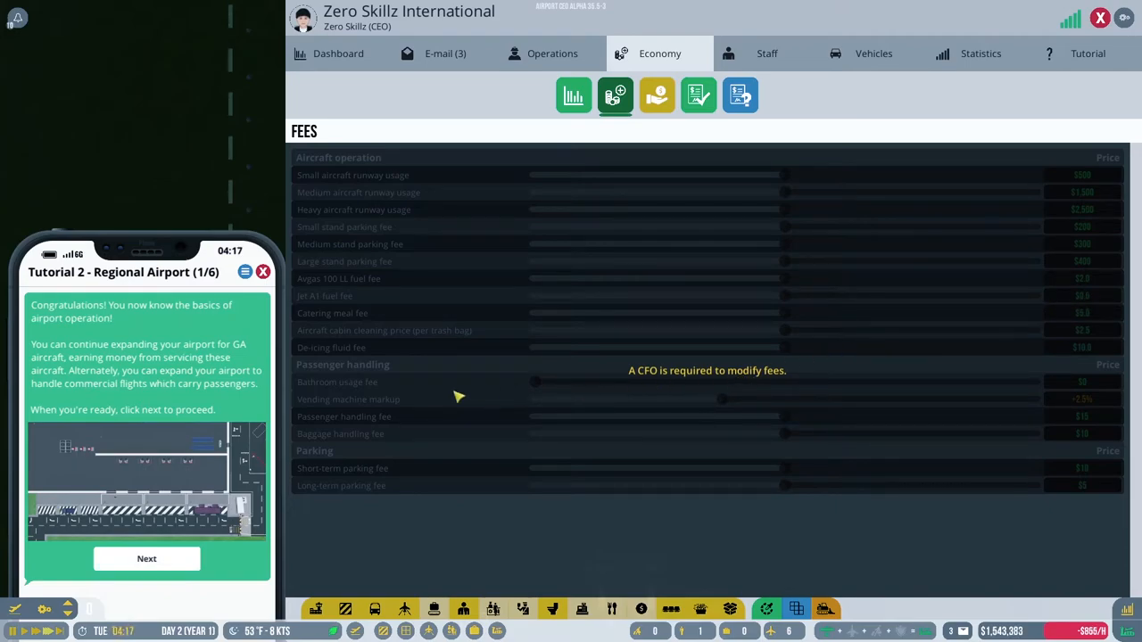
mouse_move(326, 401)
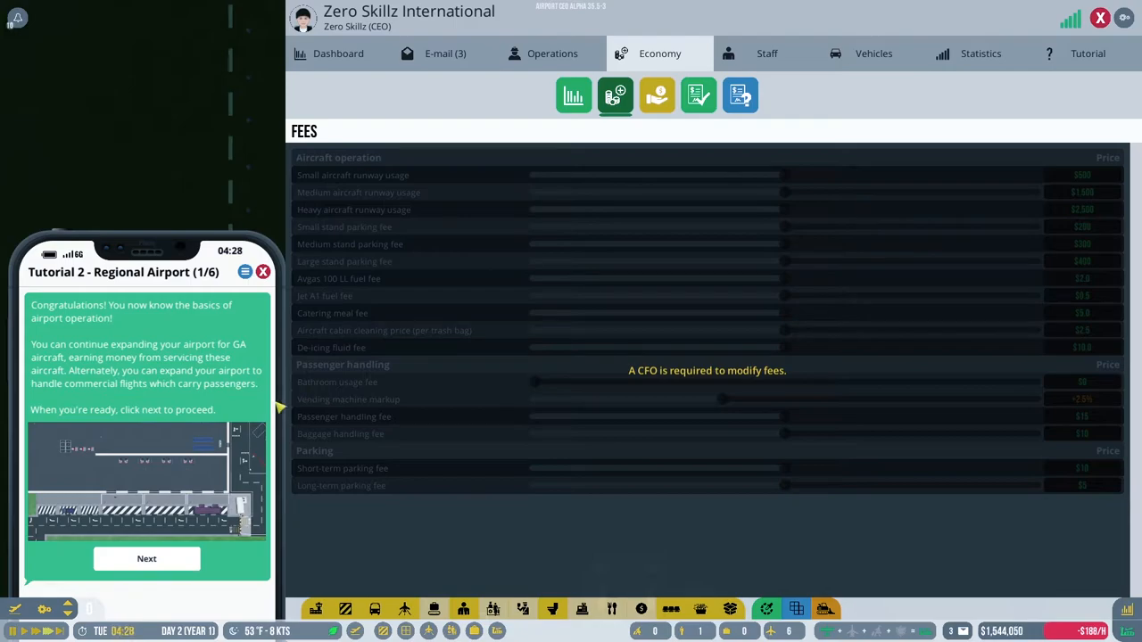
left_click(146, 559)
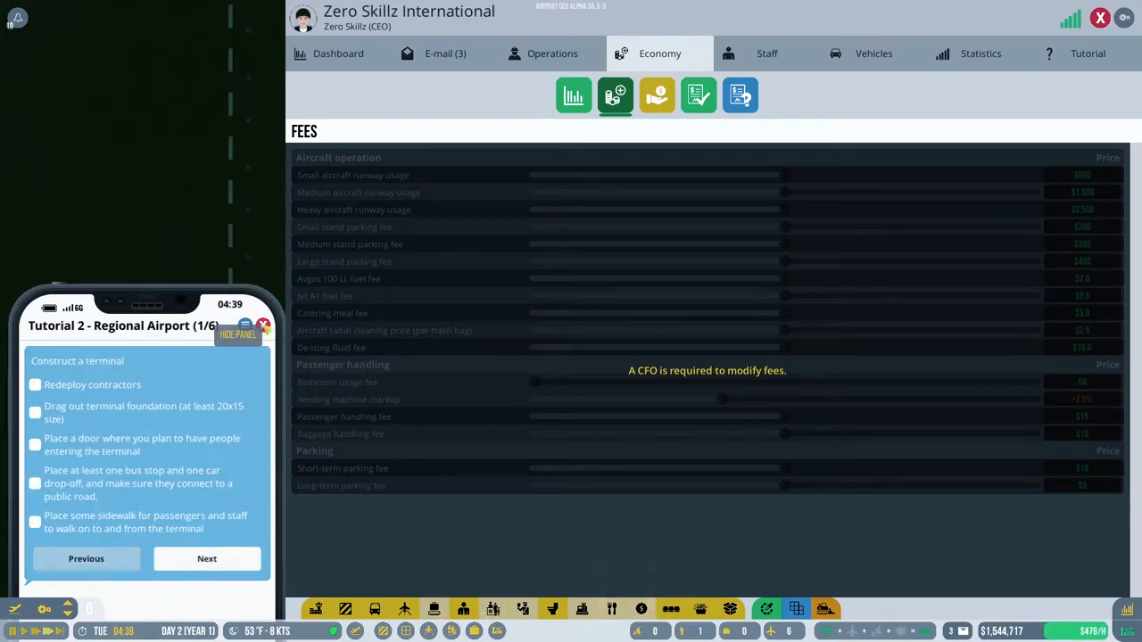
left_click(238, 332)
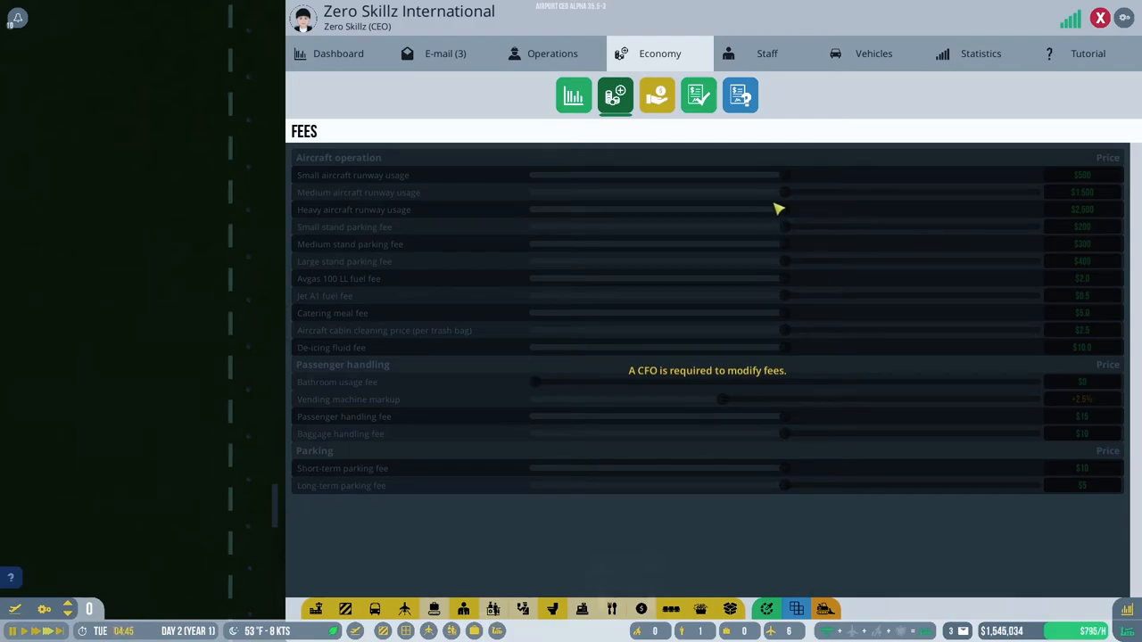
Review executive committee posts and executive-only applicants, then show the hourly budget overview.
left_click(766, 53)
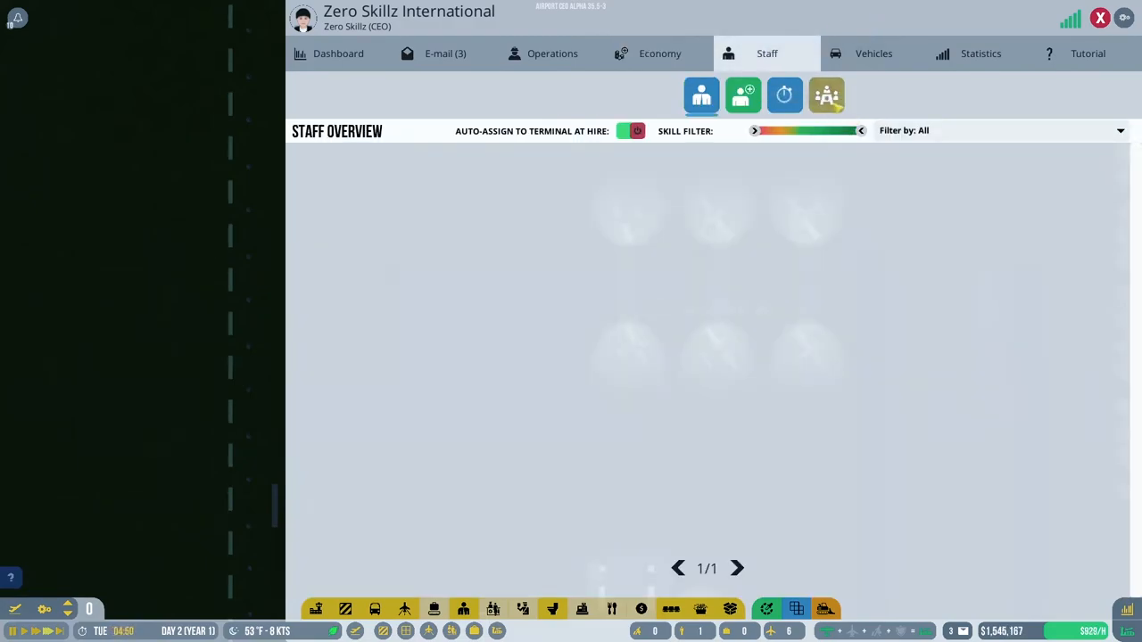
left_click(825, 95)
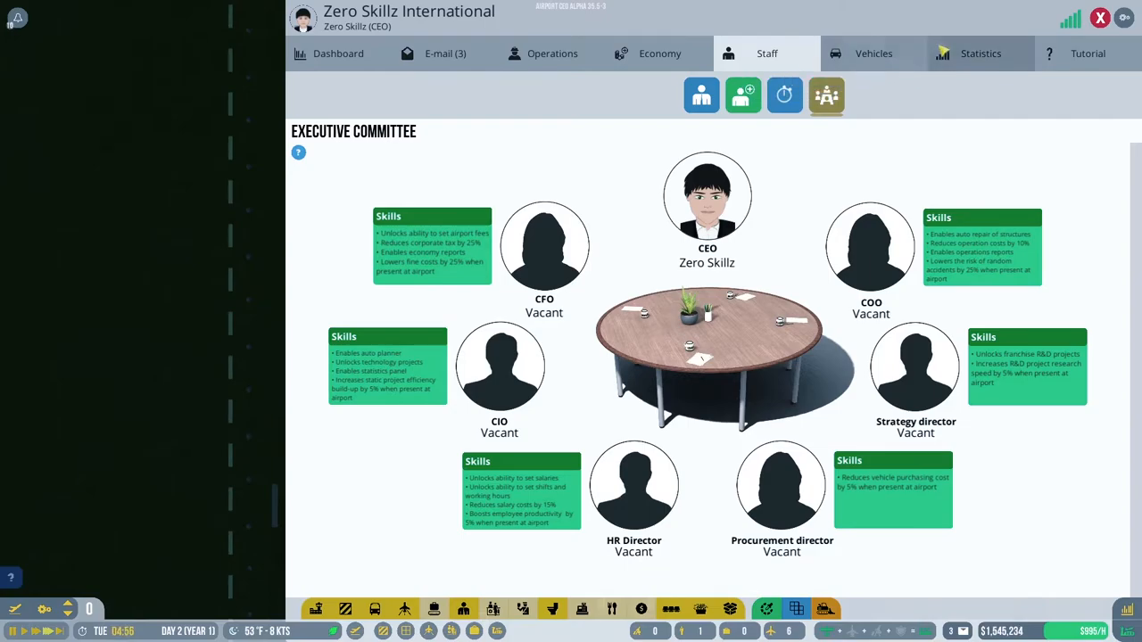
left_click(742, 95)
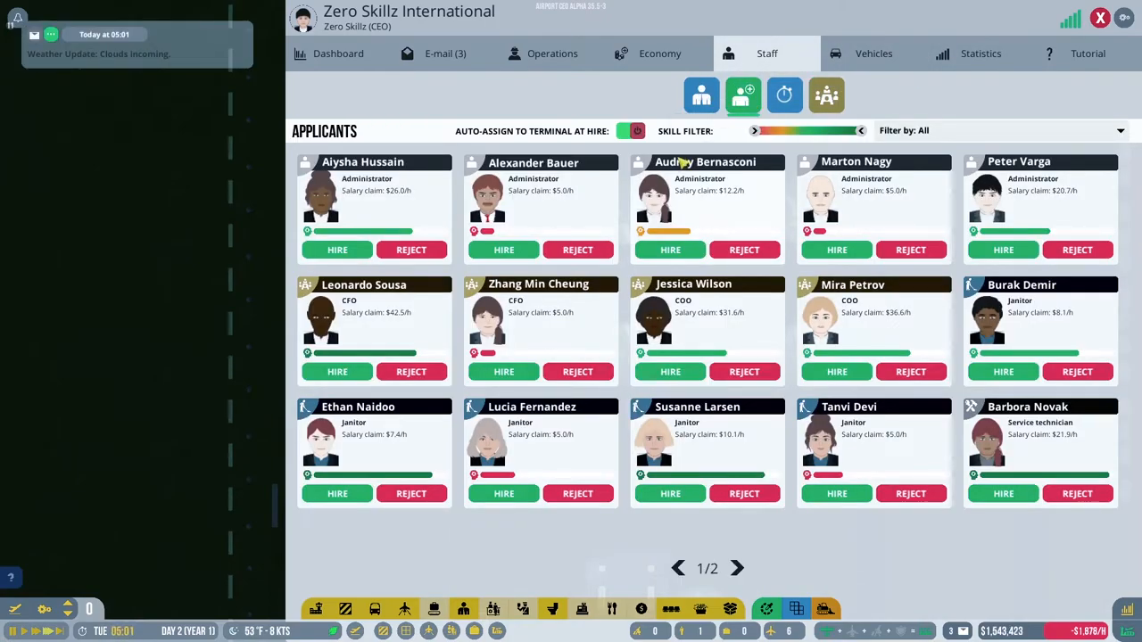
left_click(1000, 131)
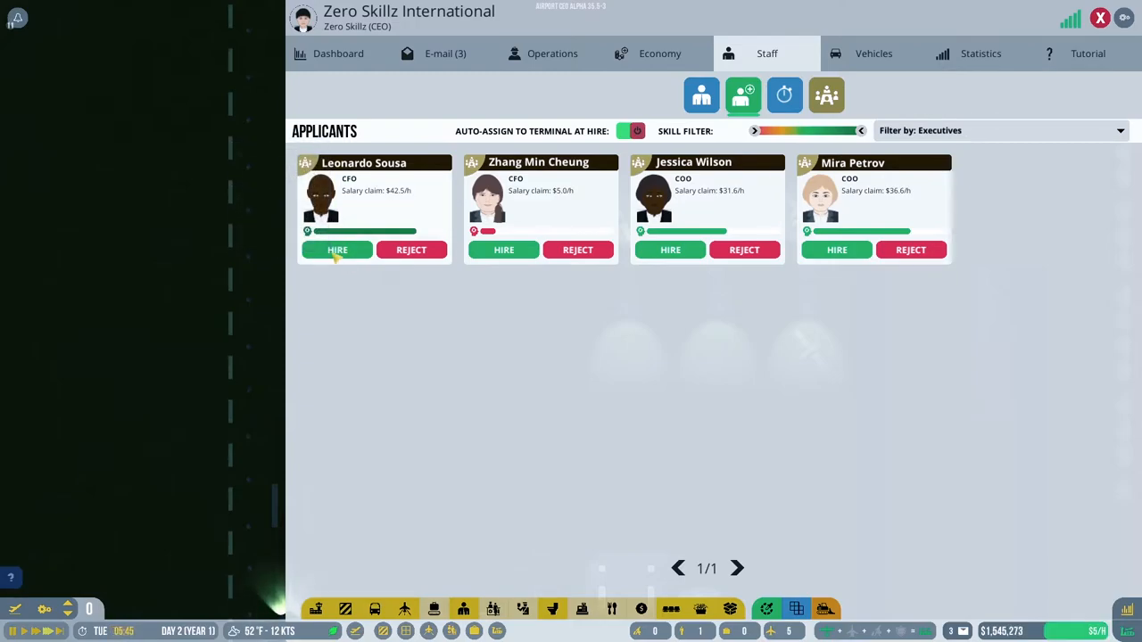
left_click(659, 52)
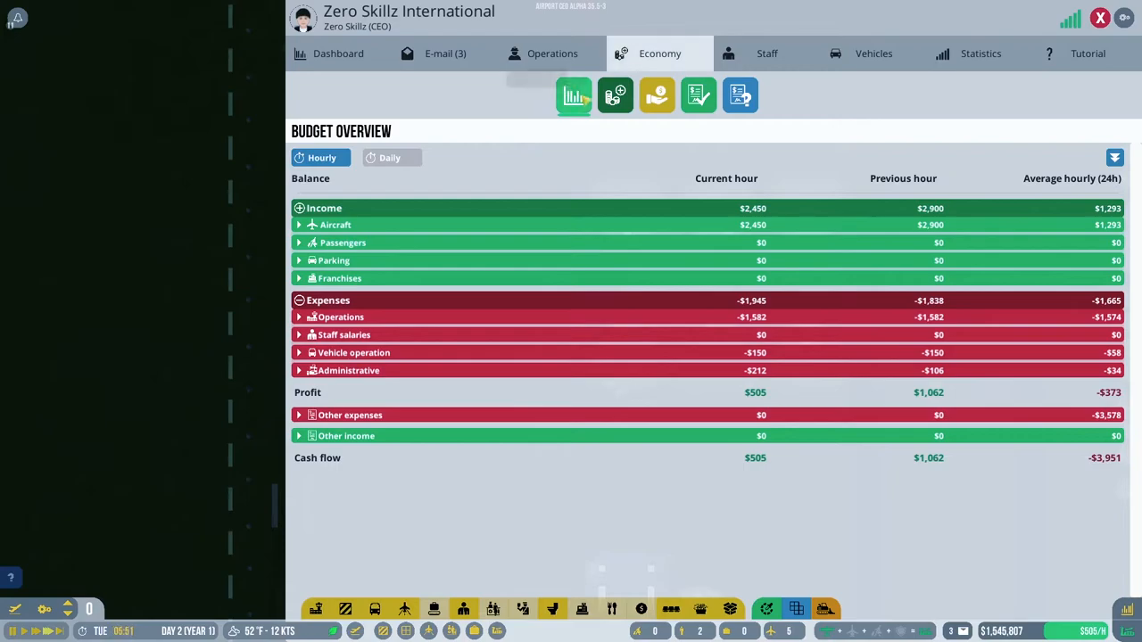
Set fees: Avgas 100 LL $1.0, small runway usage $600, small stand parking $150.
left_click(615, 96)
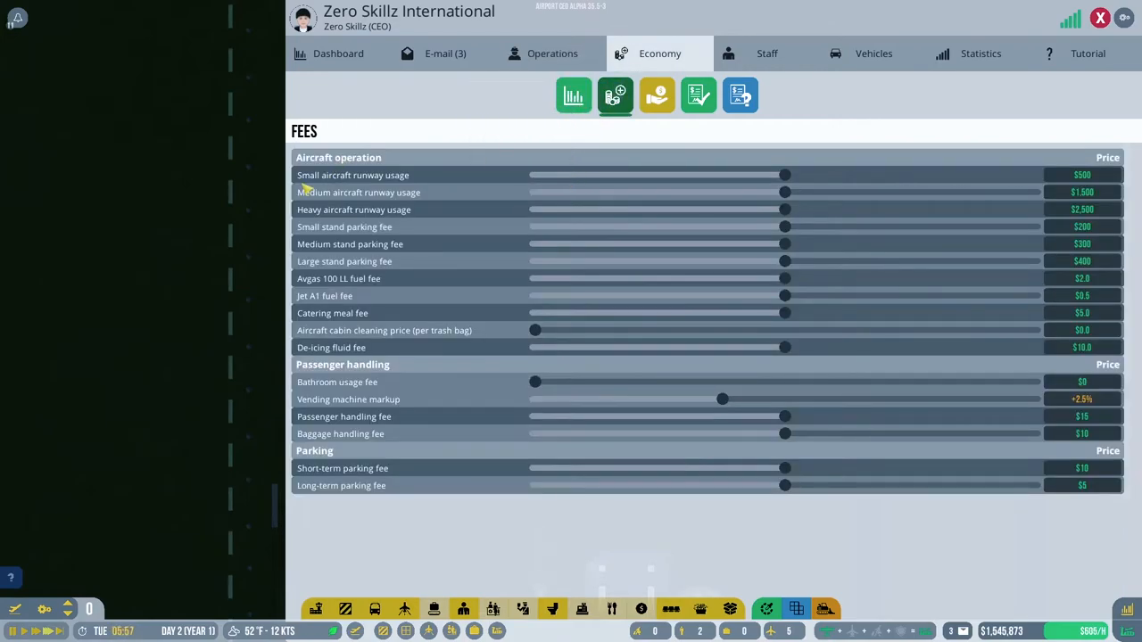
mouse_move(586, 317)
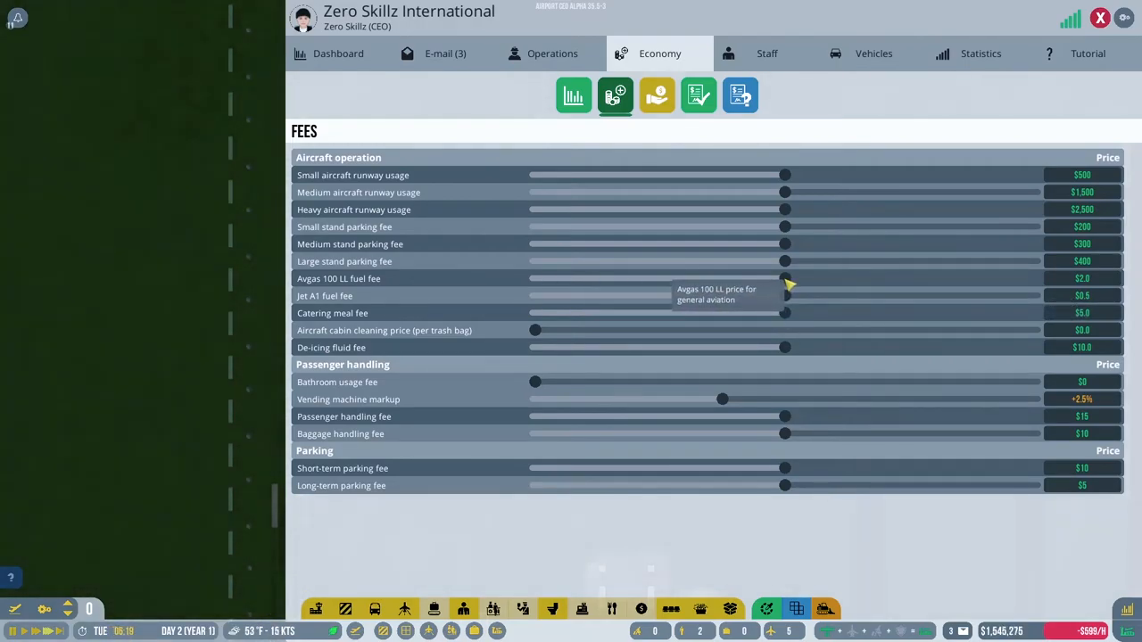
mouse_move(1079, 295)
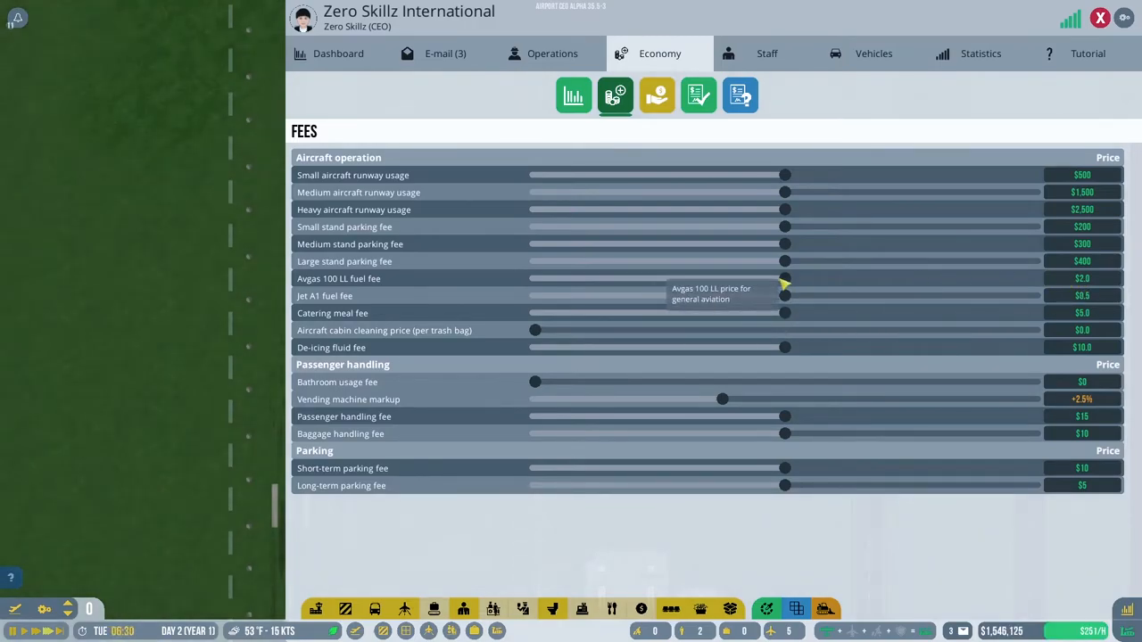
left_click_drag(786, 278, 718, 278)
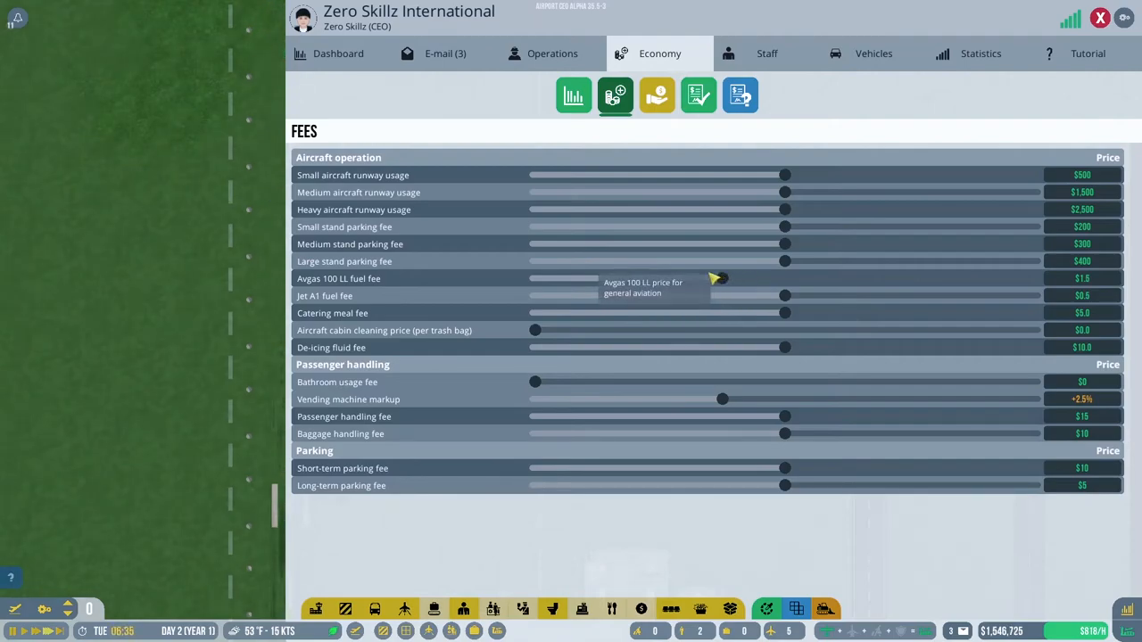
left_click_drag(718, 278, 660, 278)
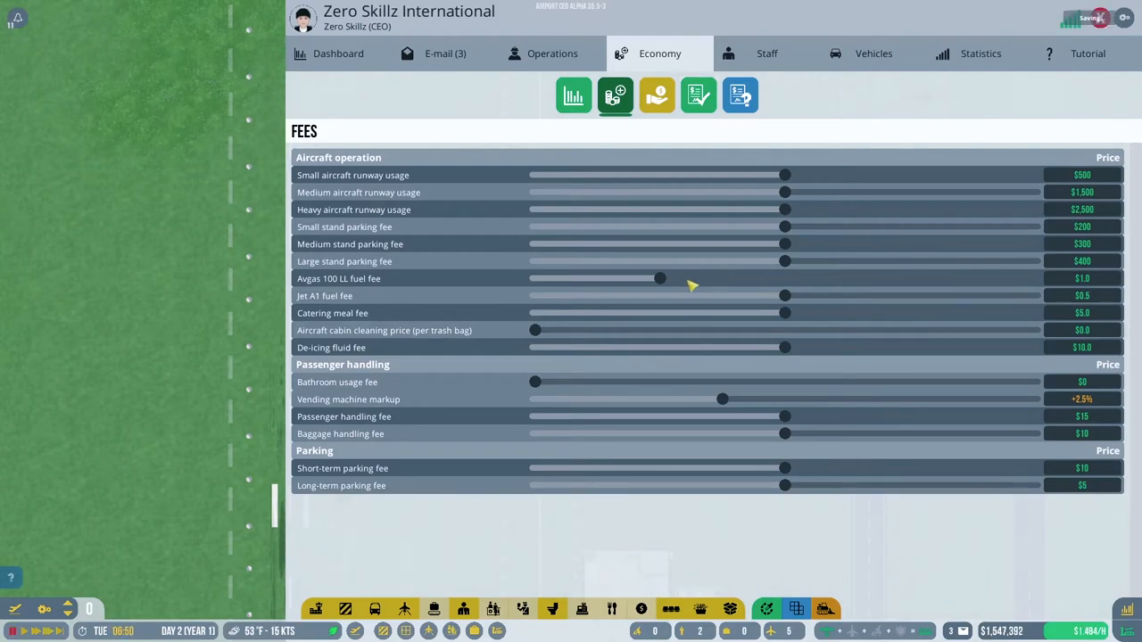
mouse_move(807, 192)
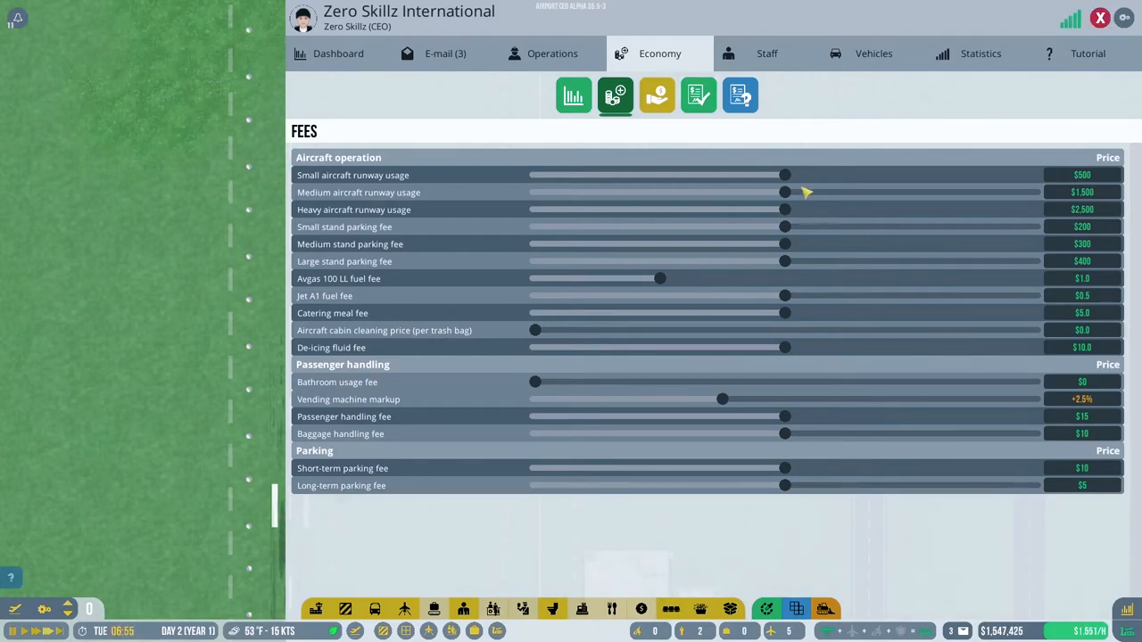
left_click_drag(785, 175, 803, 175)
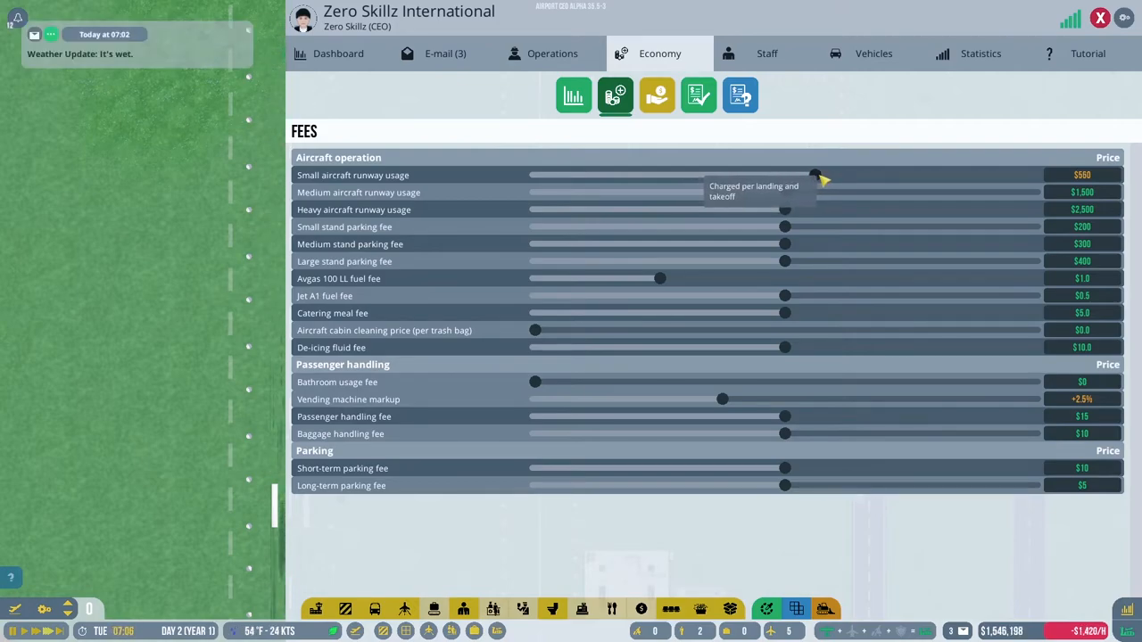
left_click_drag(821, 175, 834, 175)
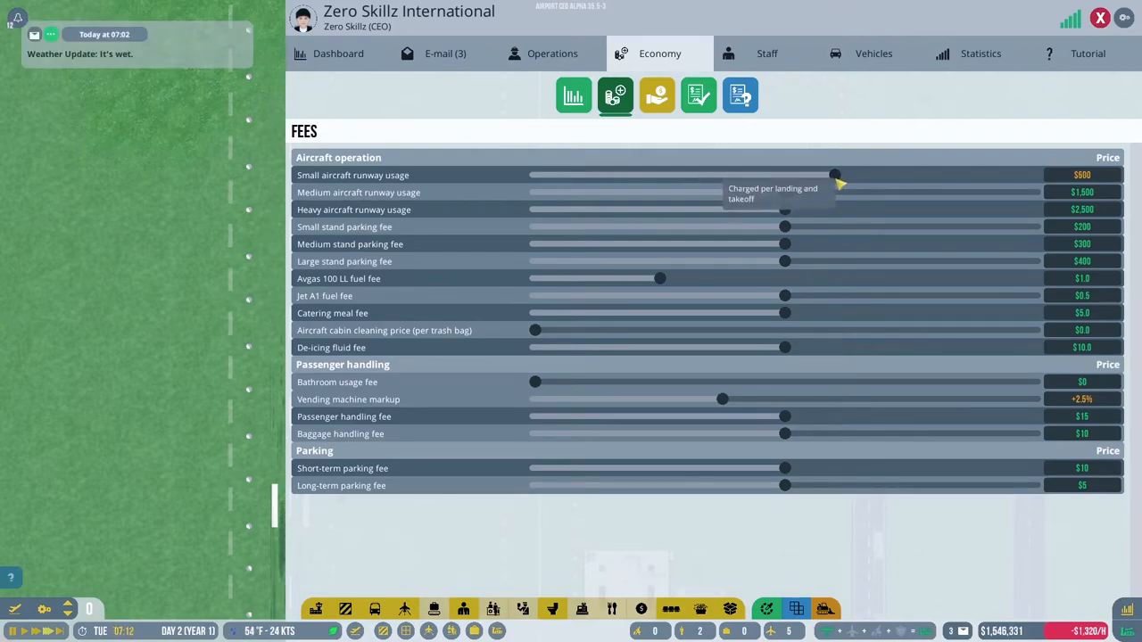
mouse_move(709, 312)
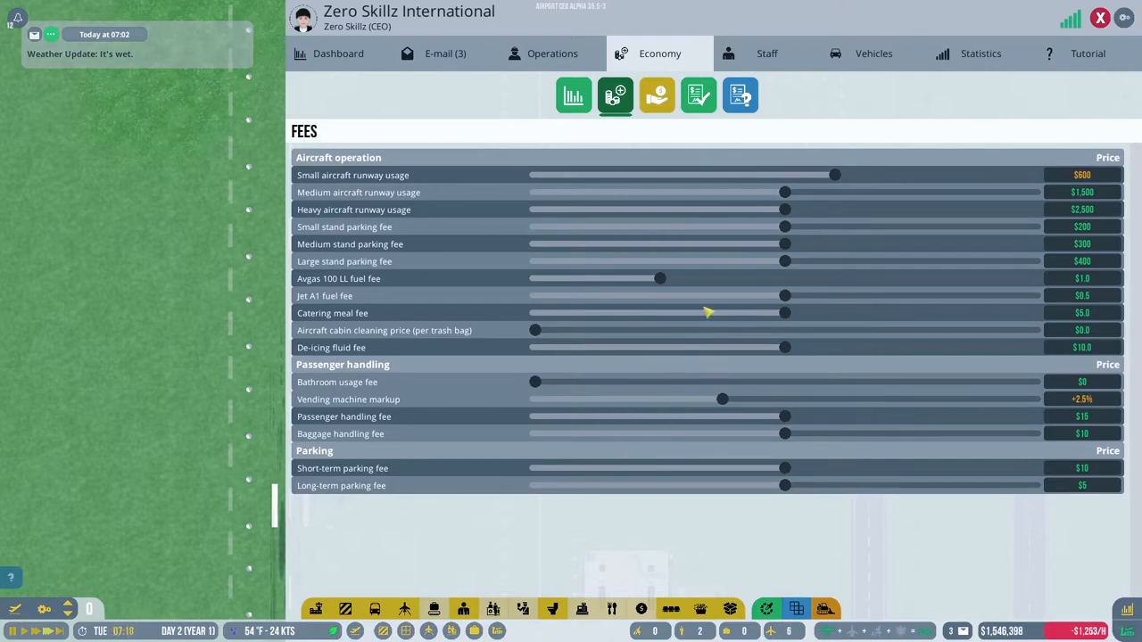
mouse_move(786, 227)
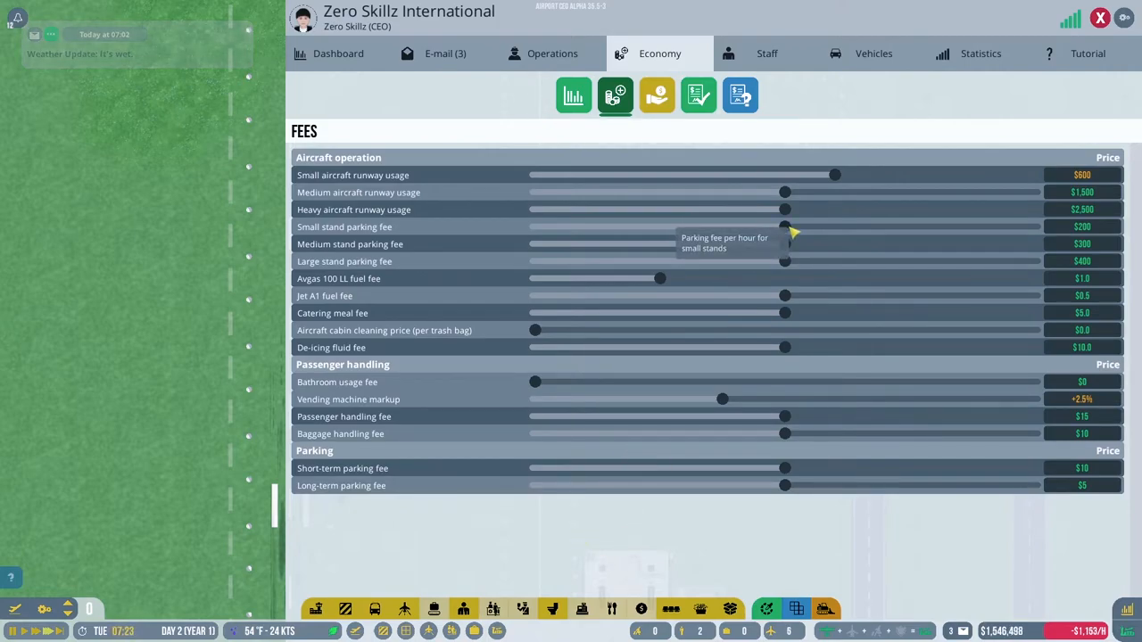
left_click_drag(785, 226, 811, 227)
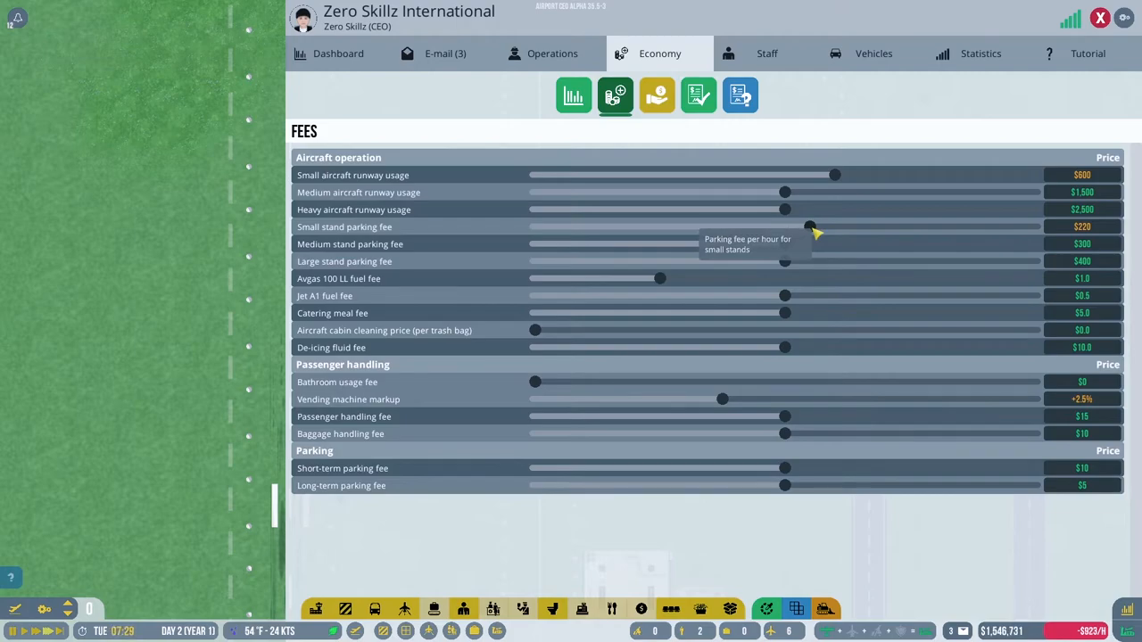
left_click_drag(810, 227, 822, 227)
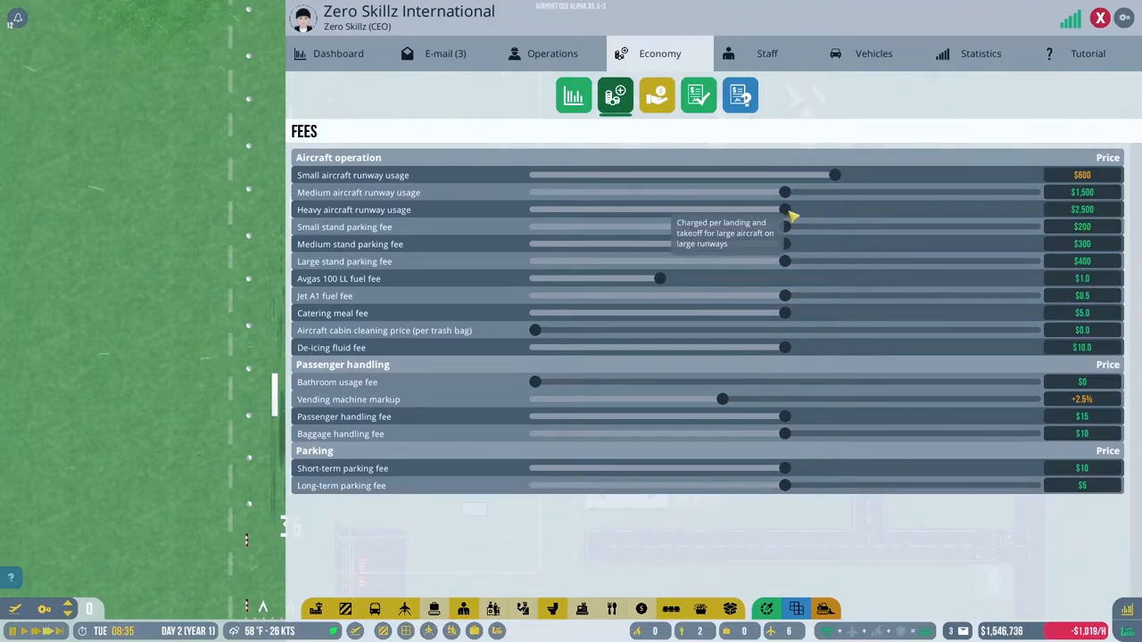
left_click_drag(835, 175, 807, 174)
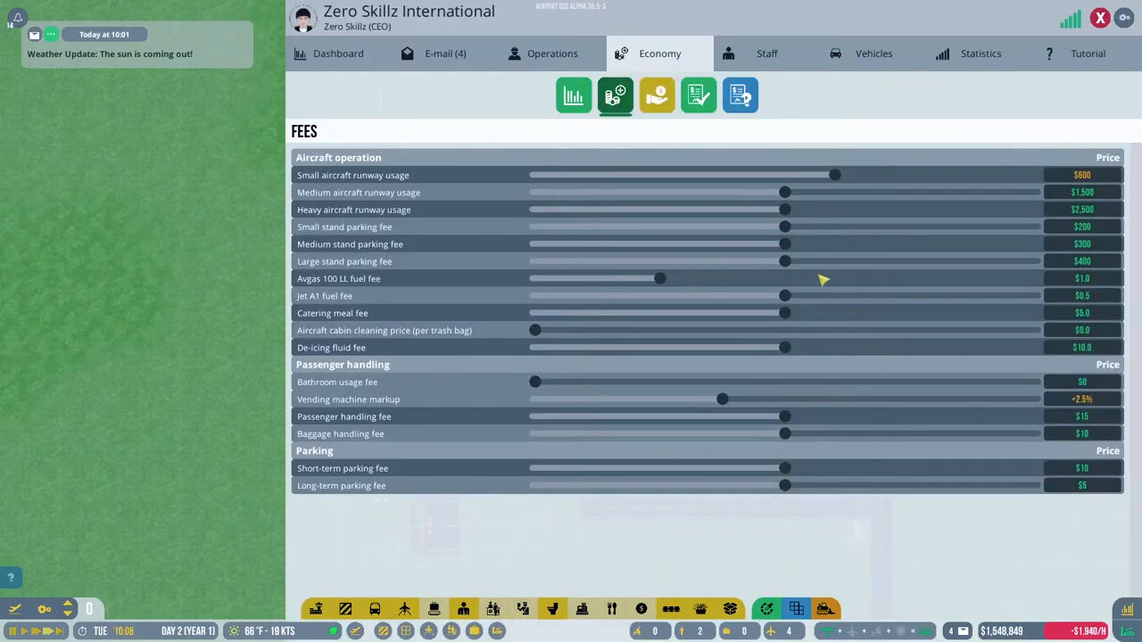
mouse_move(785, 243)
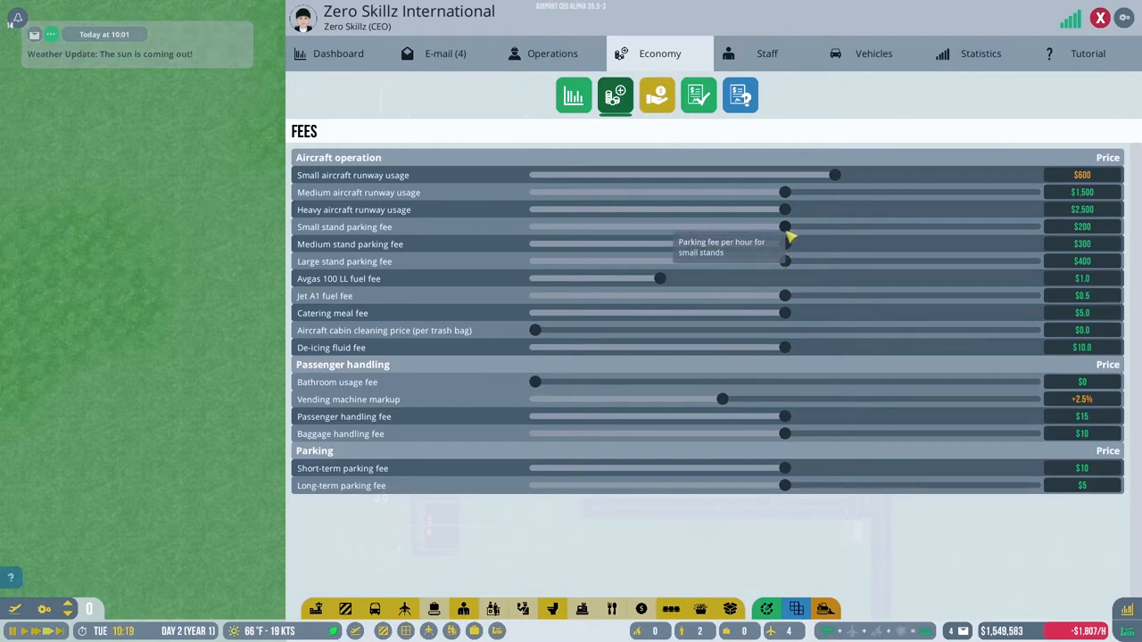
left_click_drag(785, 227, 722, 227)
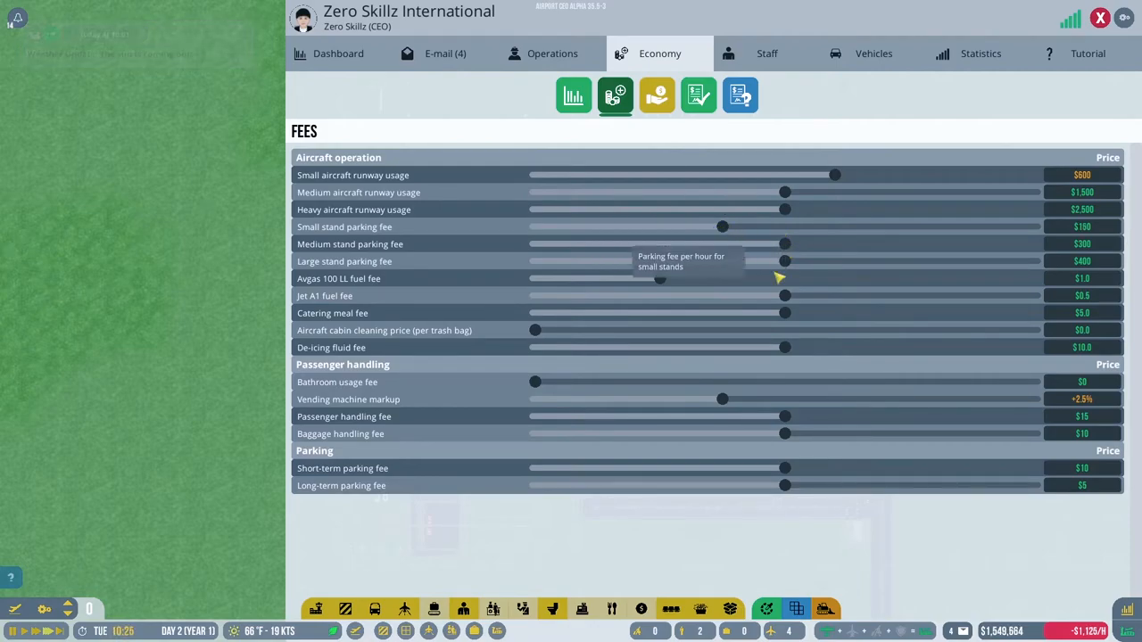
mouse_move(752, 305)
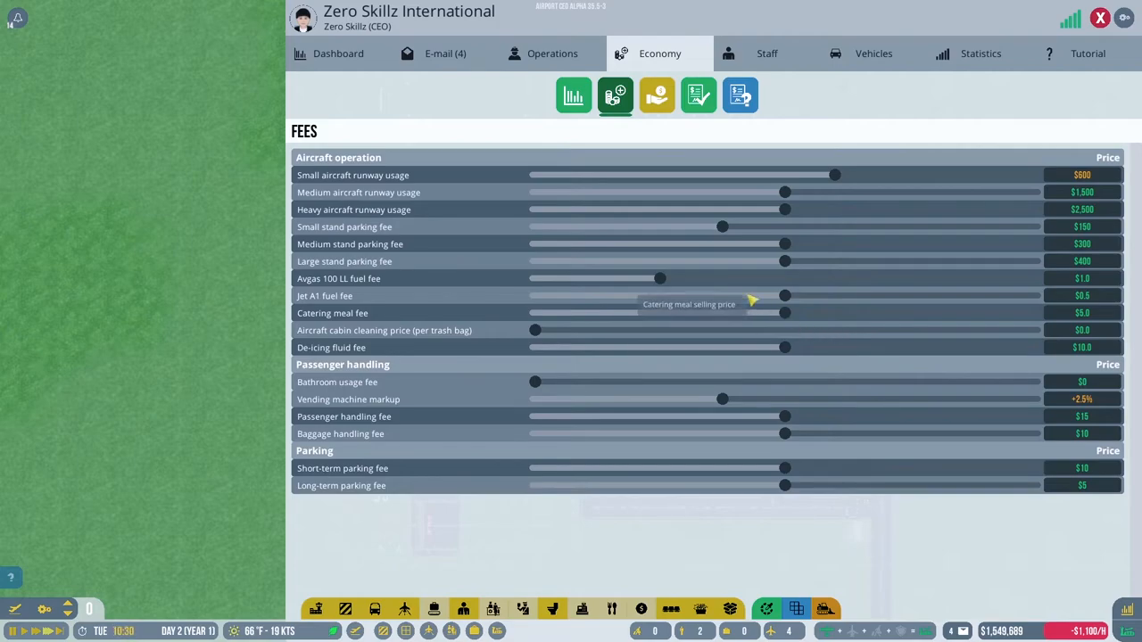
mouse_move(615, 95)
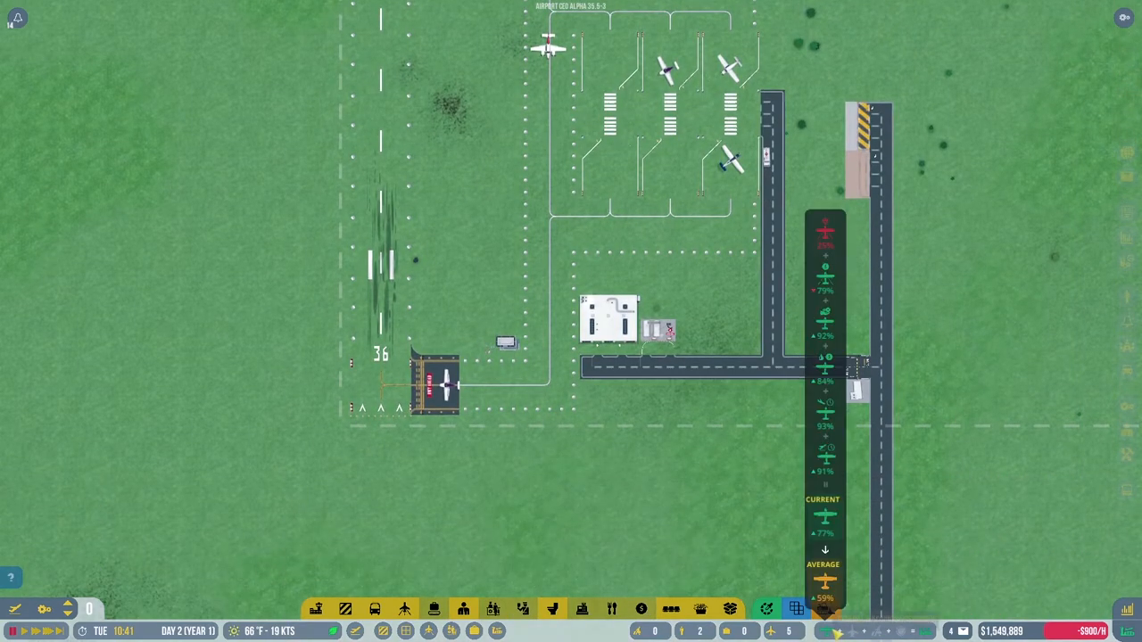
mouse_move(825, 610)
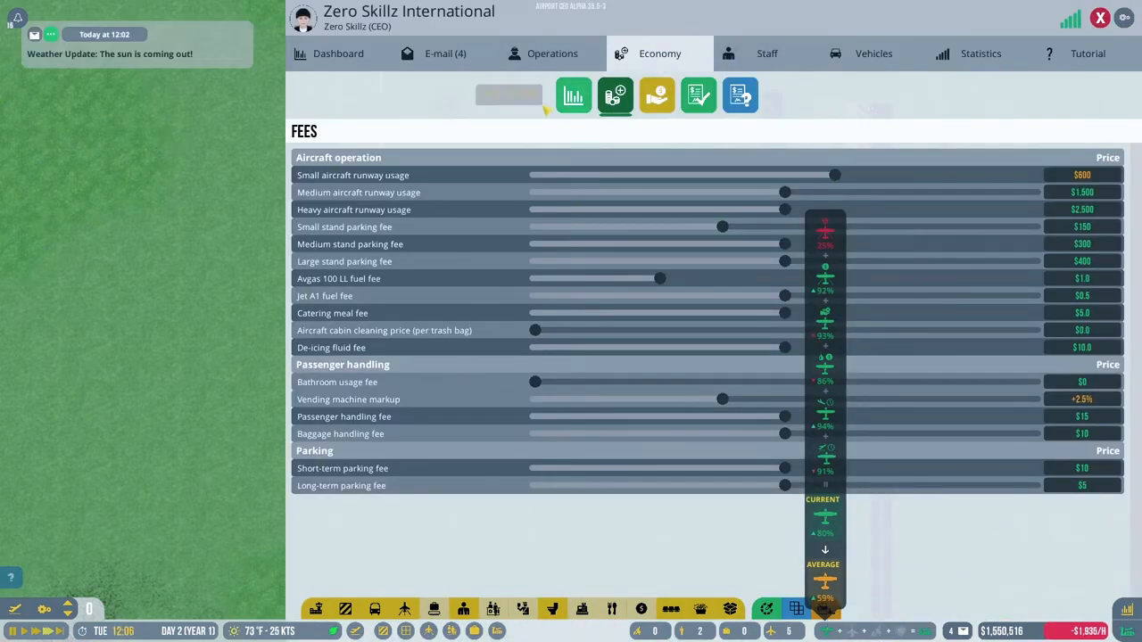
Close the fee settings page to return to the airfield.
left_click(574, 95)
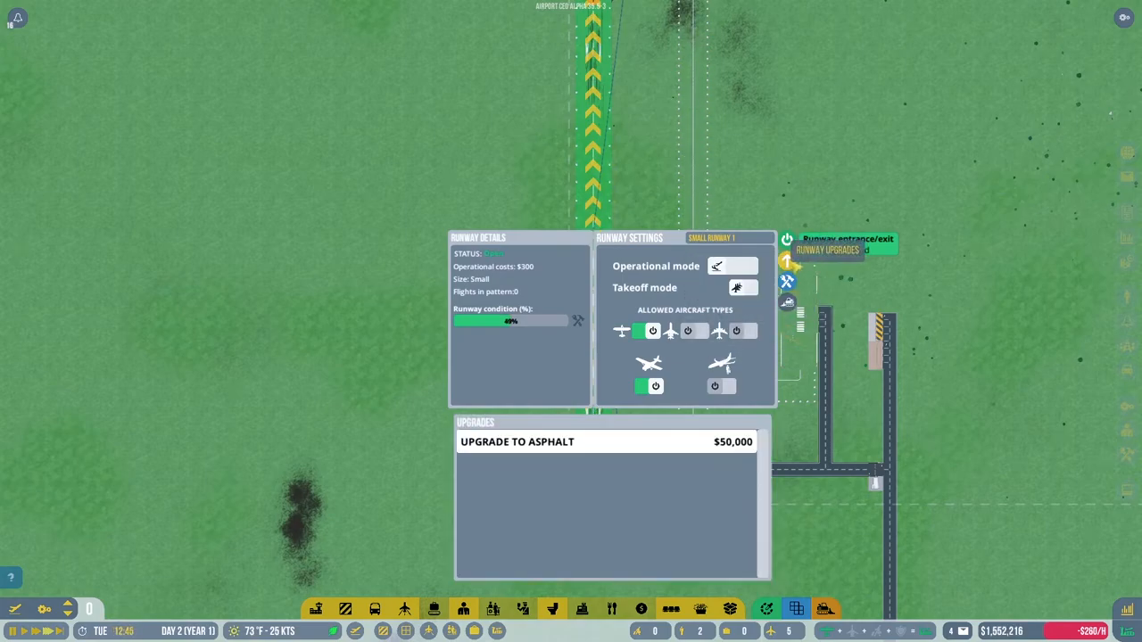
Upgrade the small runway to asphalt and dismiss the aircraft stand details.
left_click(516, 442)
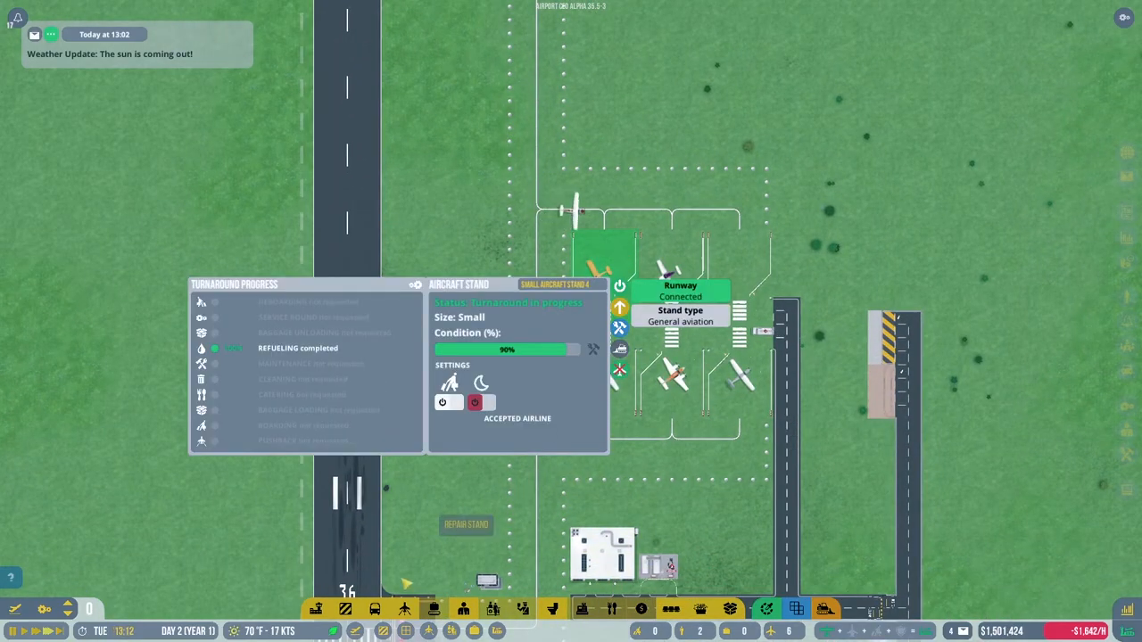
left_click(404, 608)
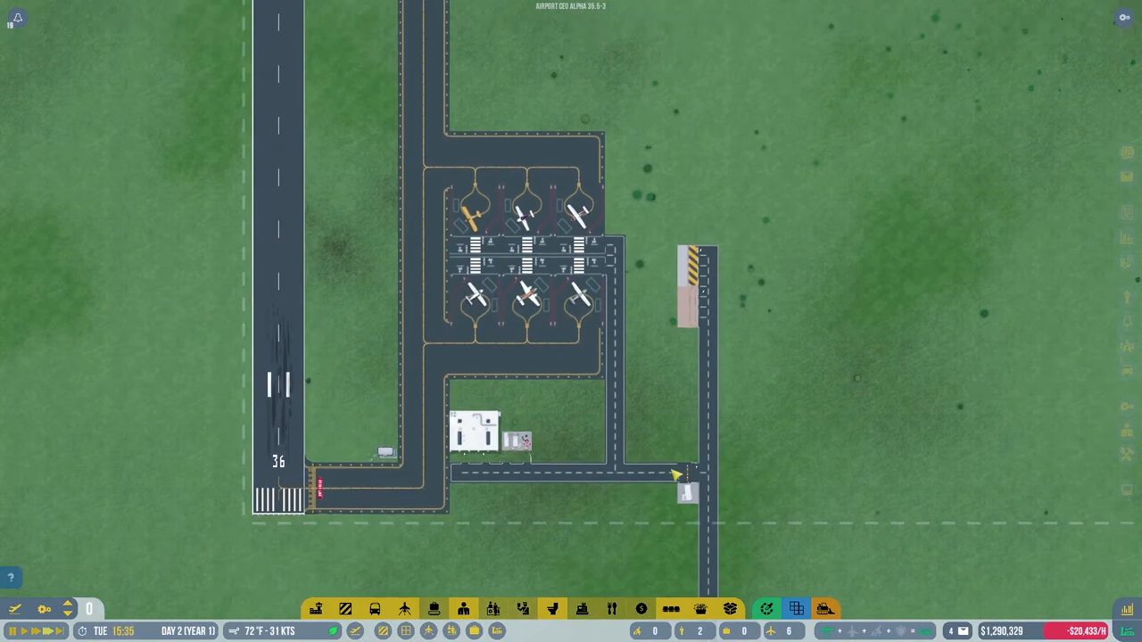
left_click(795, 609)
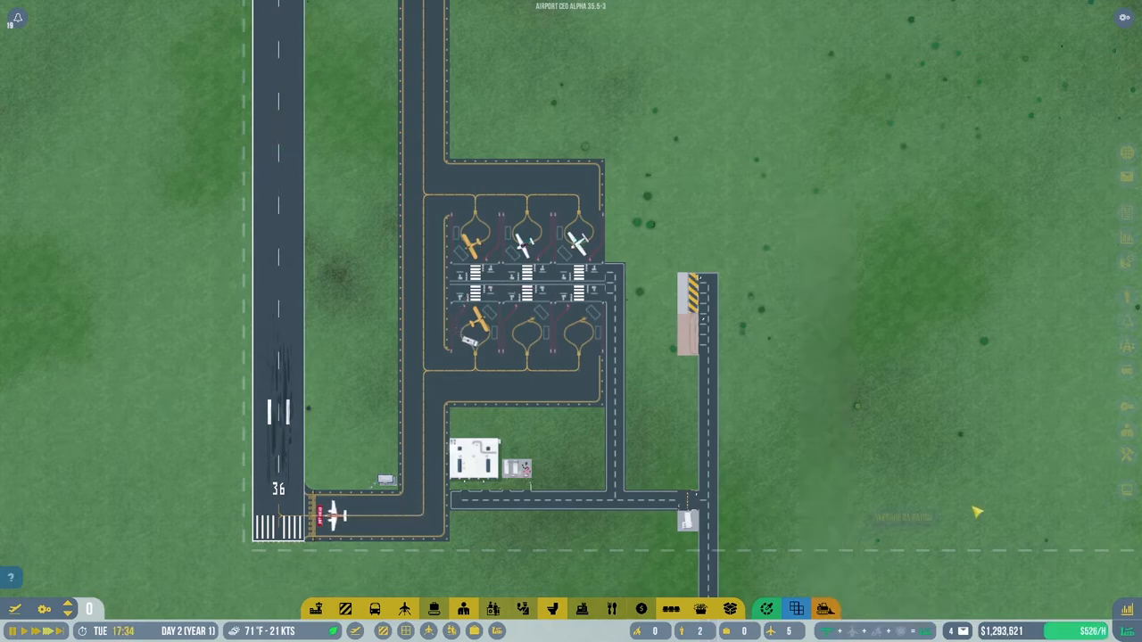
mouse_move(857, 370)
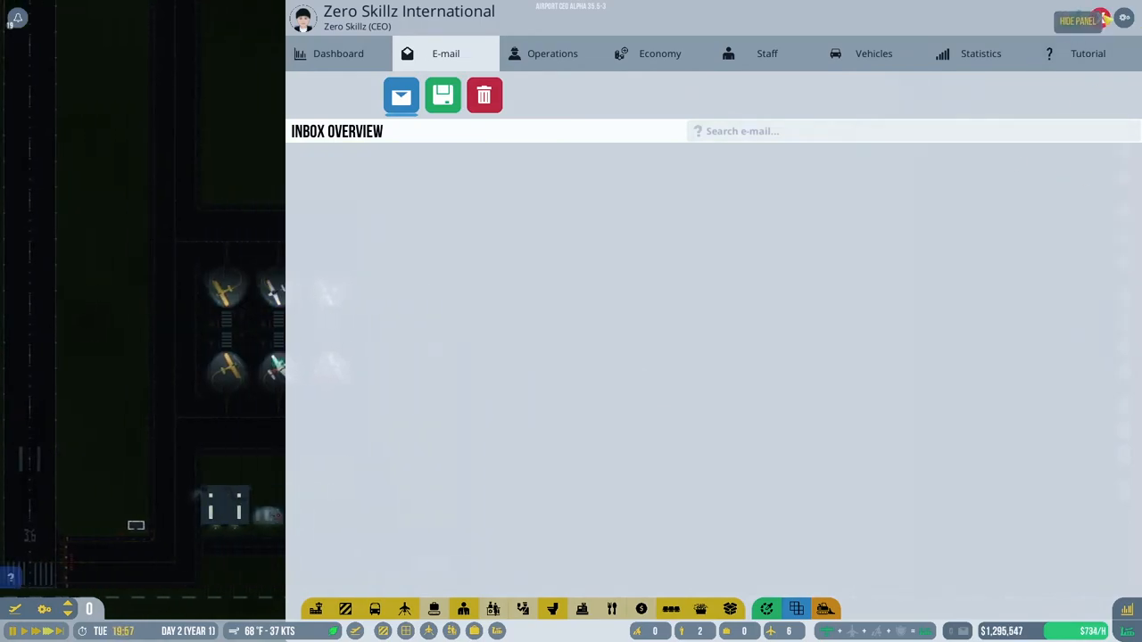
Glance at the inbox and hourly budget, then bring up the airport fees list.
left_click(1078, 20)
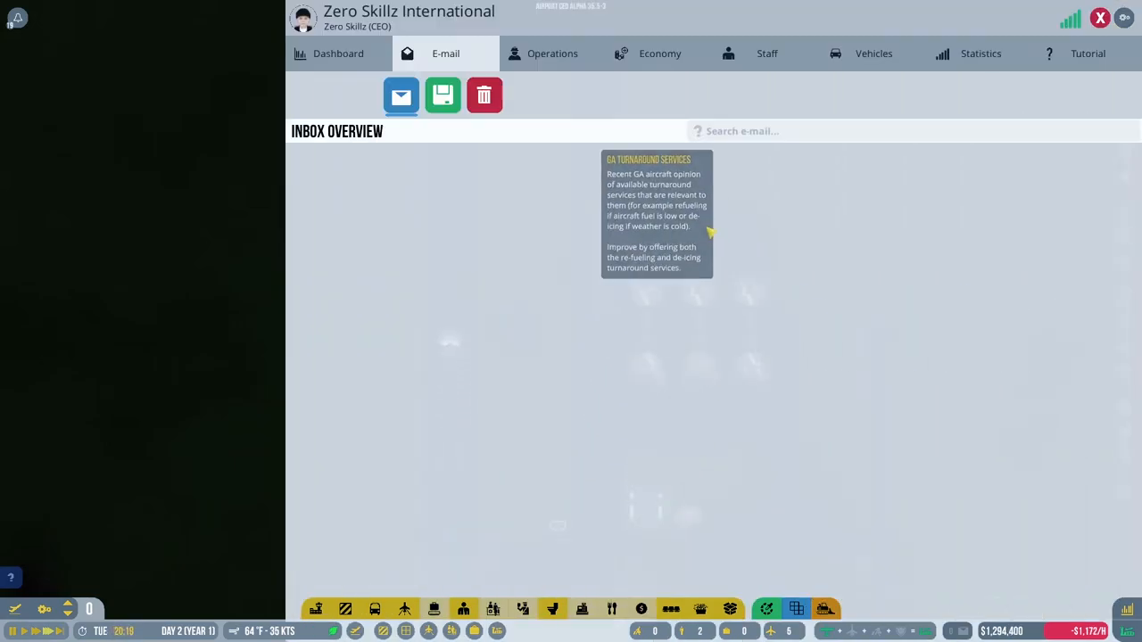
left_click(659, 53)
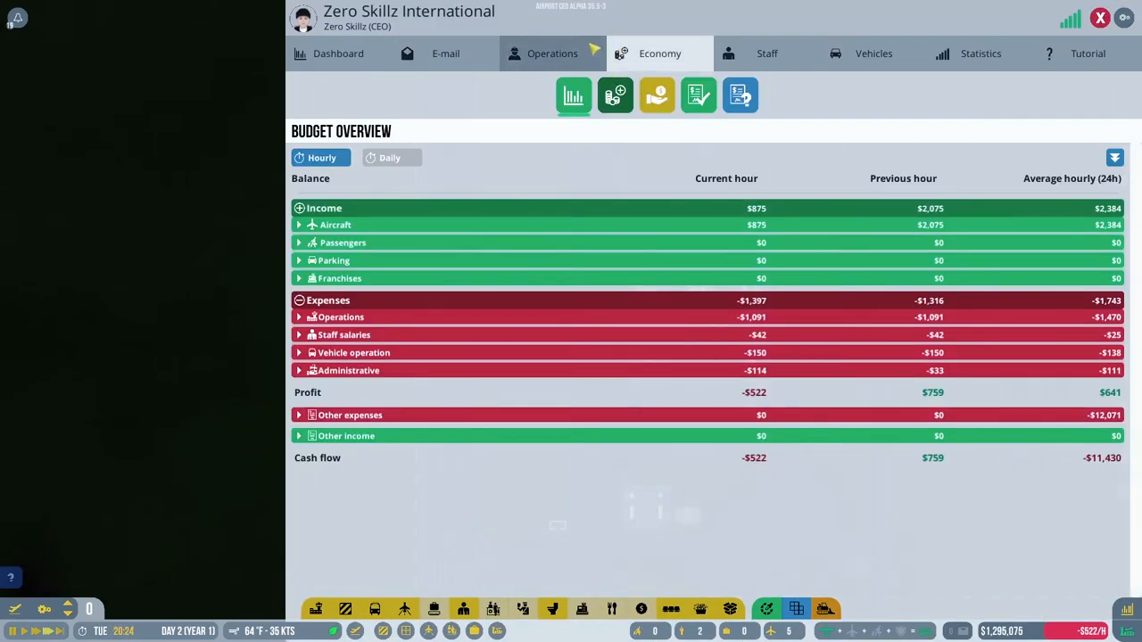
left_click(446, 53)
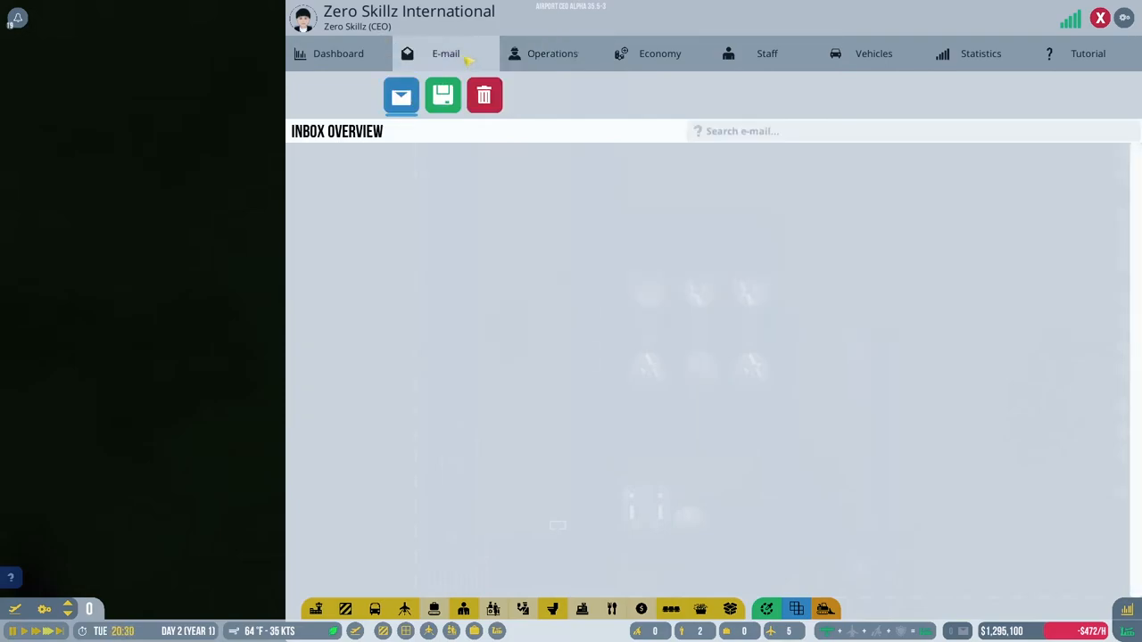
left_click(659, 54)
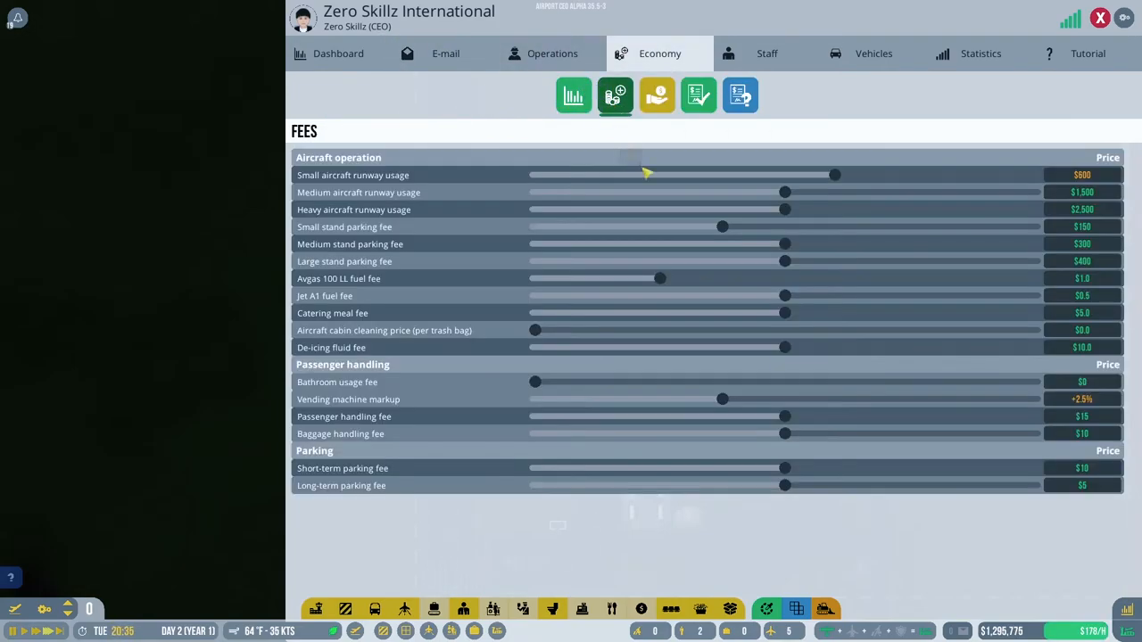
Drag the small aircraft runway usage fee up from $600 to about $650.
left_click_drag(835, 175, 862, 175)
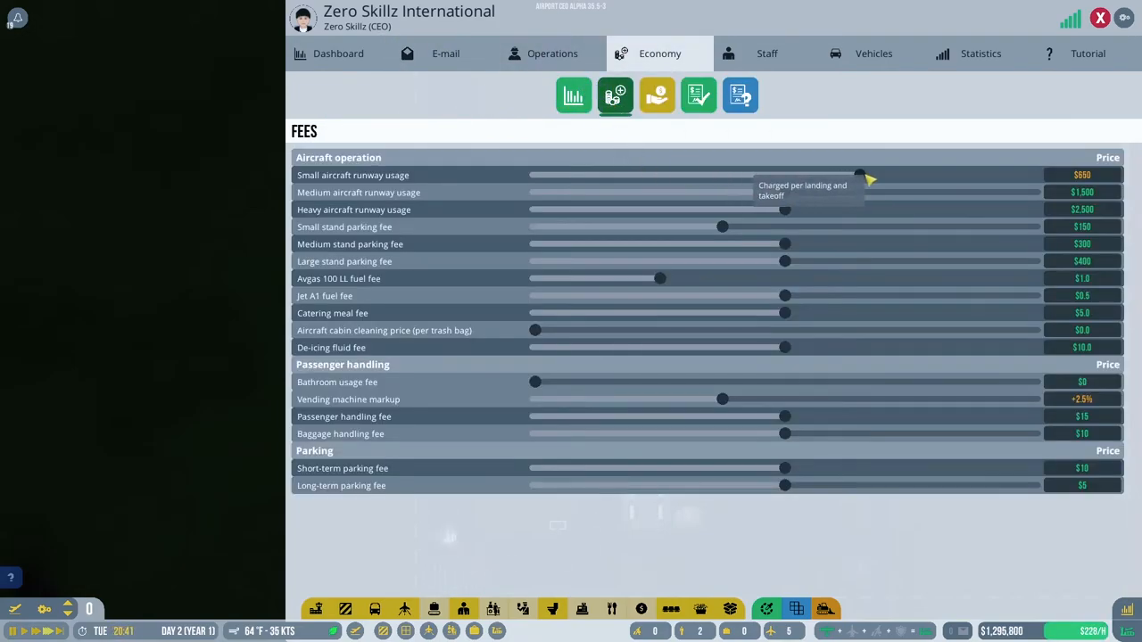
left_click_drag(859, 175, 883, 175)
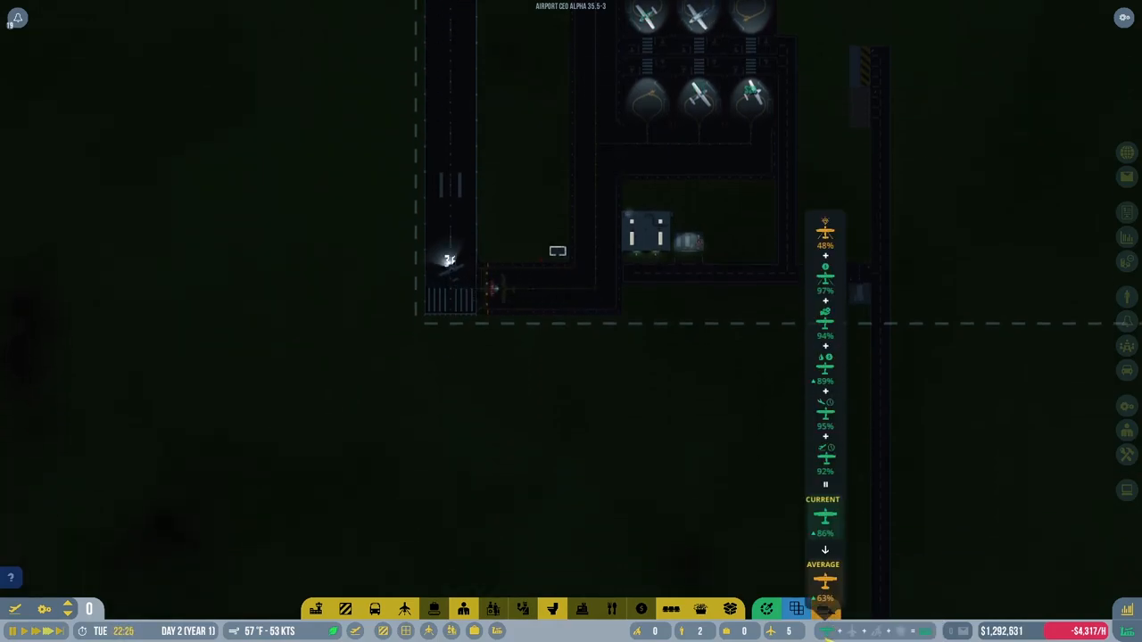
Select the asphalt runway and order PAPI lights from its runway upgrades.
left_click(651, 237)
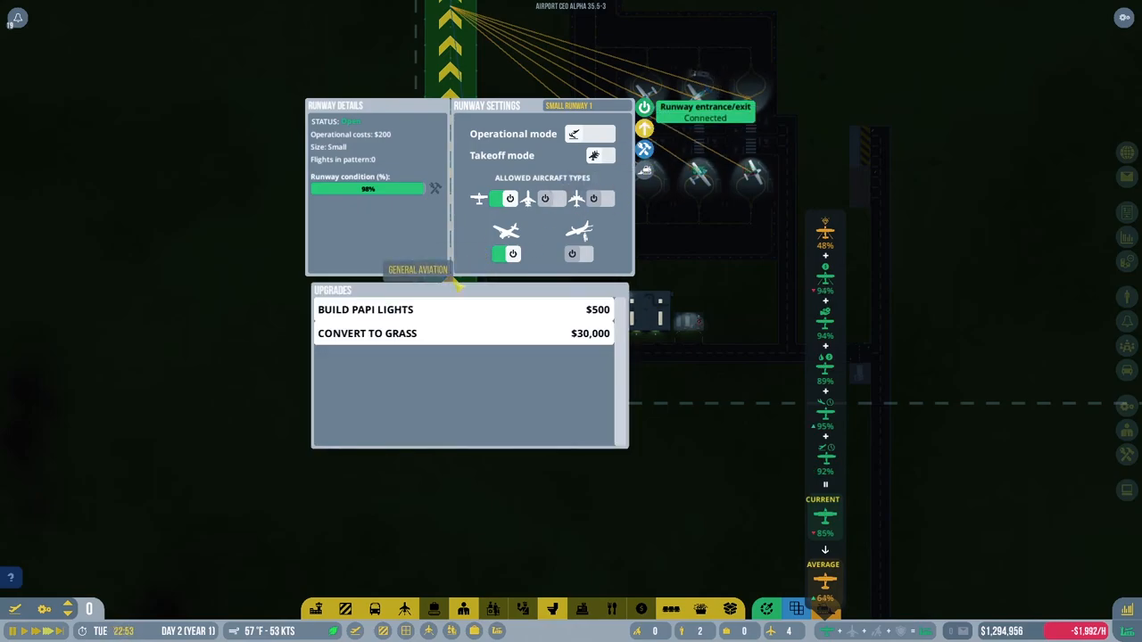
left_click(365, 309)
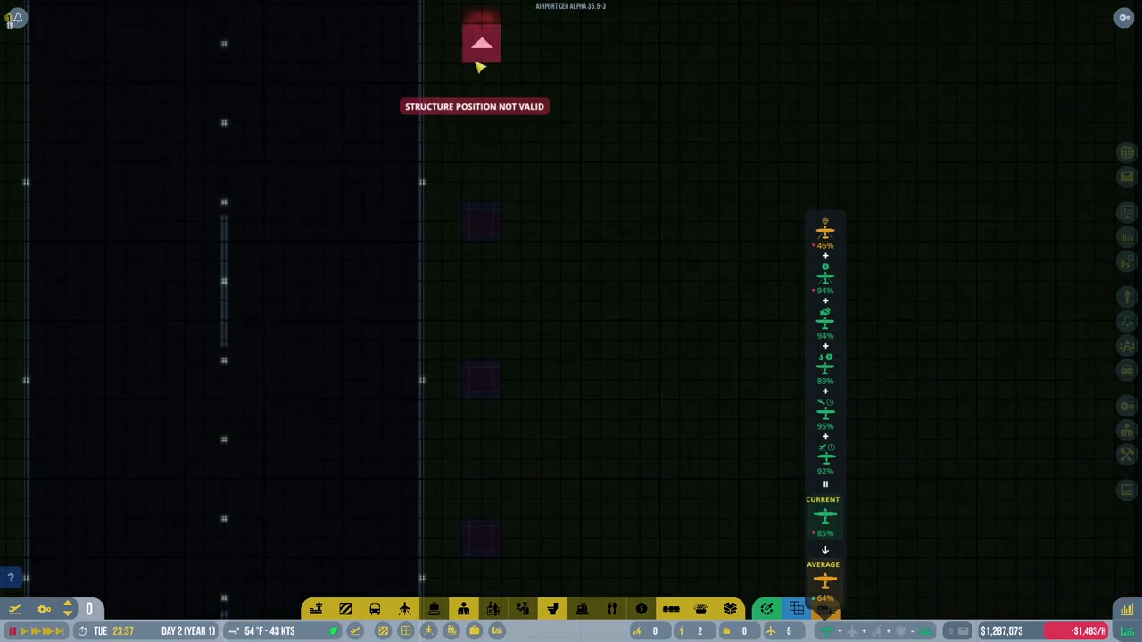
mouse_move(500, 58)
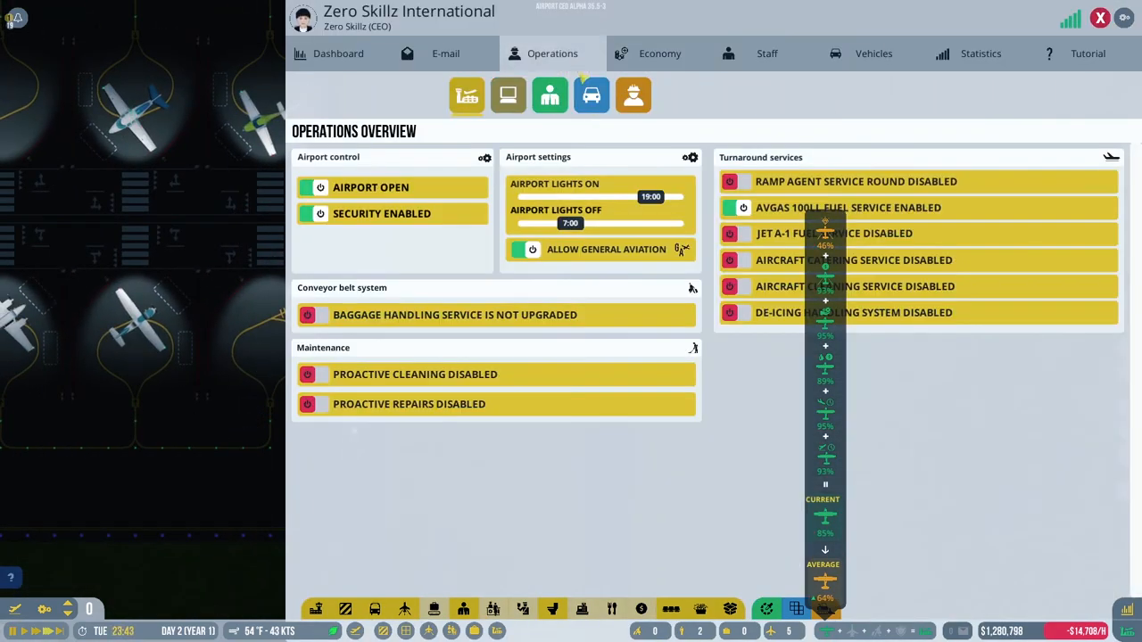
Deploy all available contractors to the 32 pending construction structures.
left_click(634, 95)
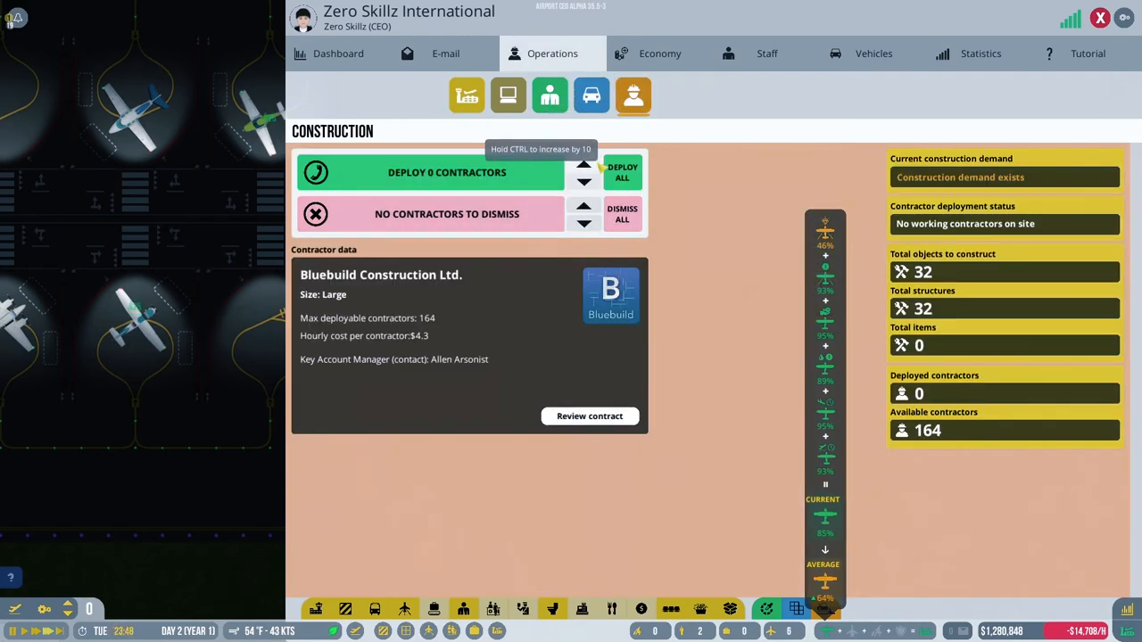
left_click(584, 165)
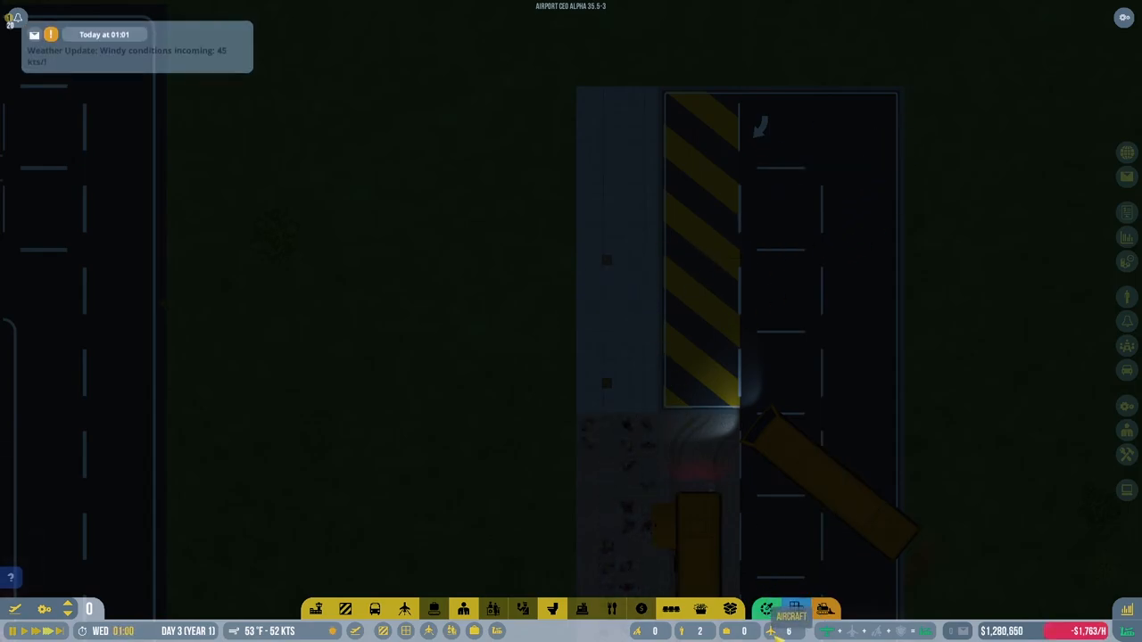
Start Tutorial 2 - Regional Airport and view the hourly income, expenses and profit.
left_click(796, 610)
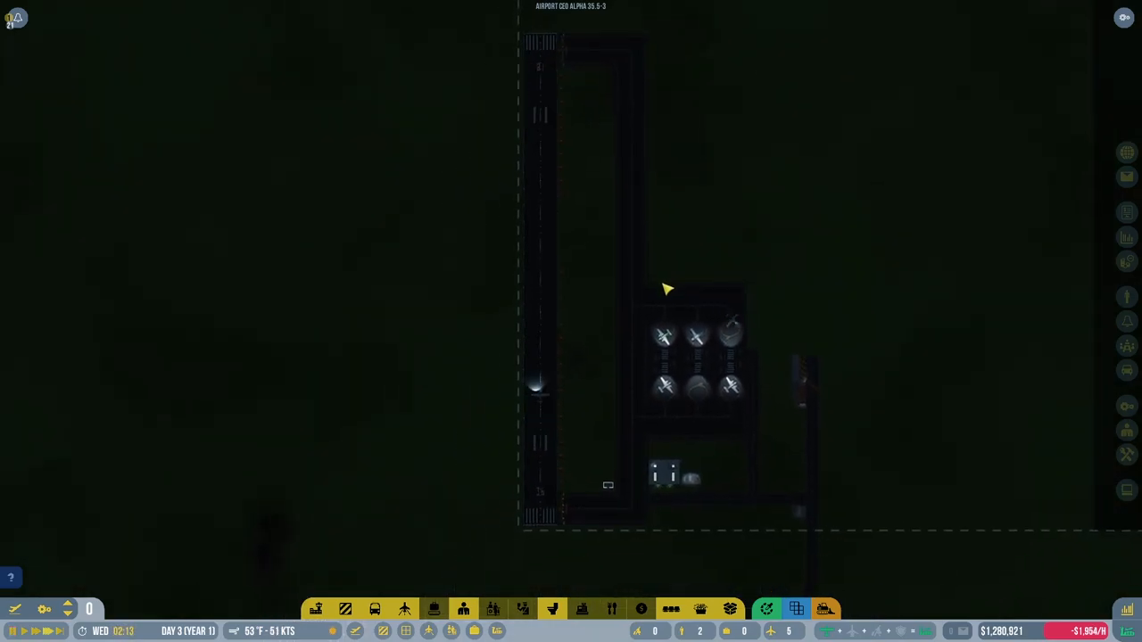
left_click_drag(803, 321, 740, 322)
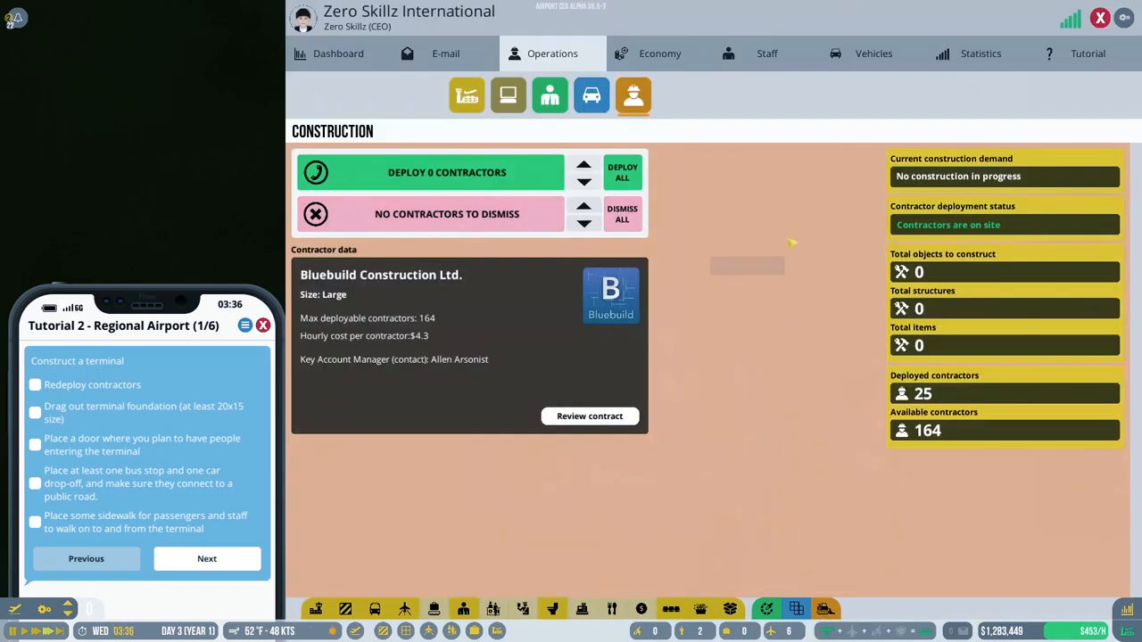
left_click(659, 53)
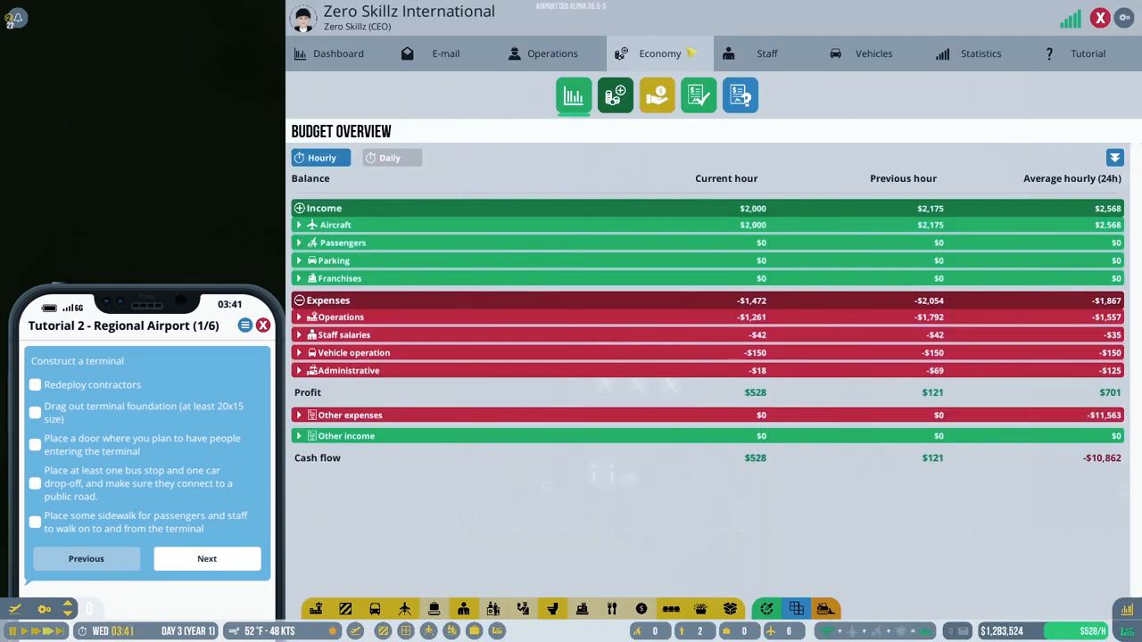